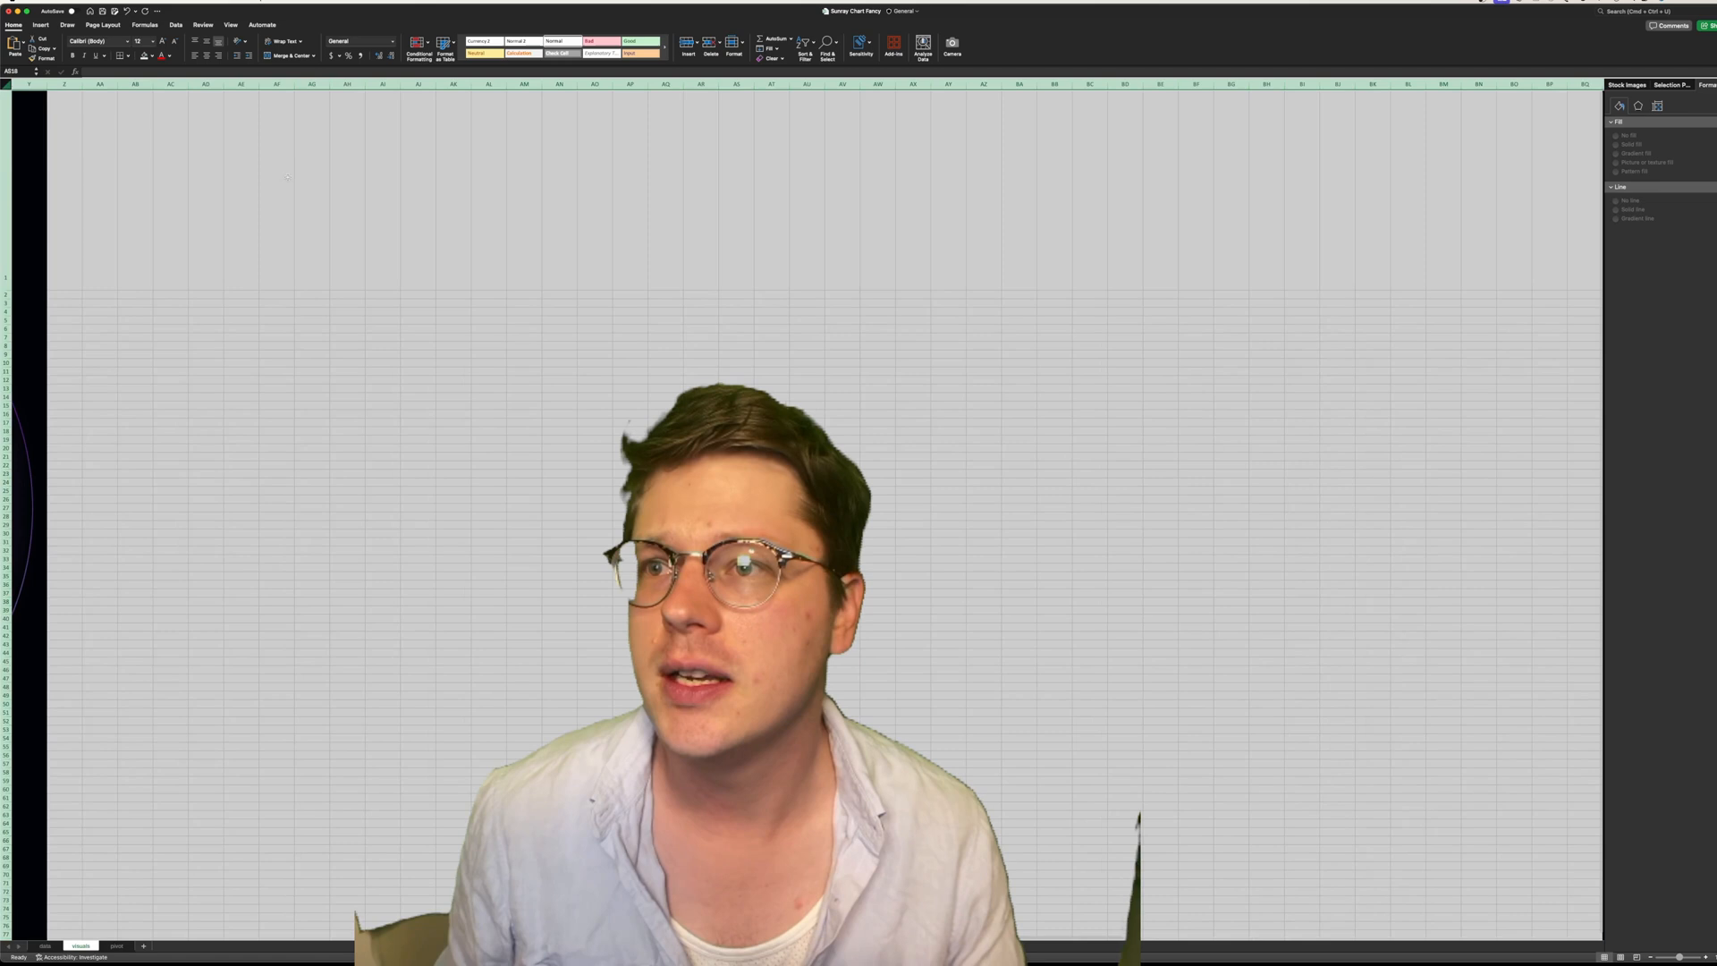
Select all cells, fill them black and hide the gridlines
left_click(152, 56)
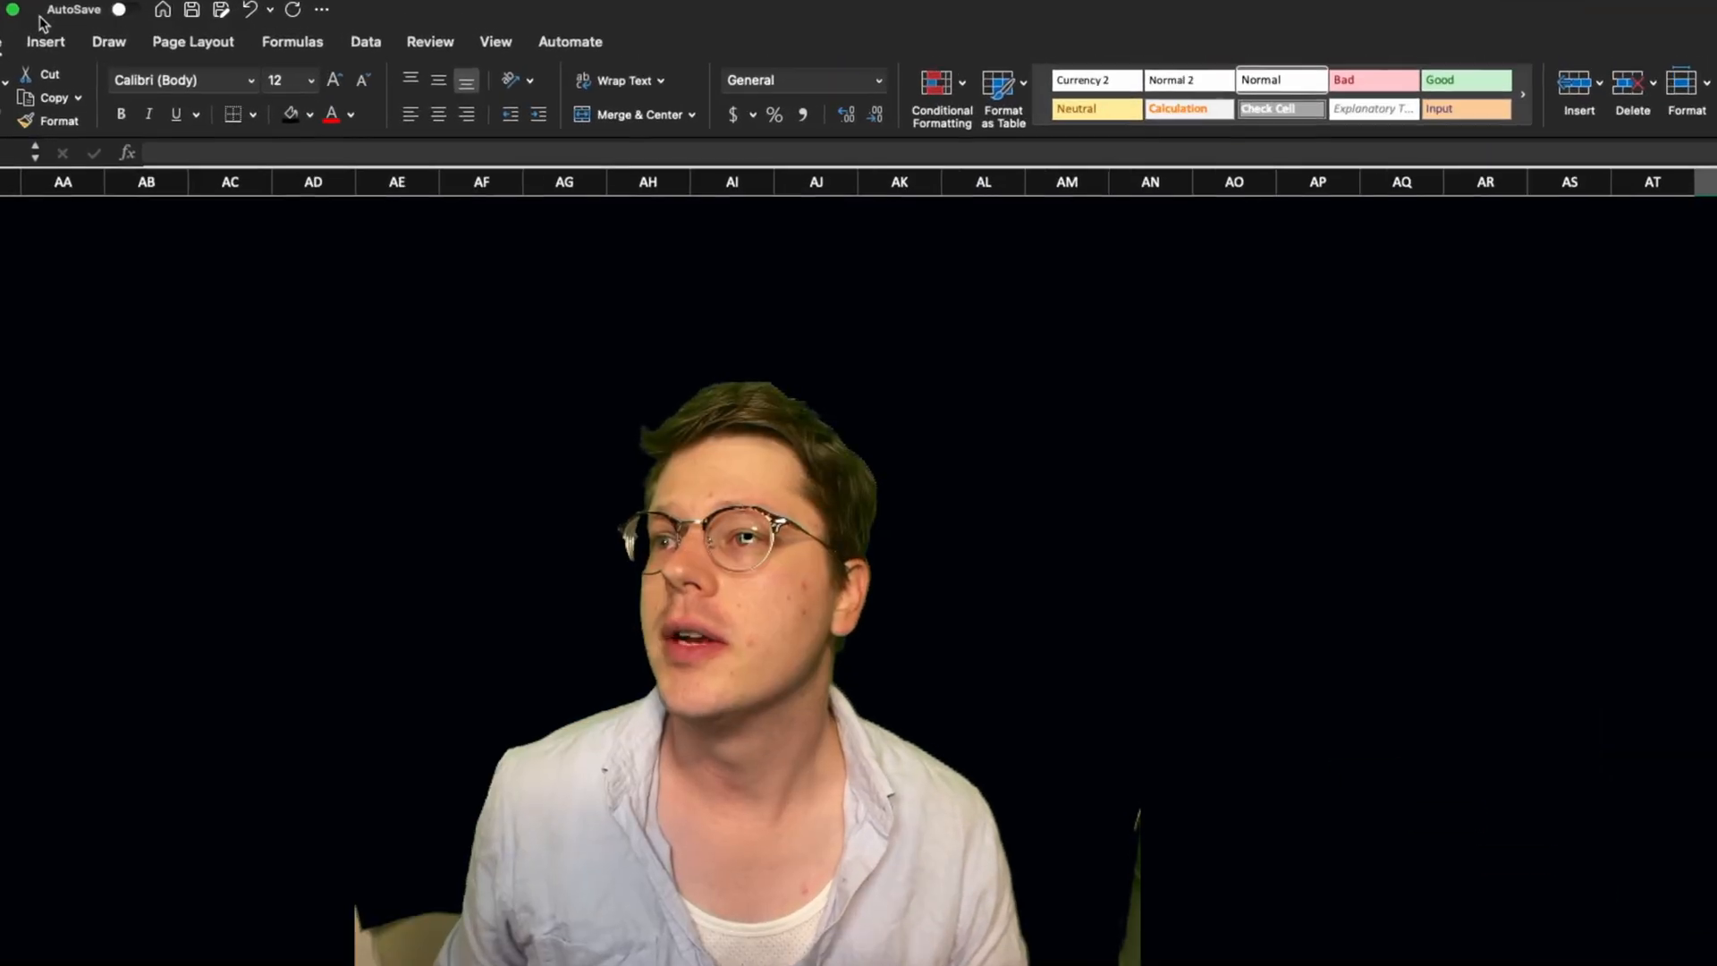
left_click(45, 42)
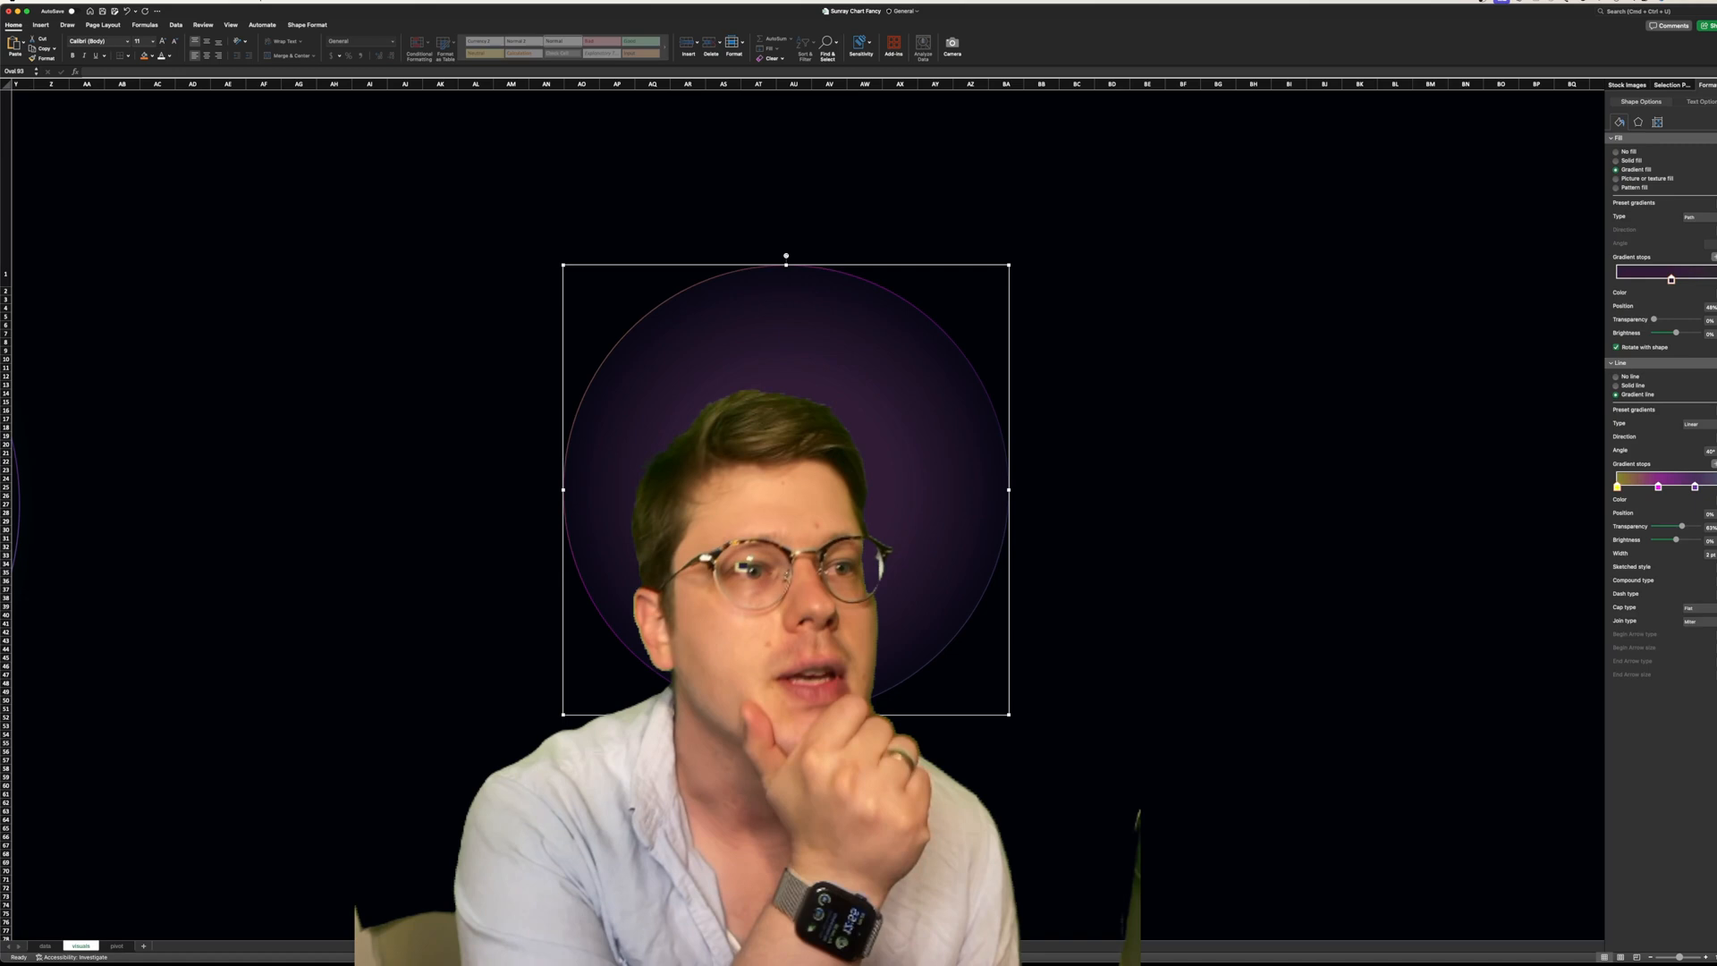
Surround the purple circle with ovals having gradient fills, gradient outlines and glow
left_click(1694, 216)
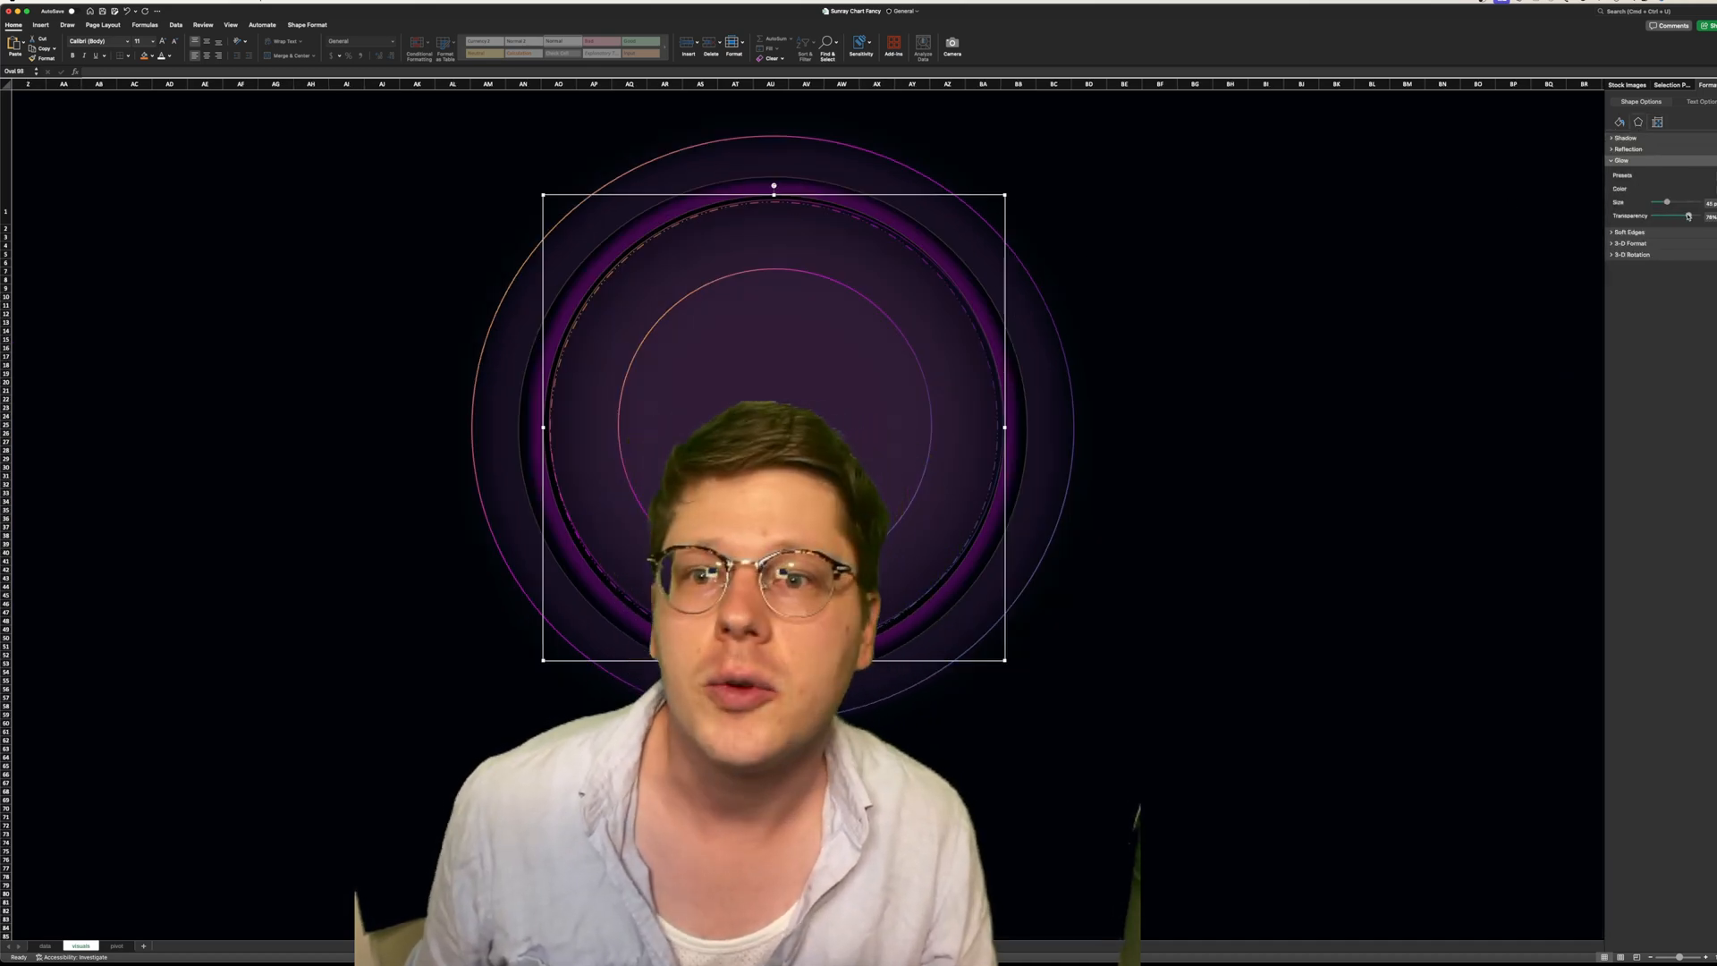
Adjust the ring glow size and set the outline gradient to 63% transparency, 2 pt
left_click_drag(1687, 216, 1692, 216)
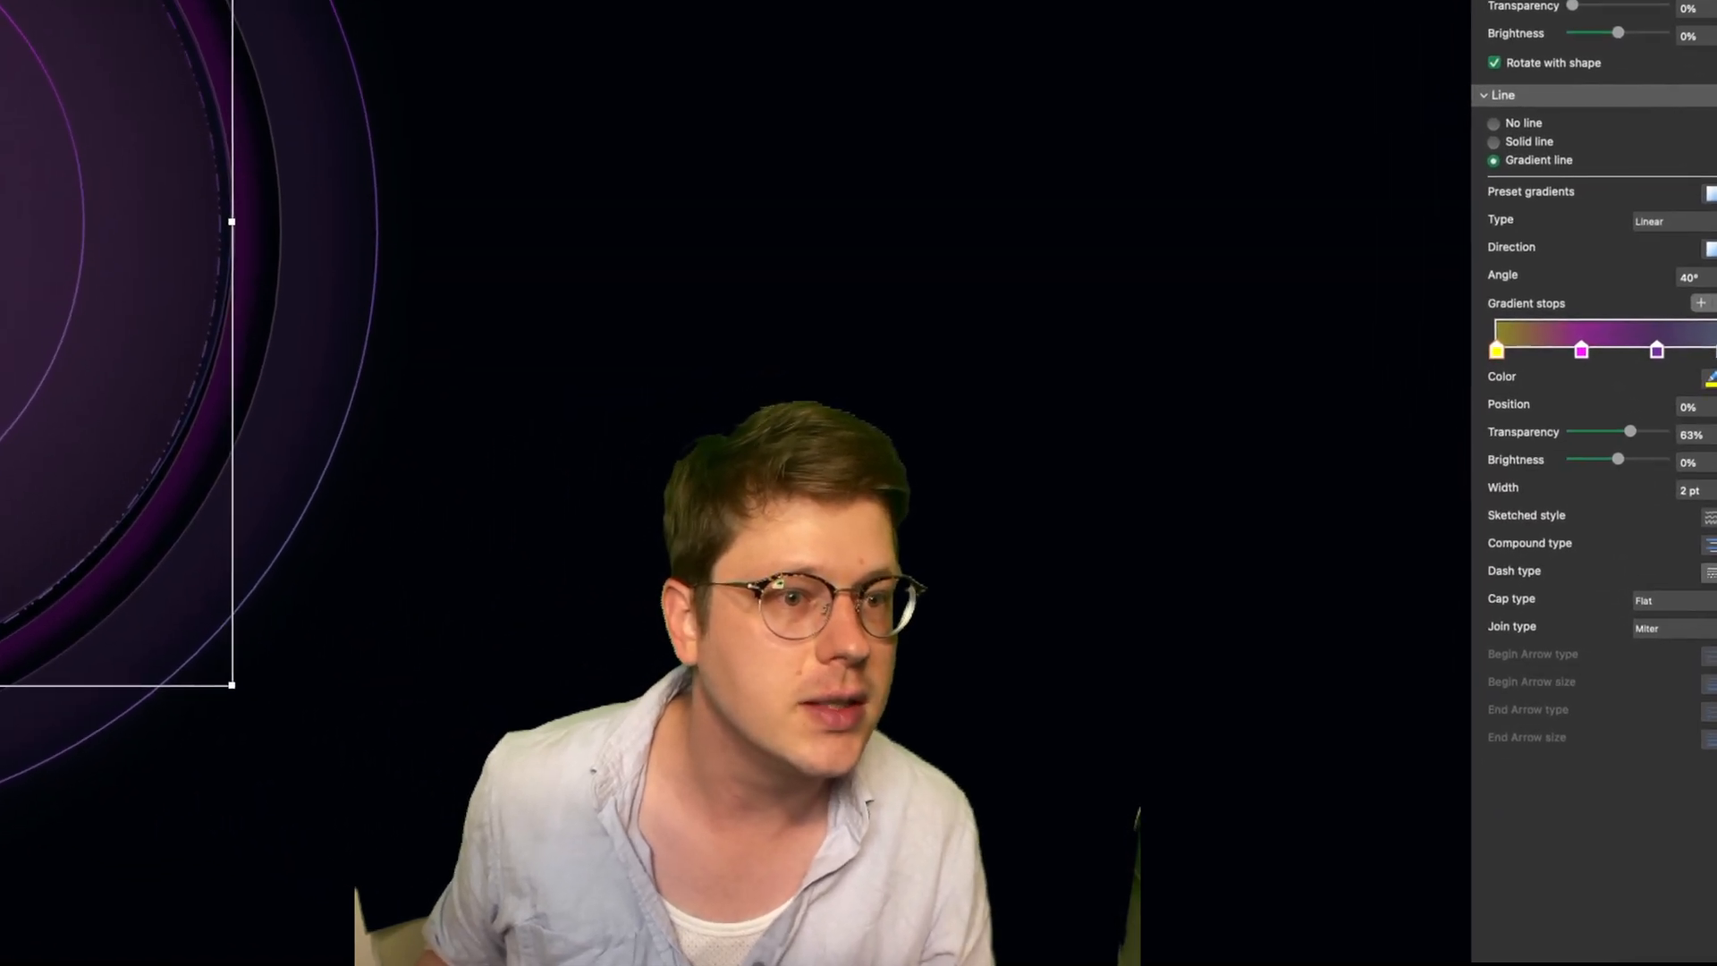
left_click(1693, 570)
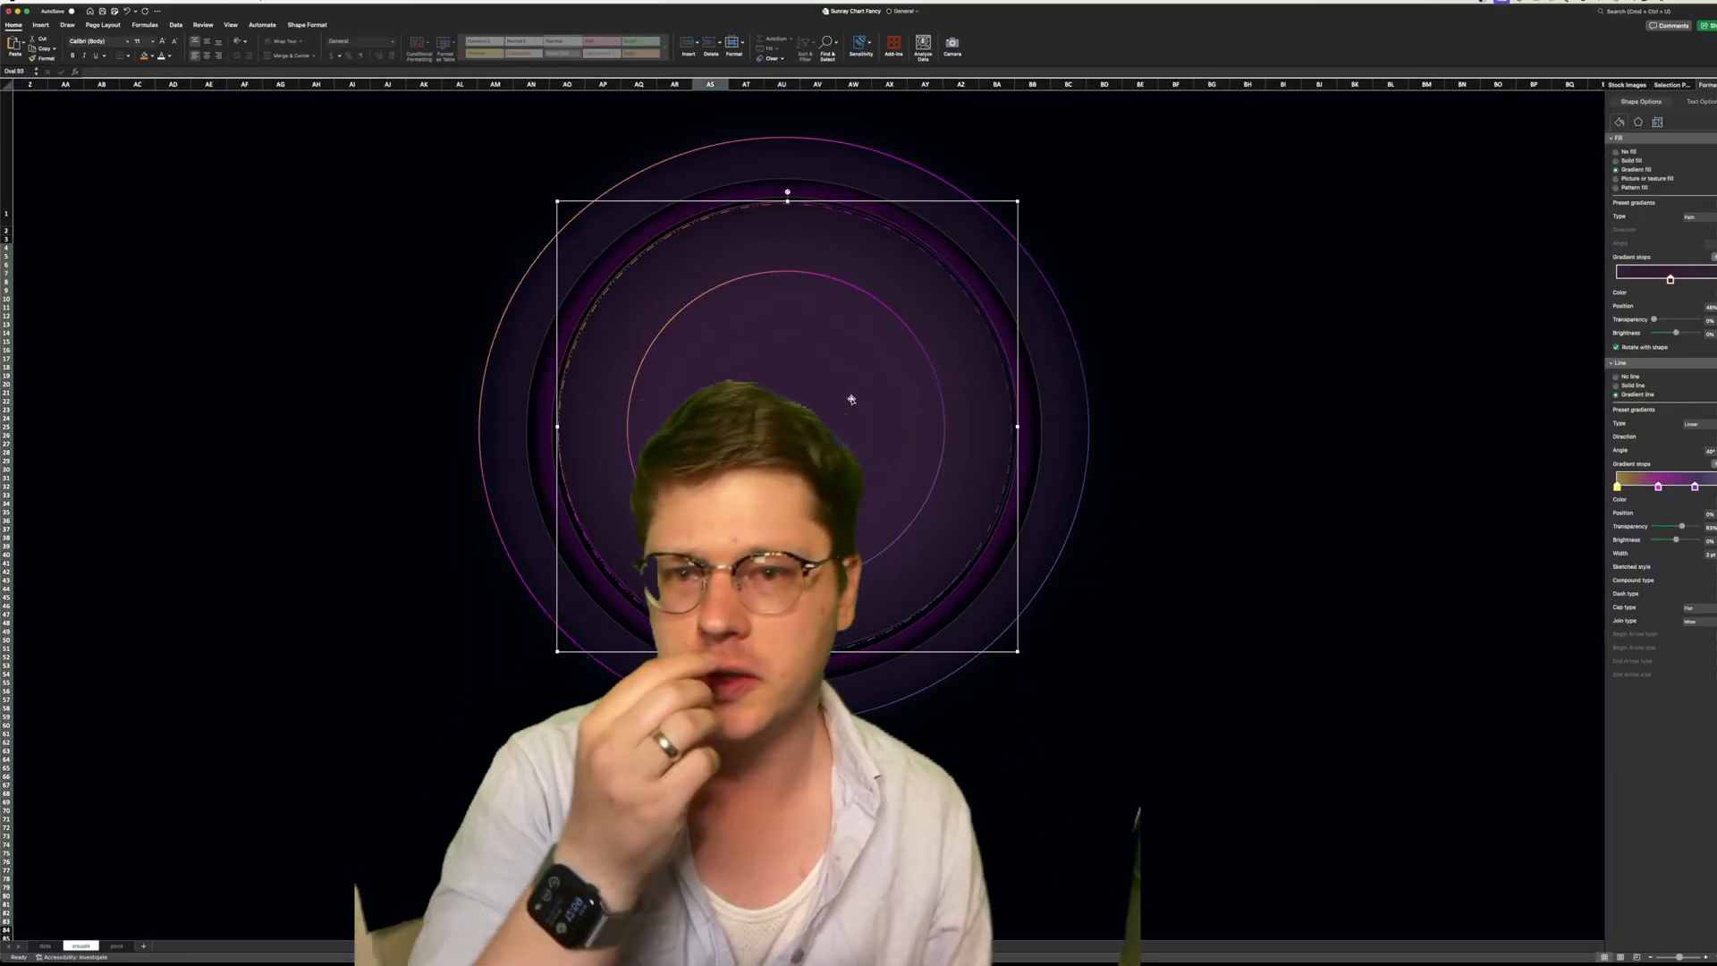
left_click(1659, 121)
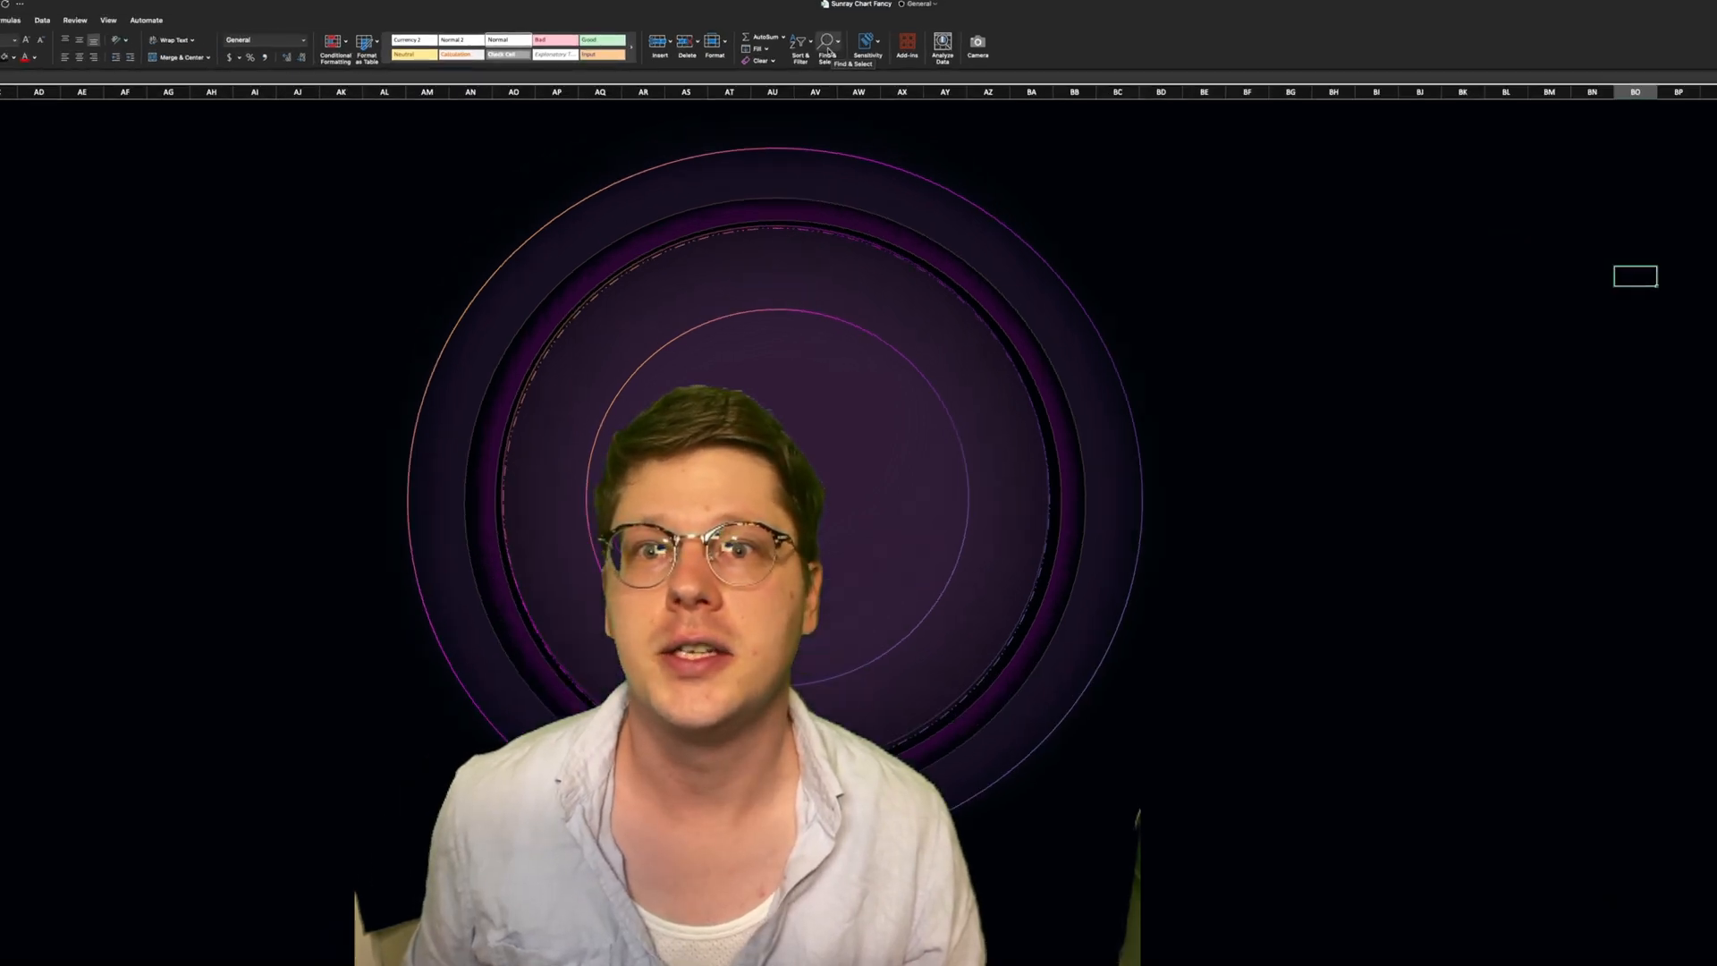
left_click(825, 43)
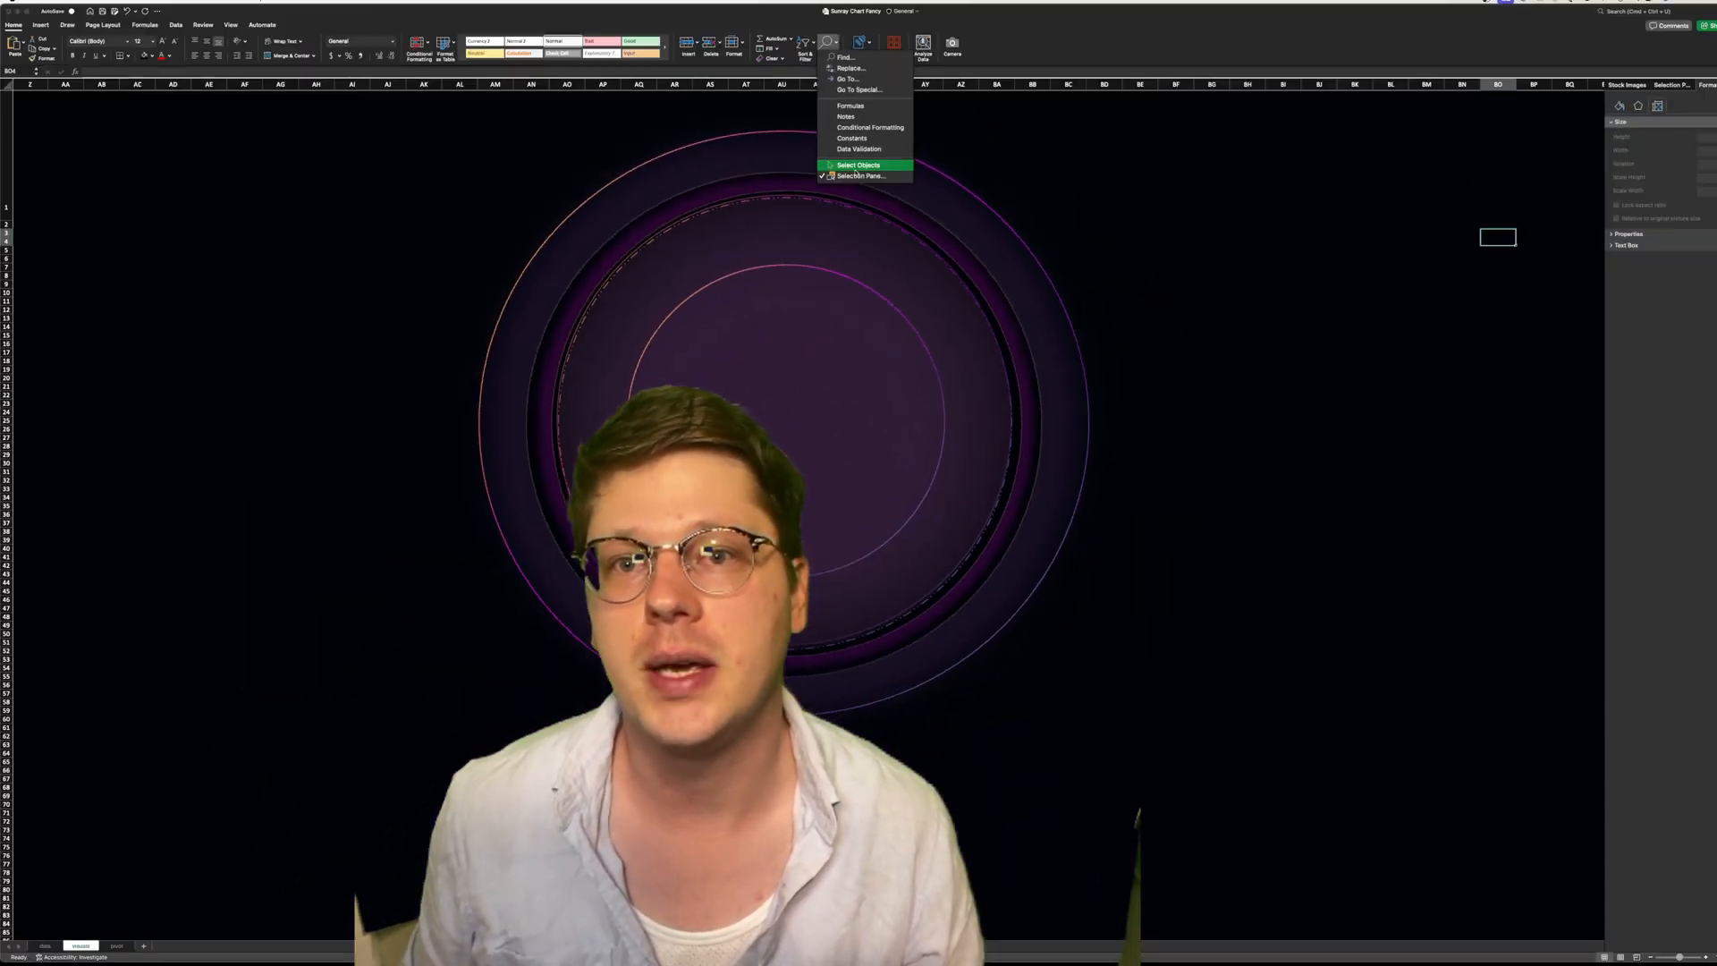
Select the ring ovals in the Selection Pane and apply Align Center and Align Middle
left_click(860, 176)
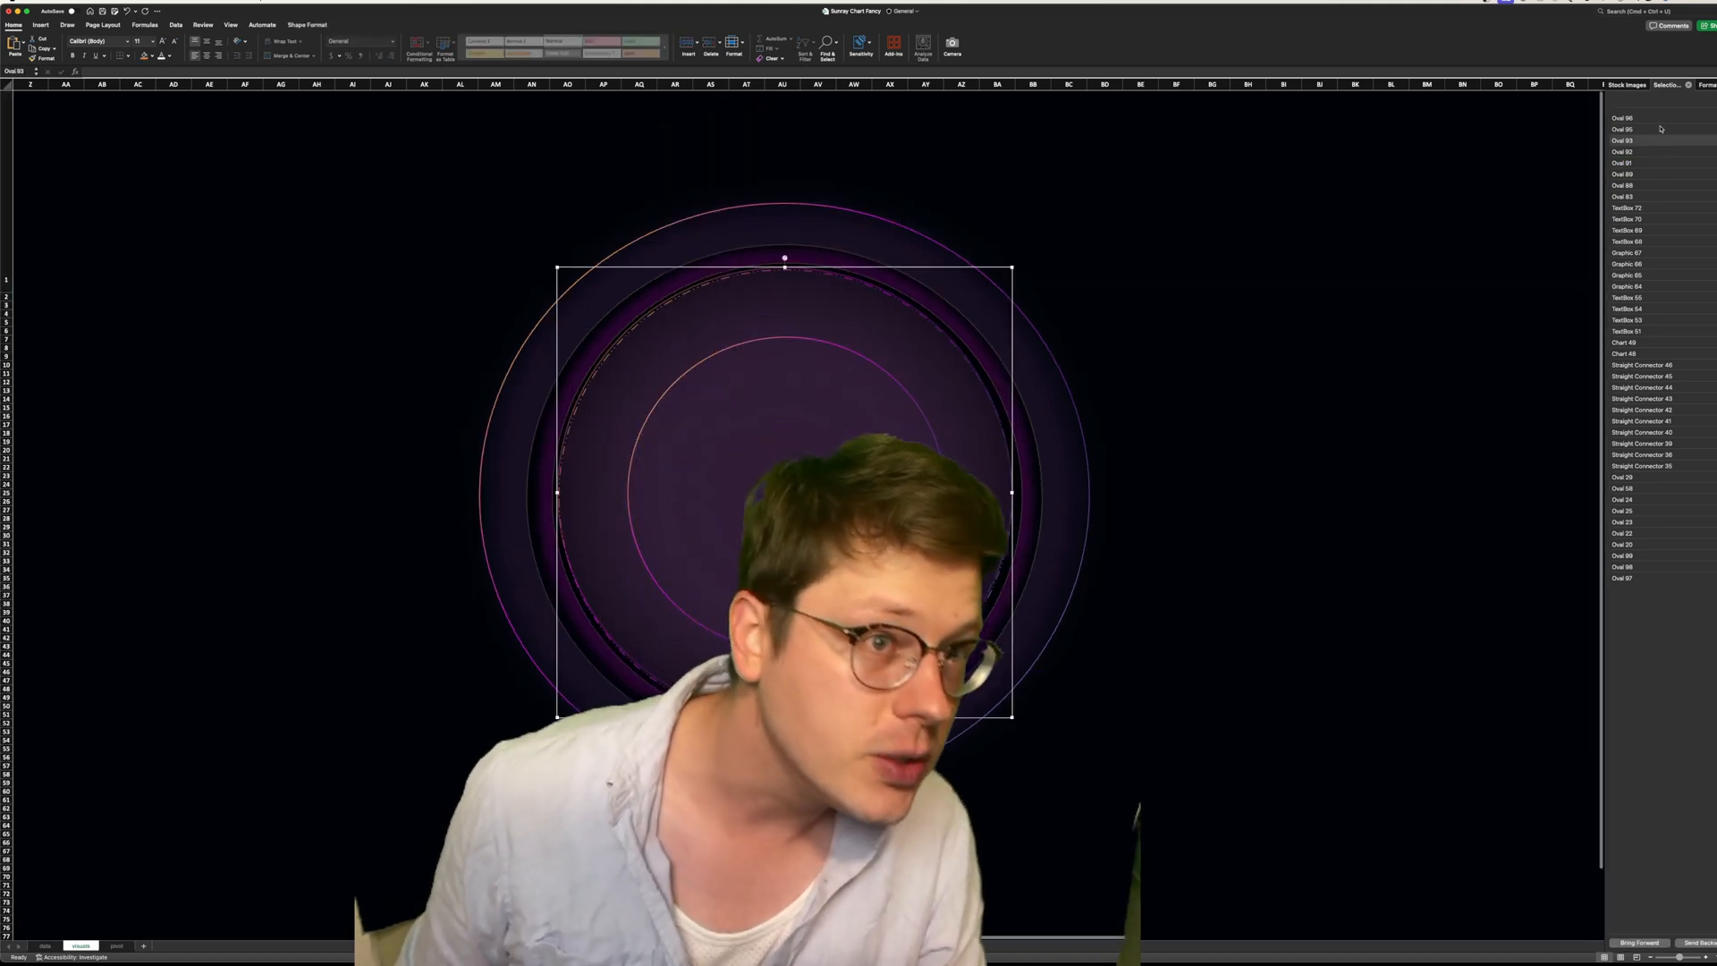
left_click(1624, 117)
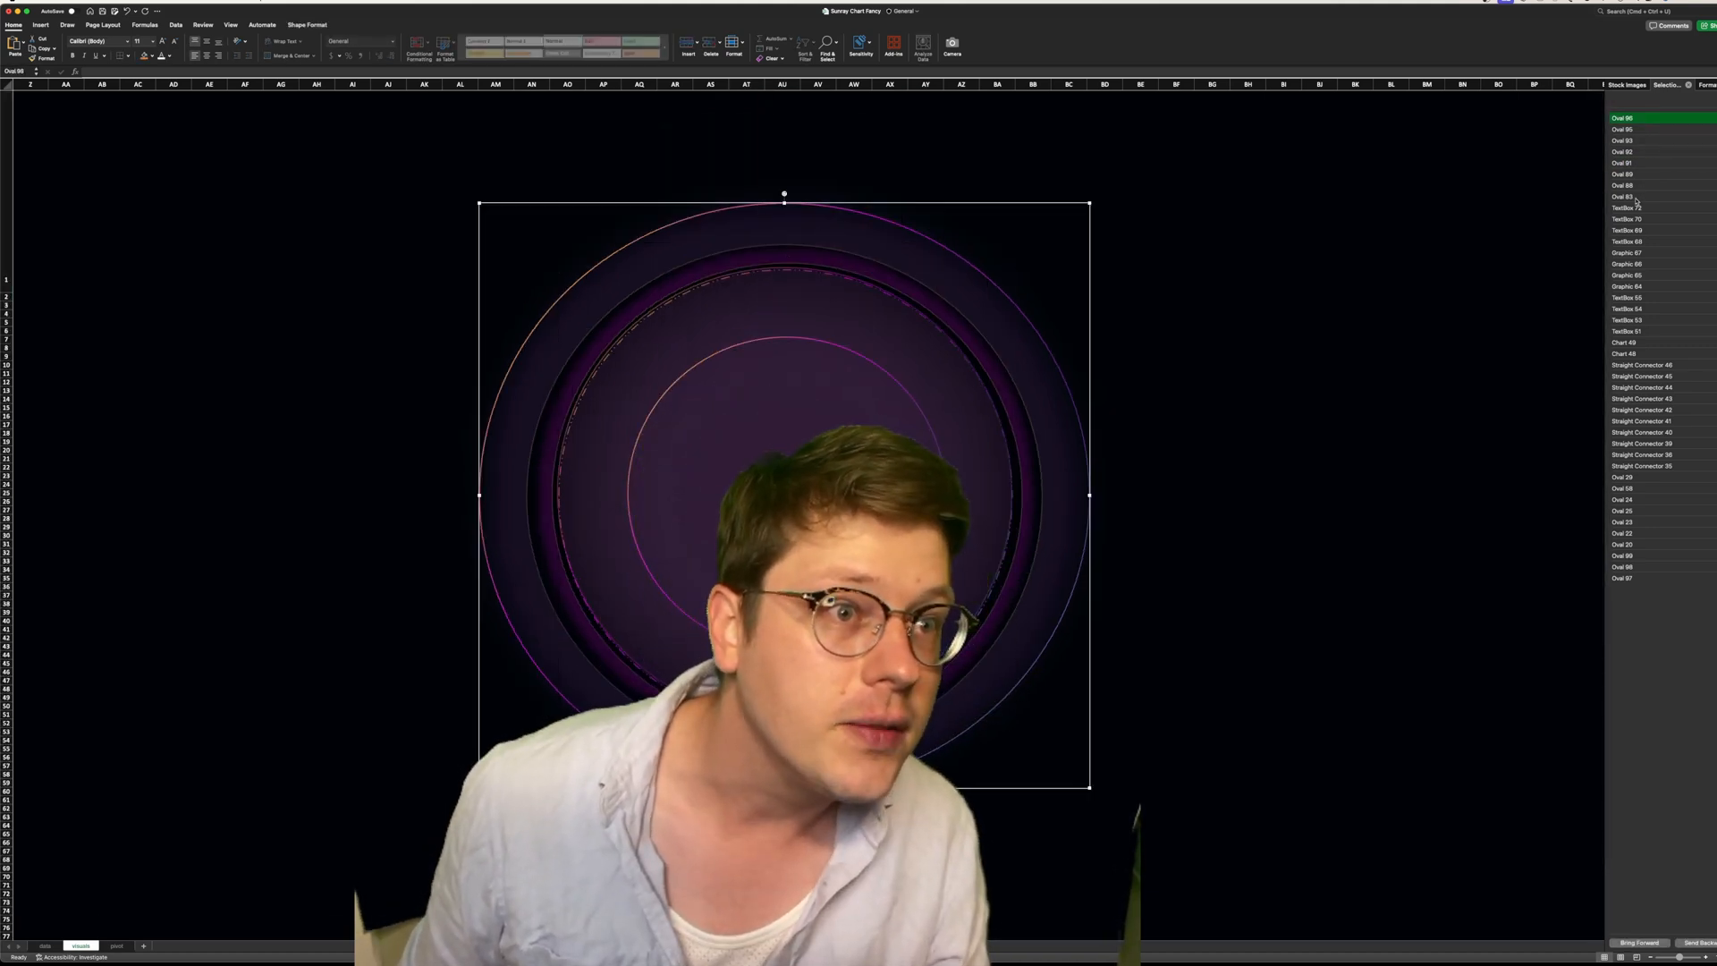
left_click(1626, 195)
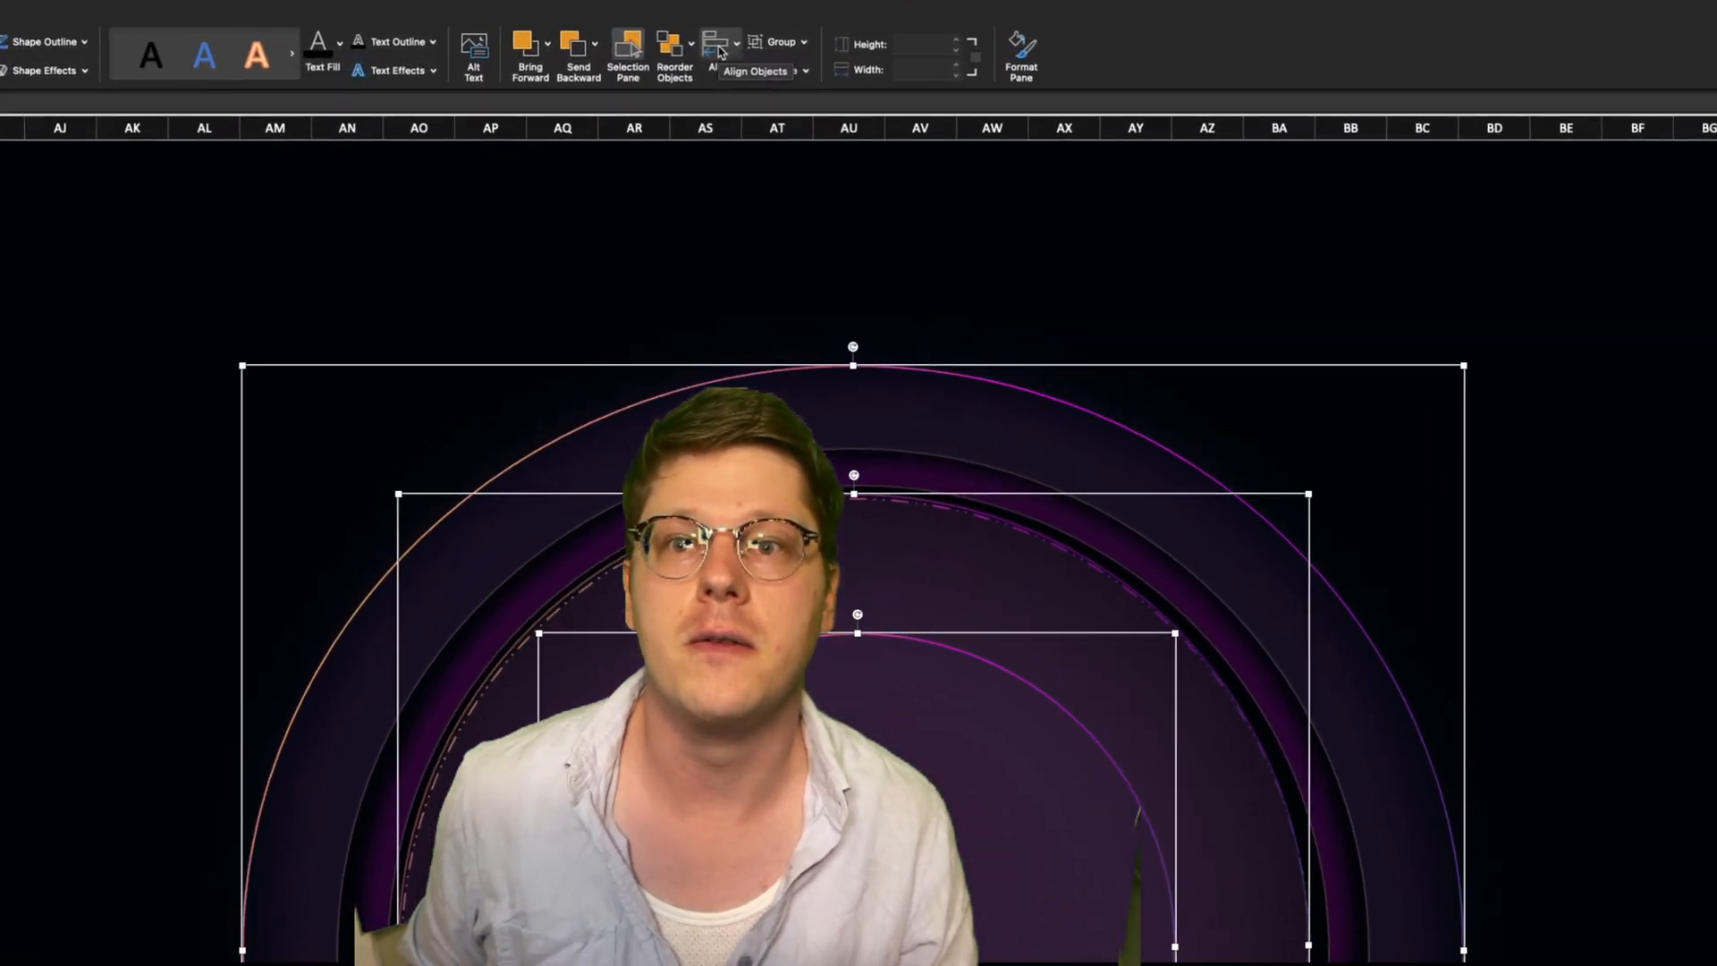
left_click(717, 46)
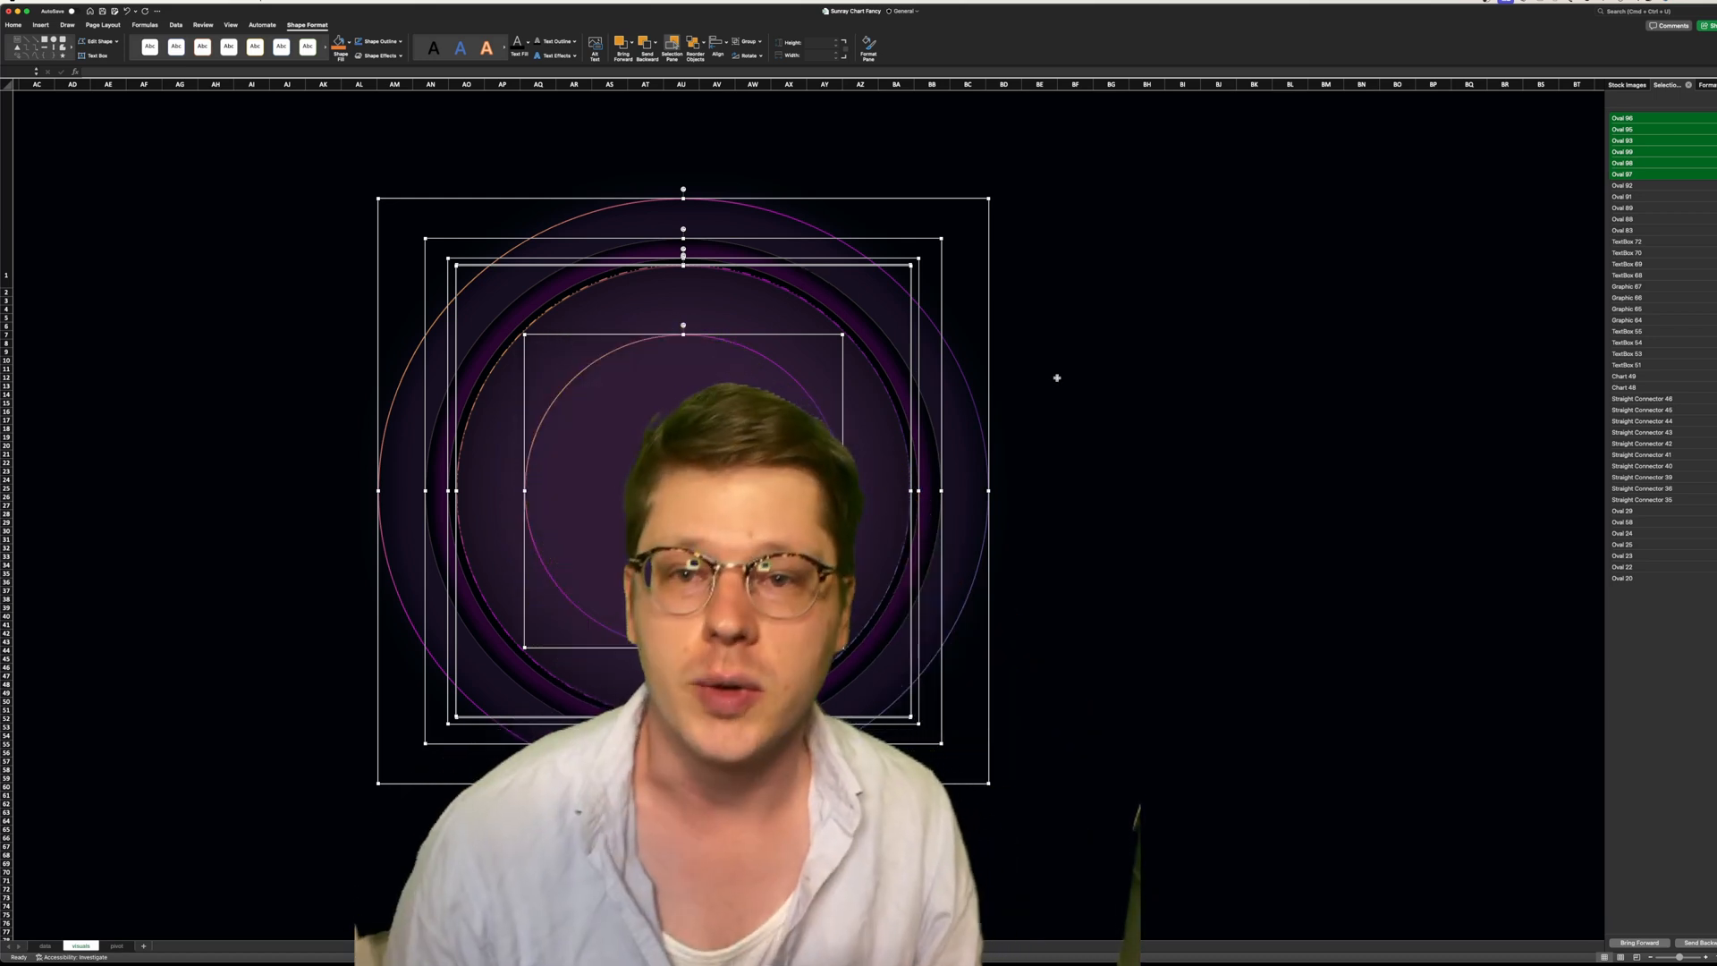
left_click(1145, 403)
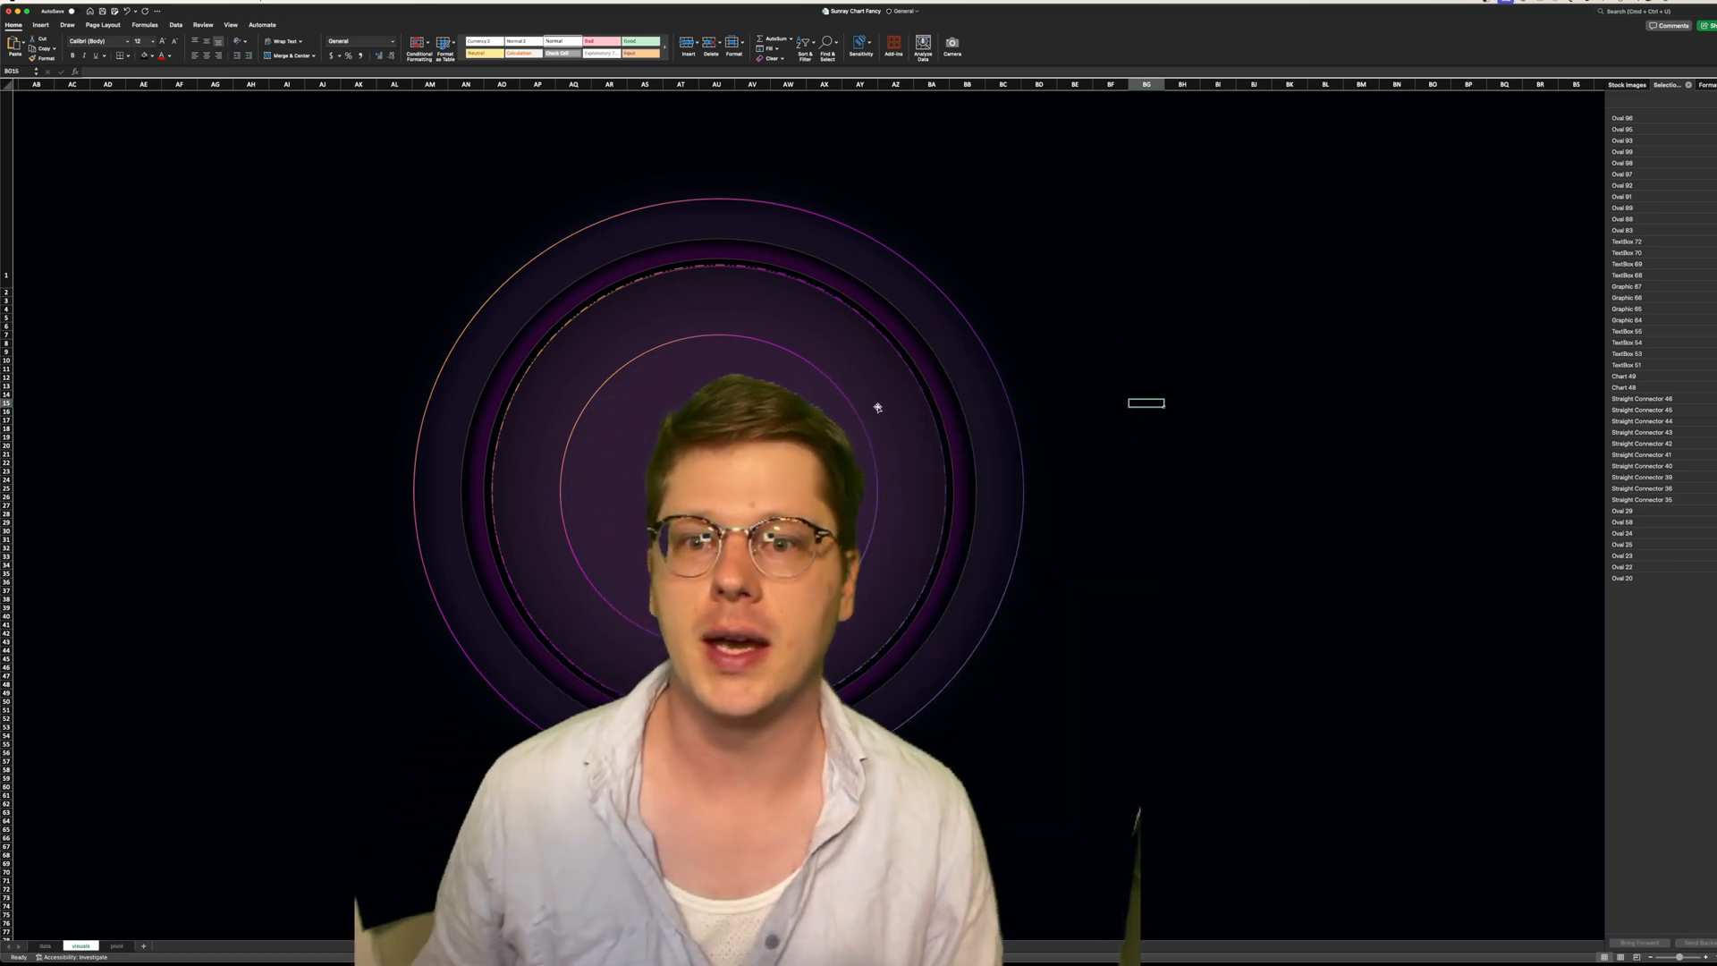
Draw a central oval with a radial yellow-orange gradient fill and no outline
scroll("down", 3)
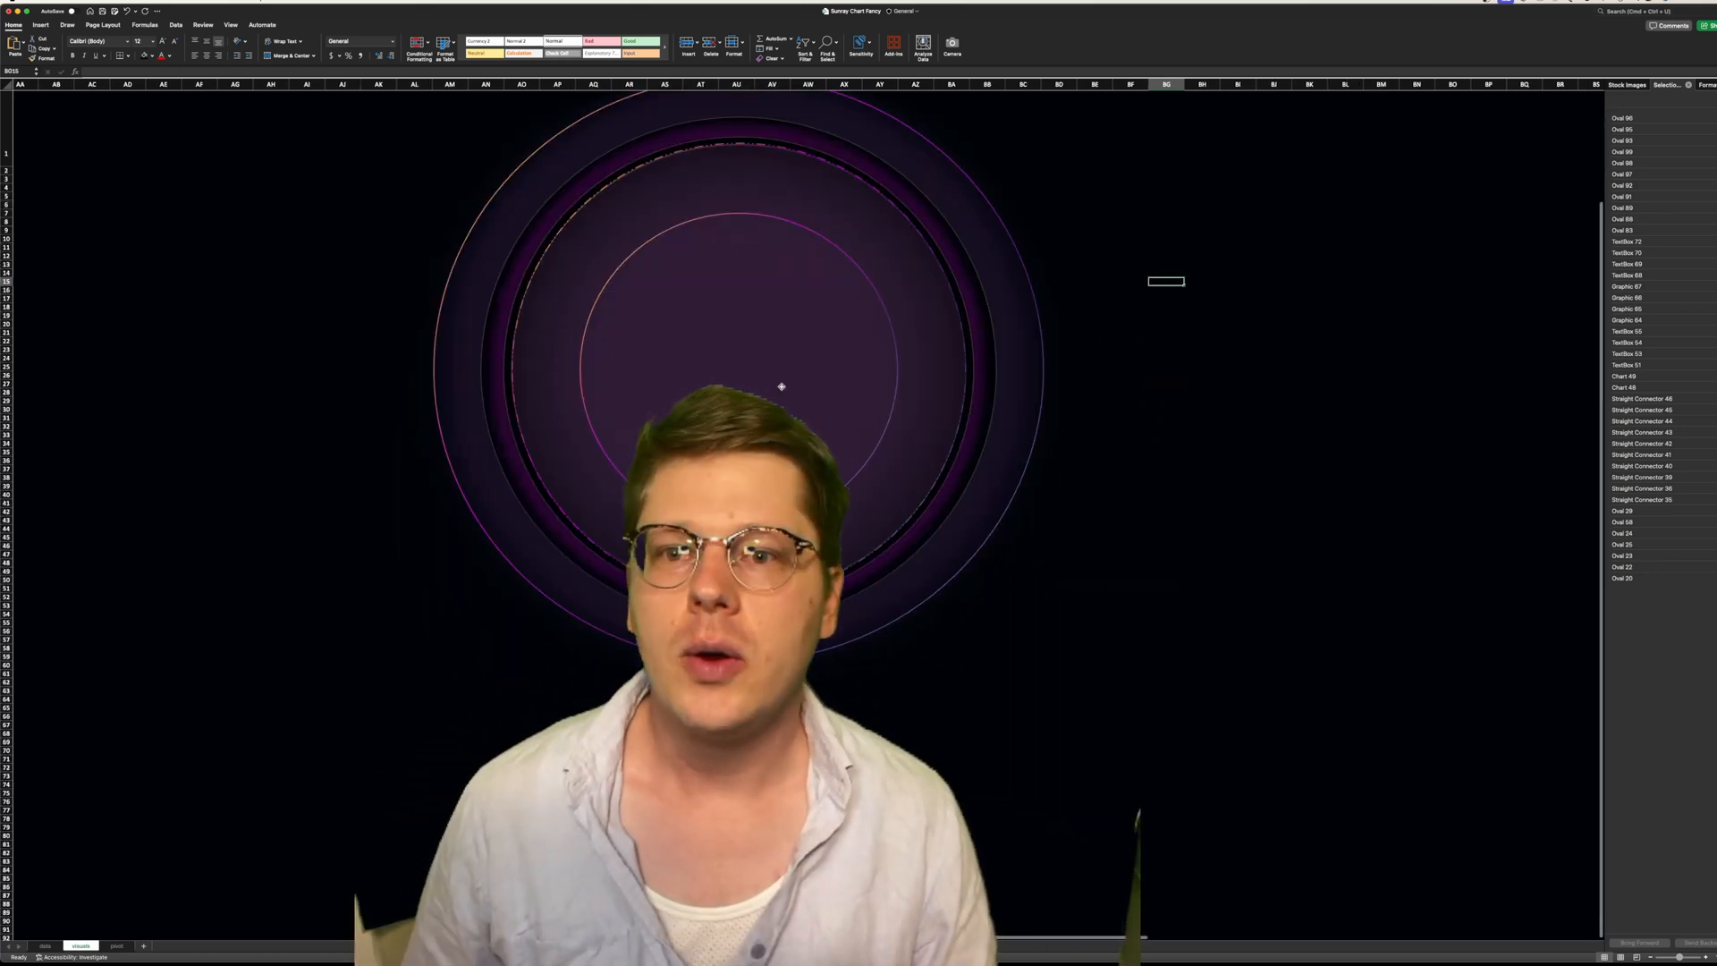
left_click(740, 369)
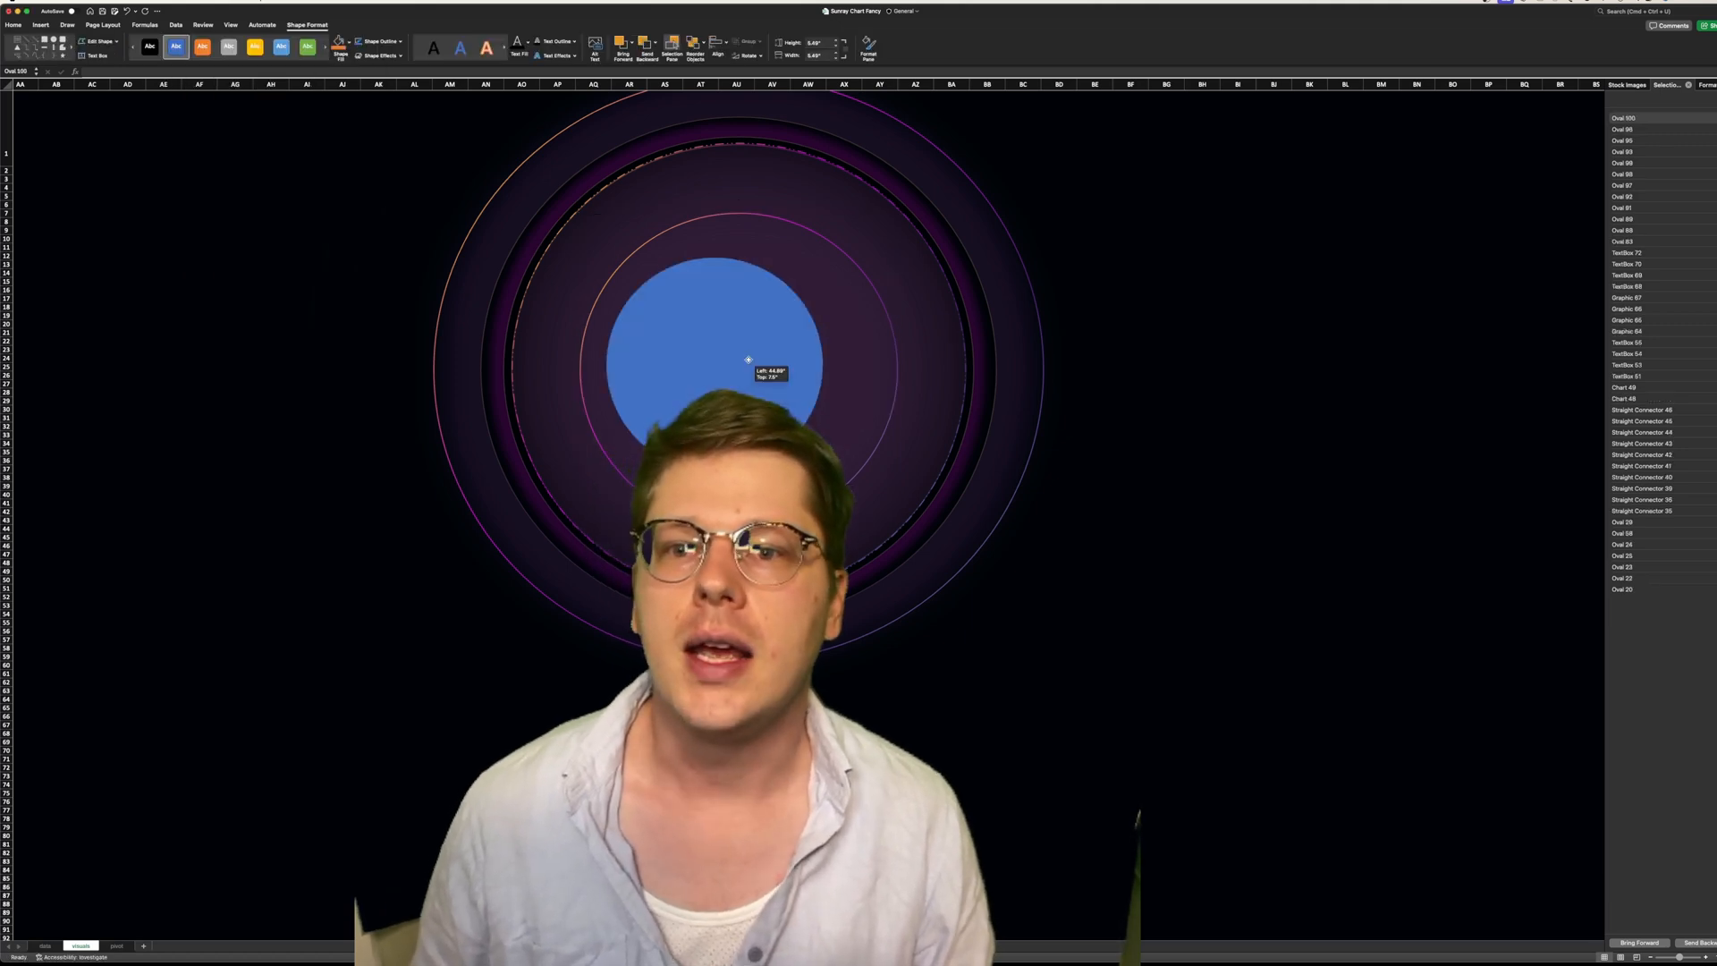
left_click_drag(748, 360, 740, 365)
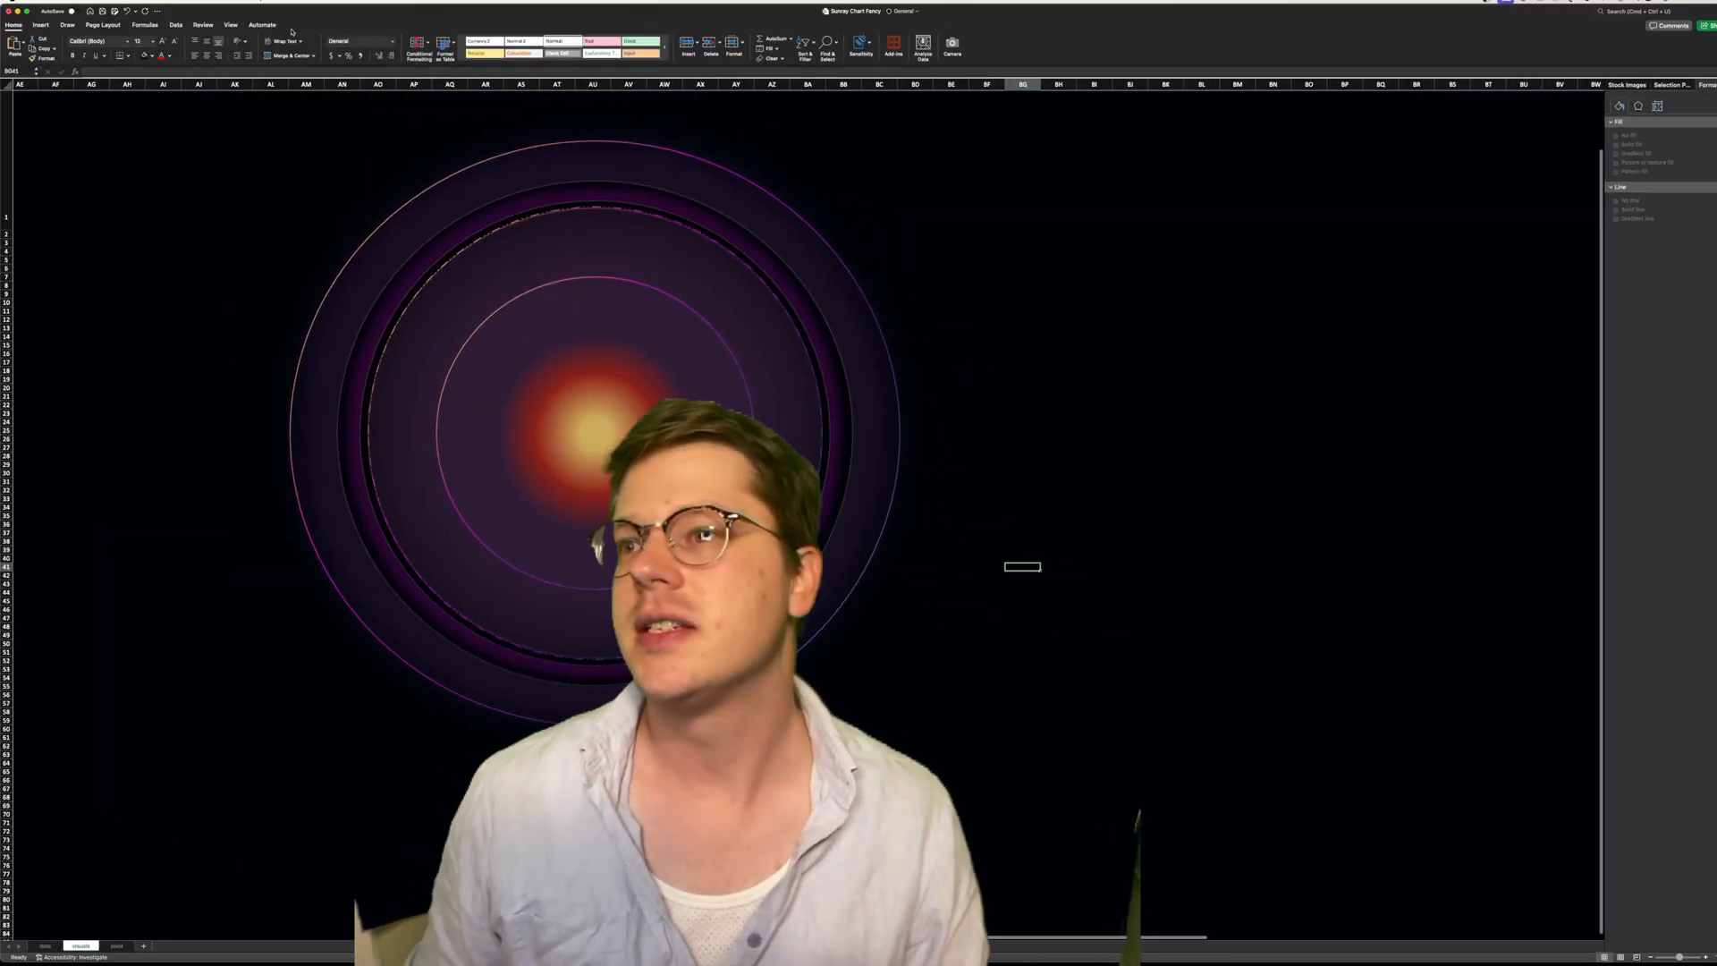
left_click(40, 25)
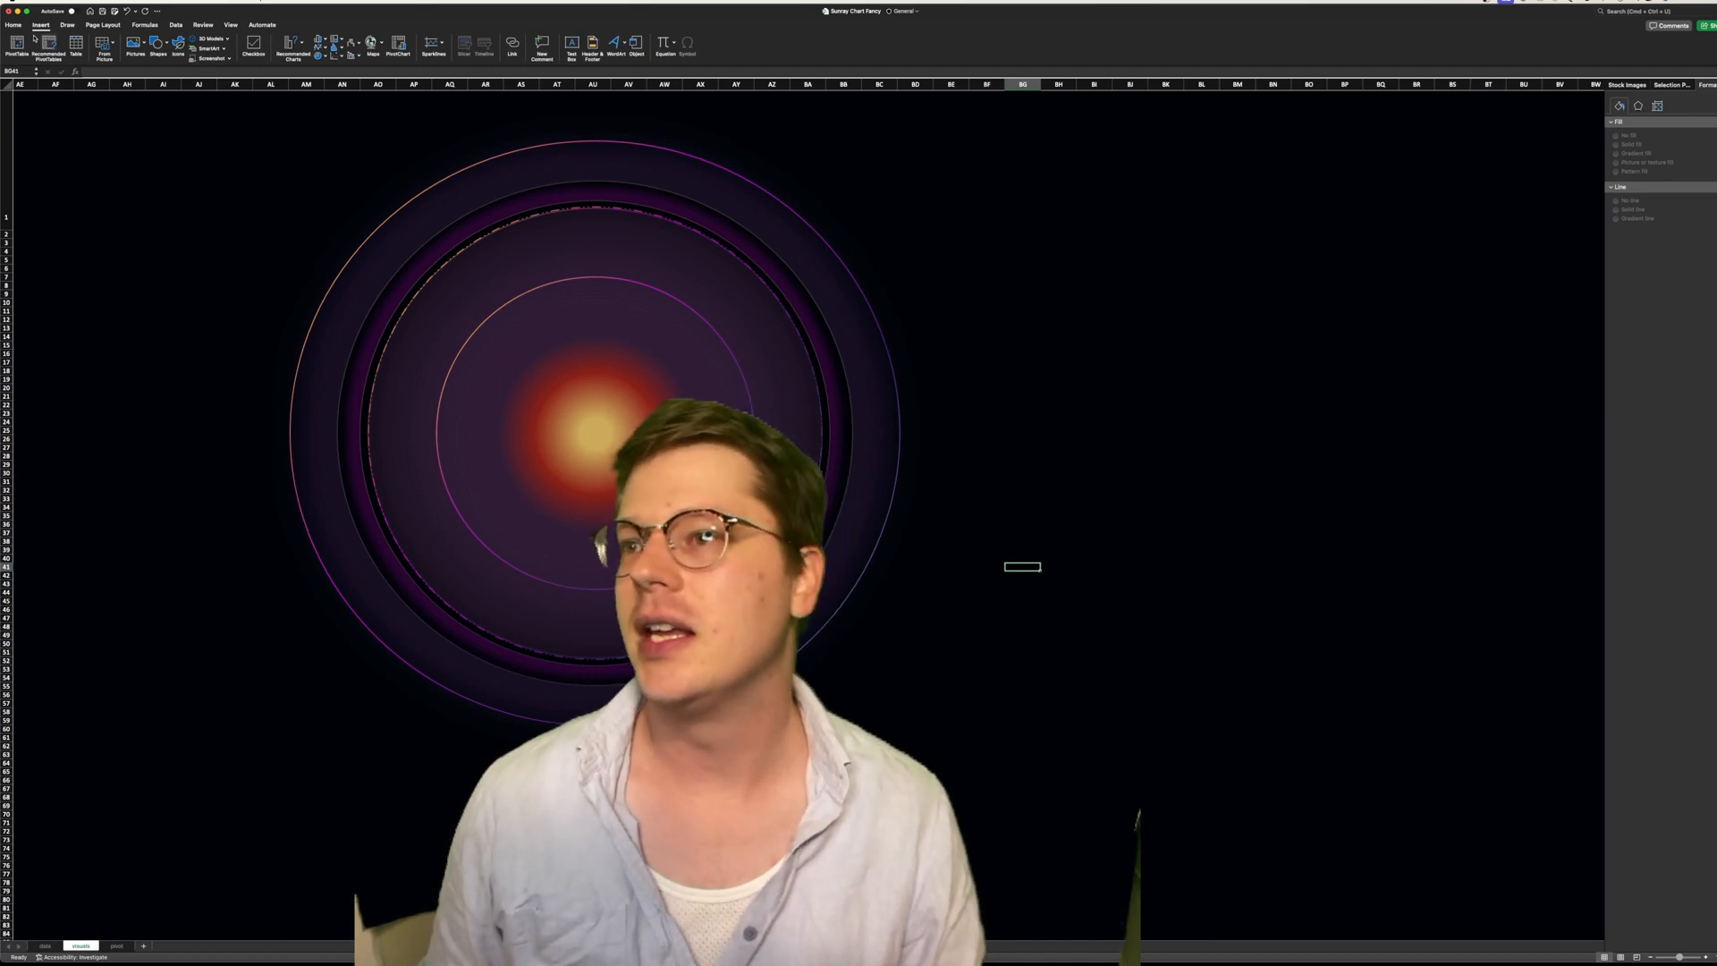
Draw gold solid lines radiating from the centre, 2 pt wide at 32% transparency
left_click(157, 49)
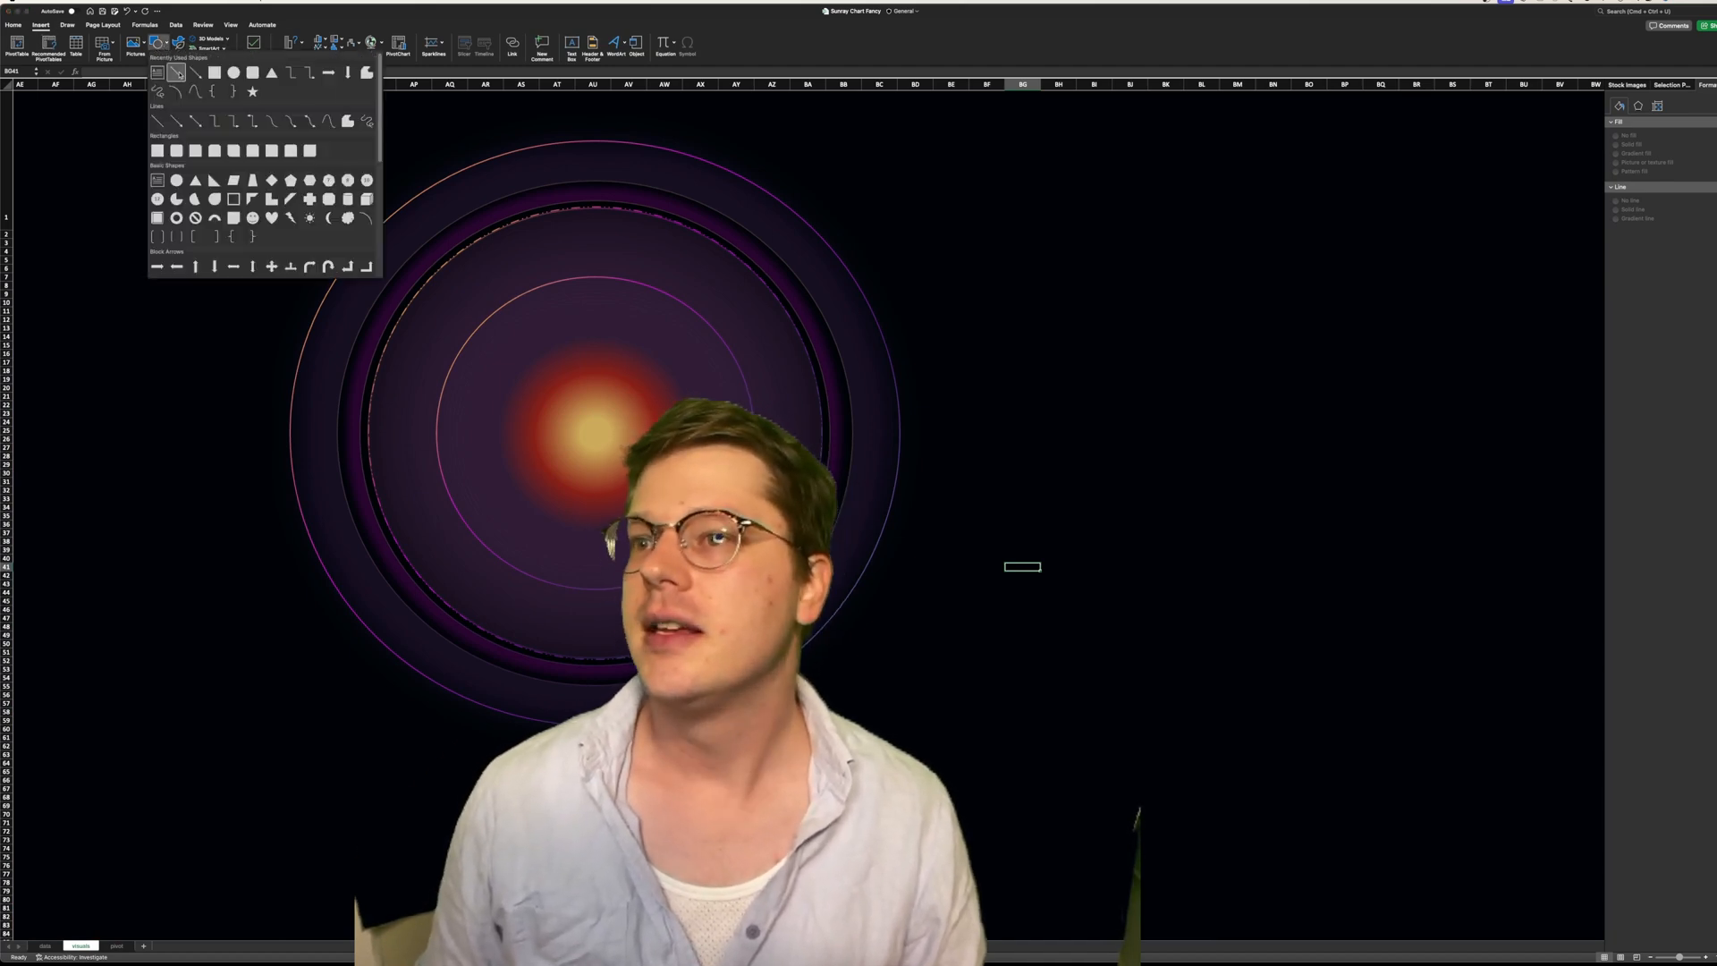
left_click(176, 72)
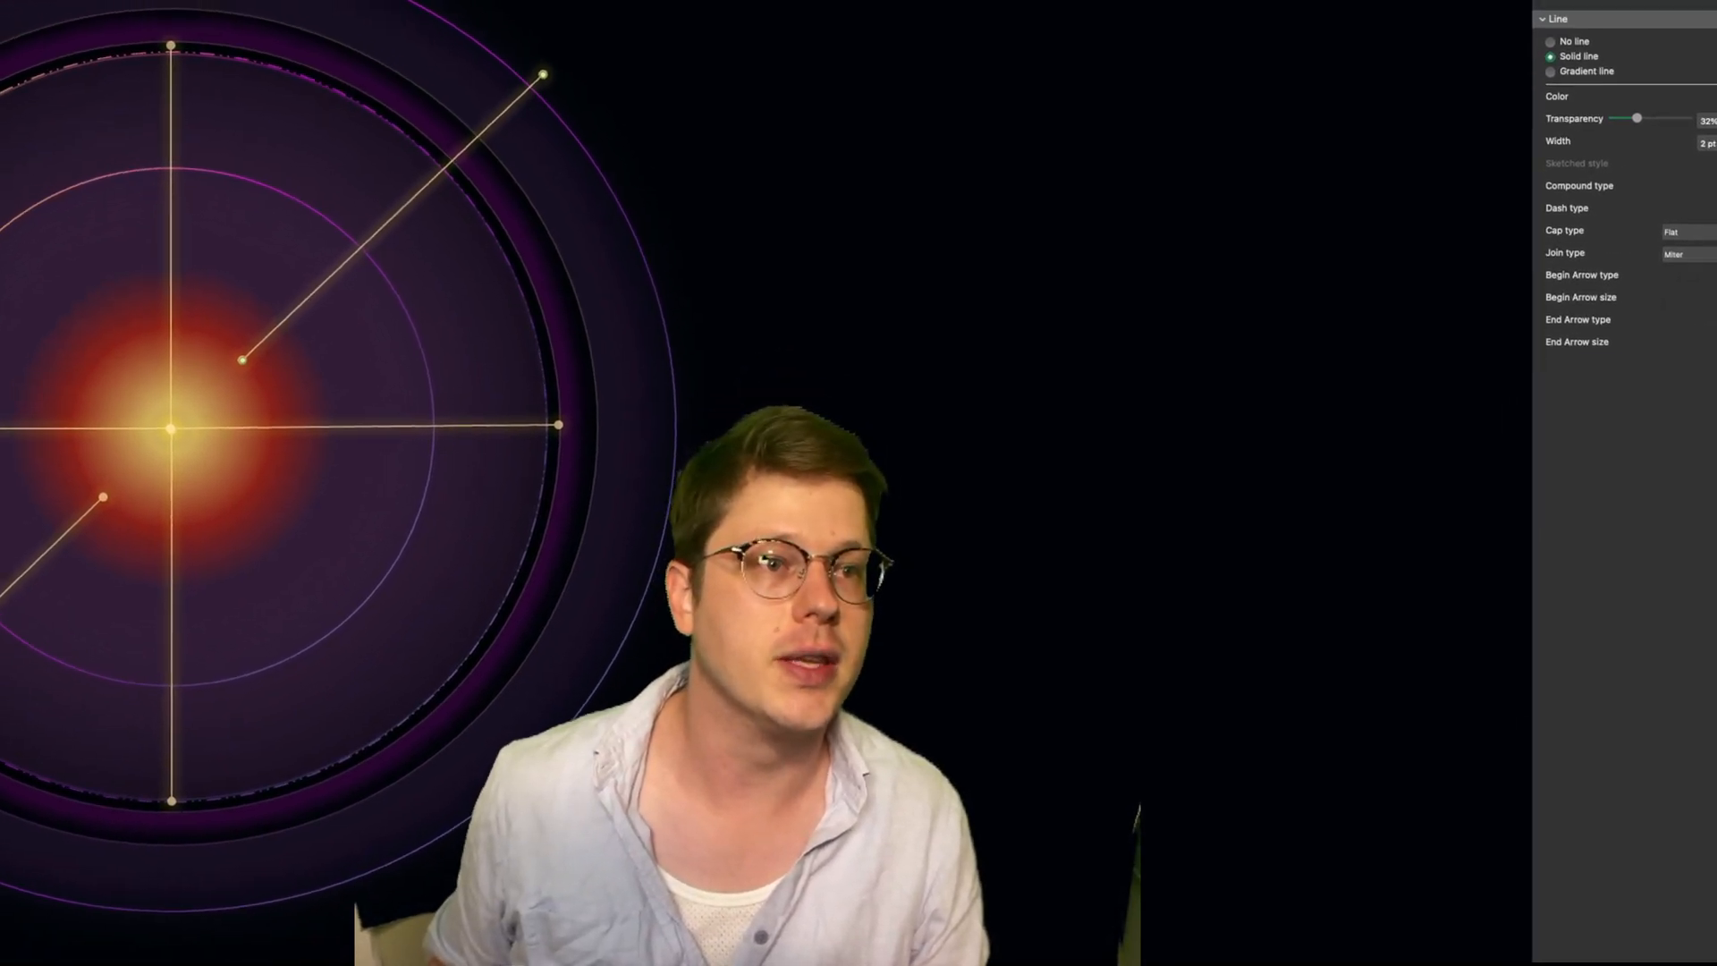
left_click(1703, 311)
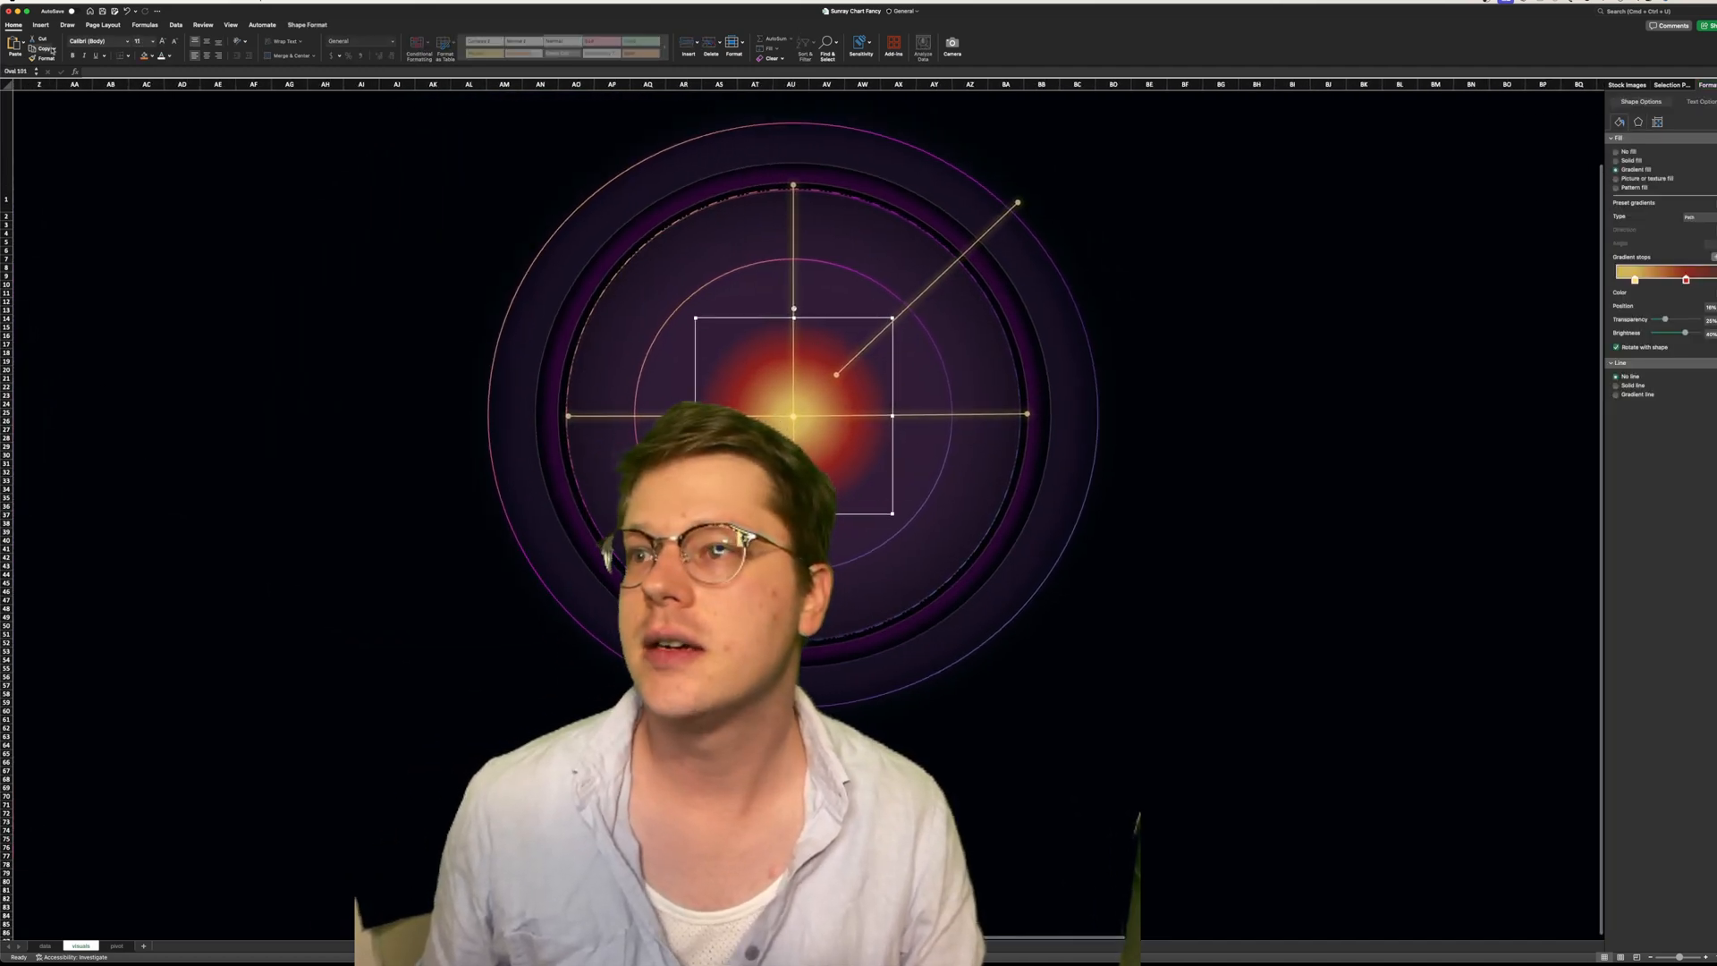
Draw a text box above the centre and set its fill with no line
left_click(39, 25)
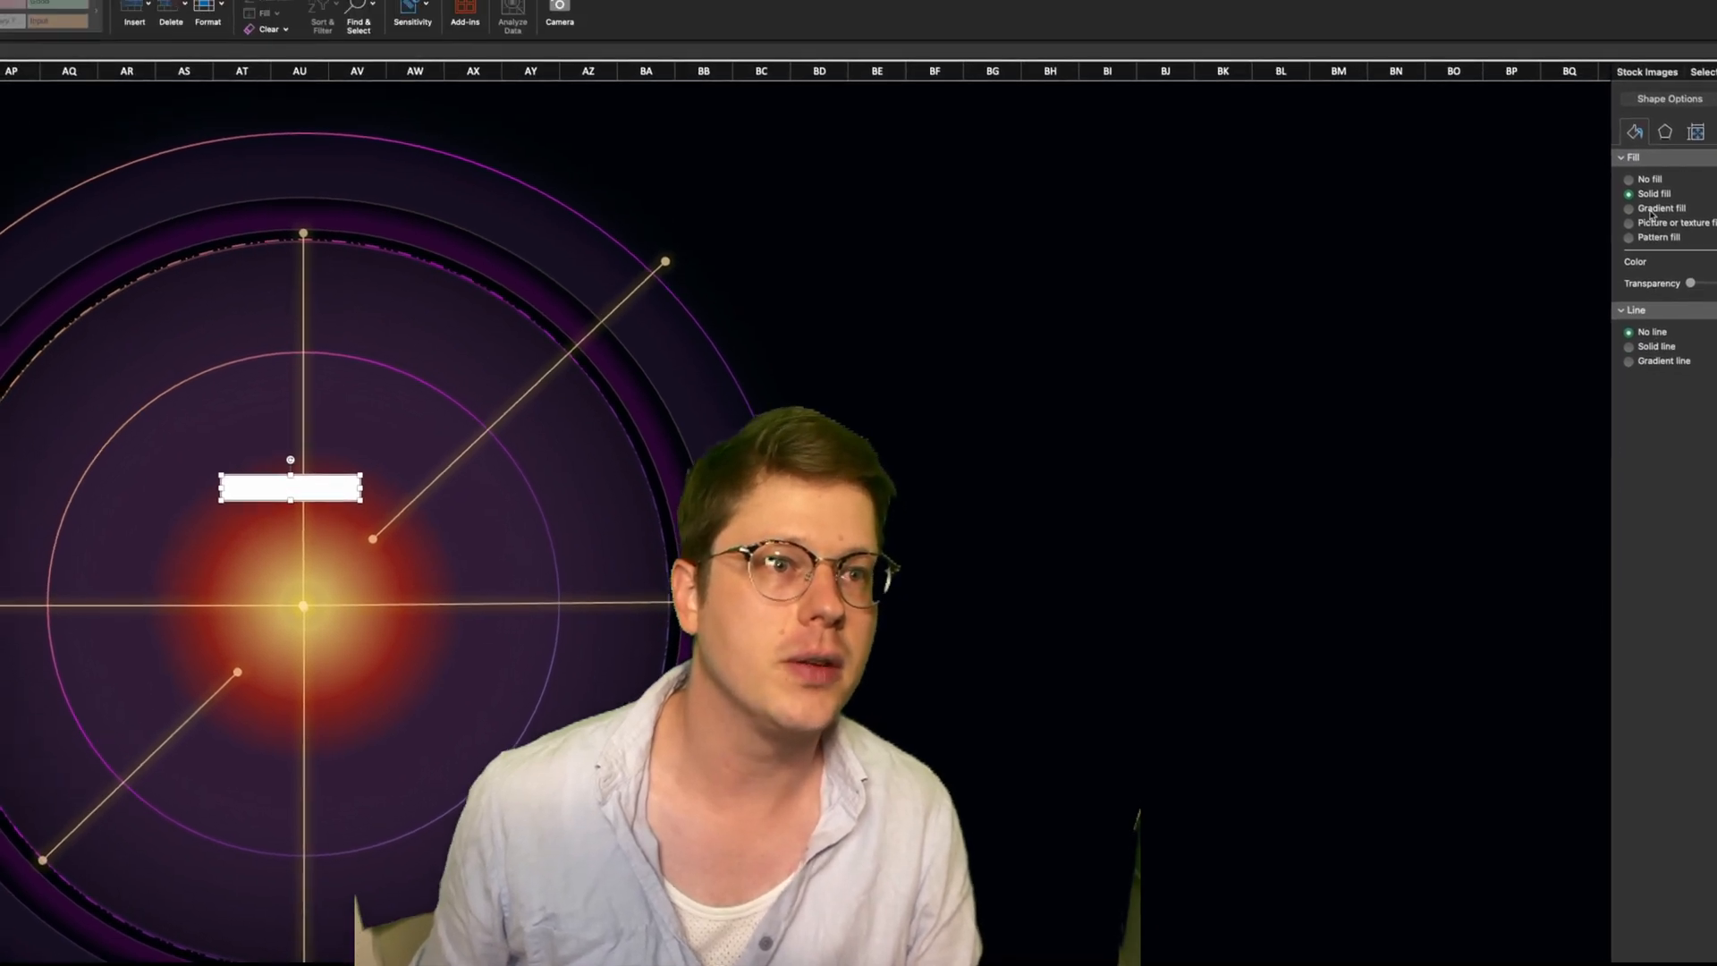
left_click(1630, 189)
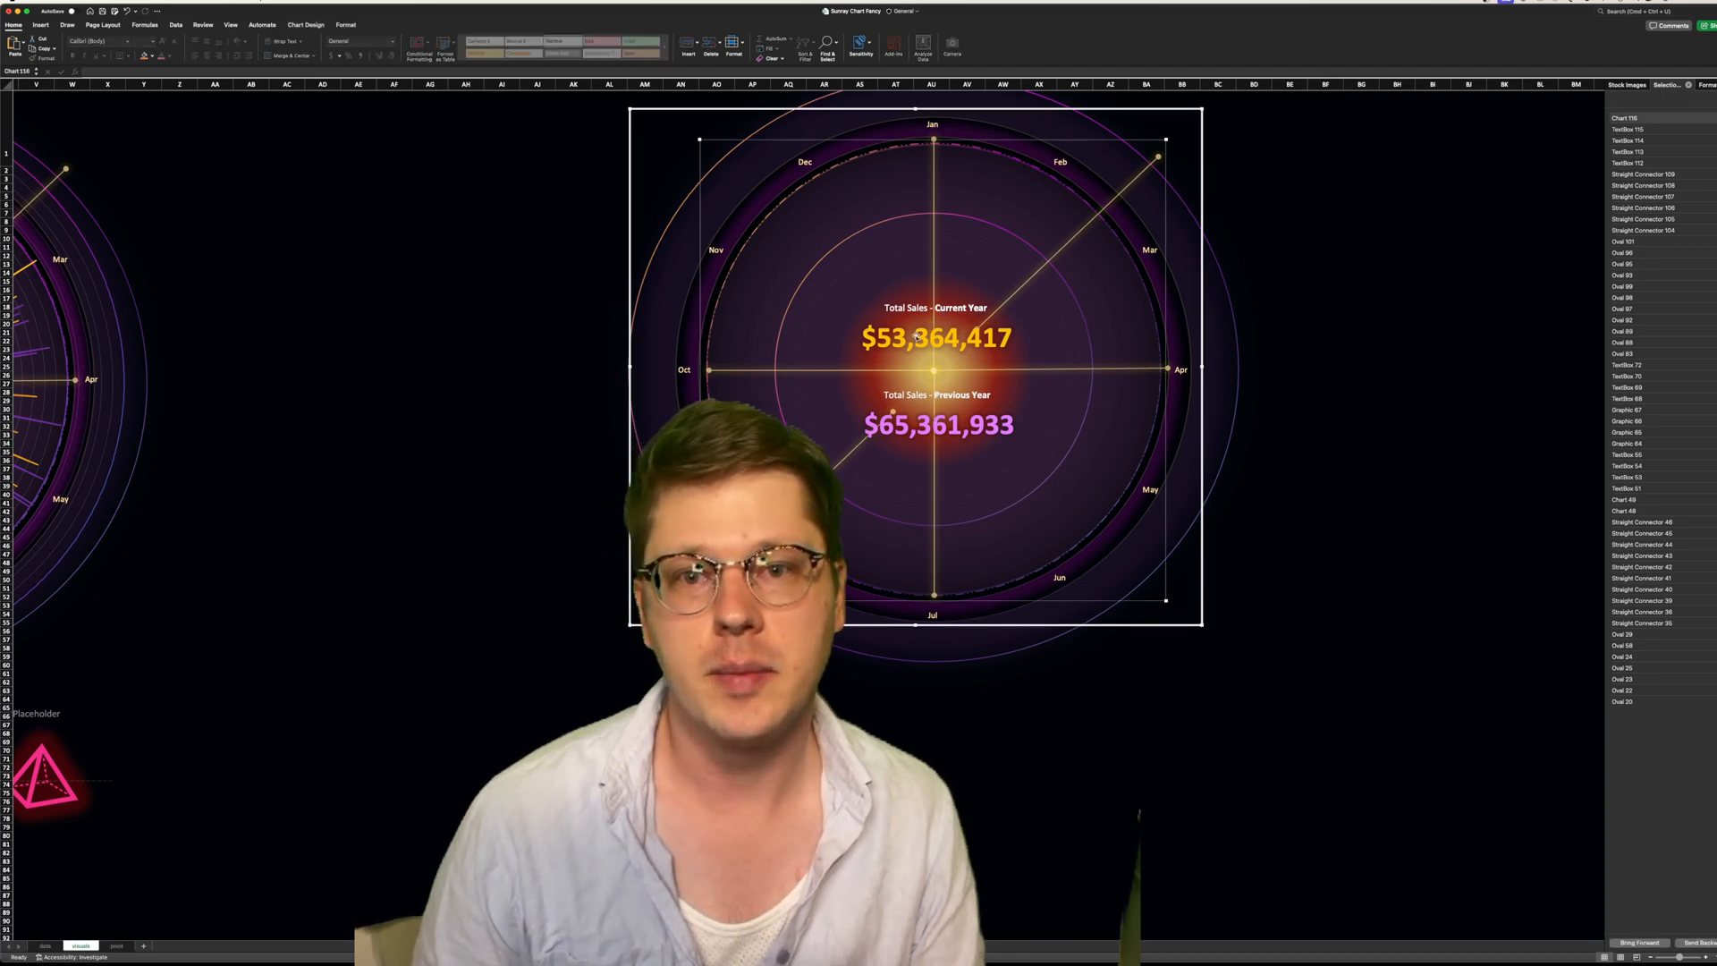
mouse_move(1365, 367)
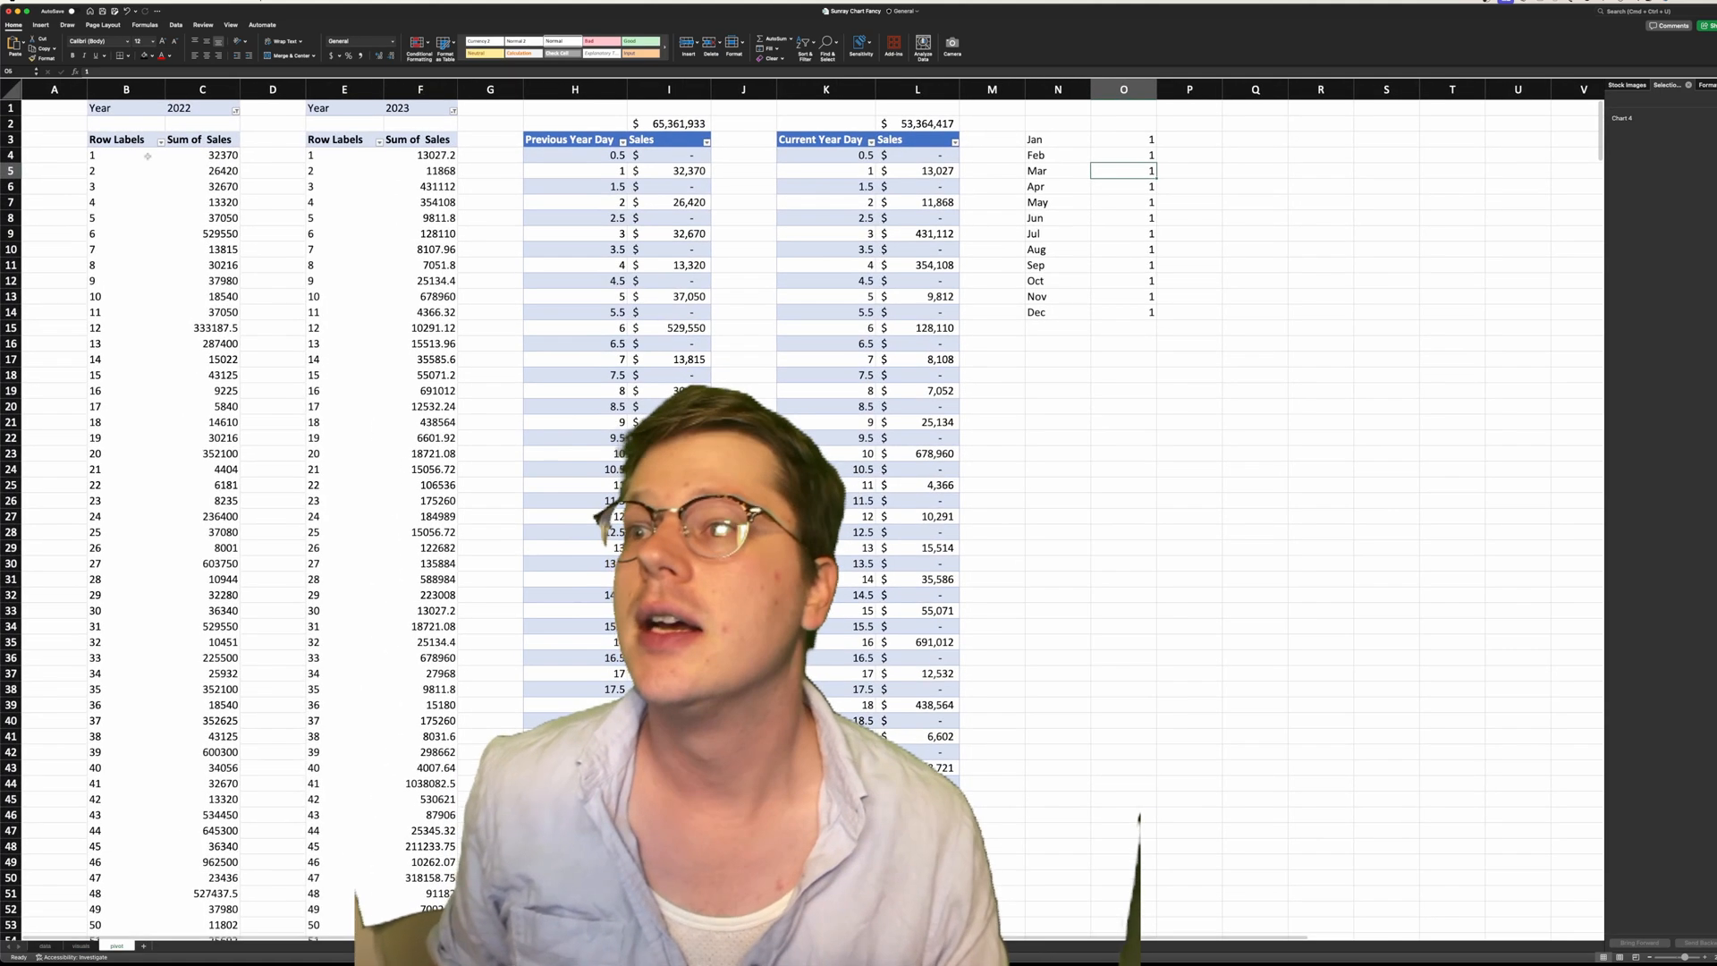
Select 2023 sales pivot cells and drag them onto the Previous Year Day table
left_click(343, 216)
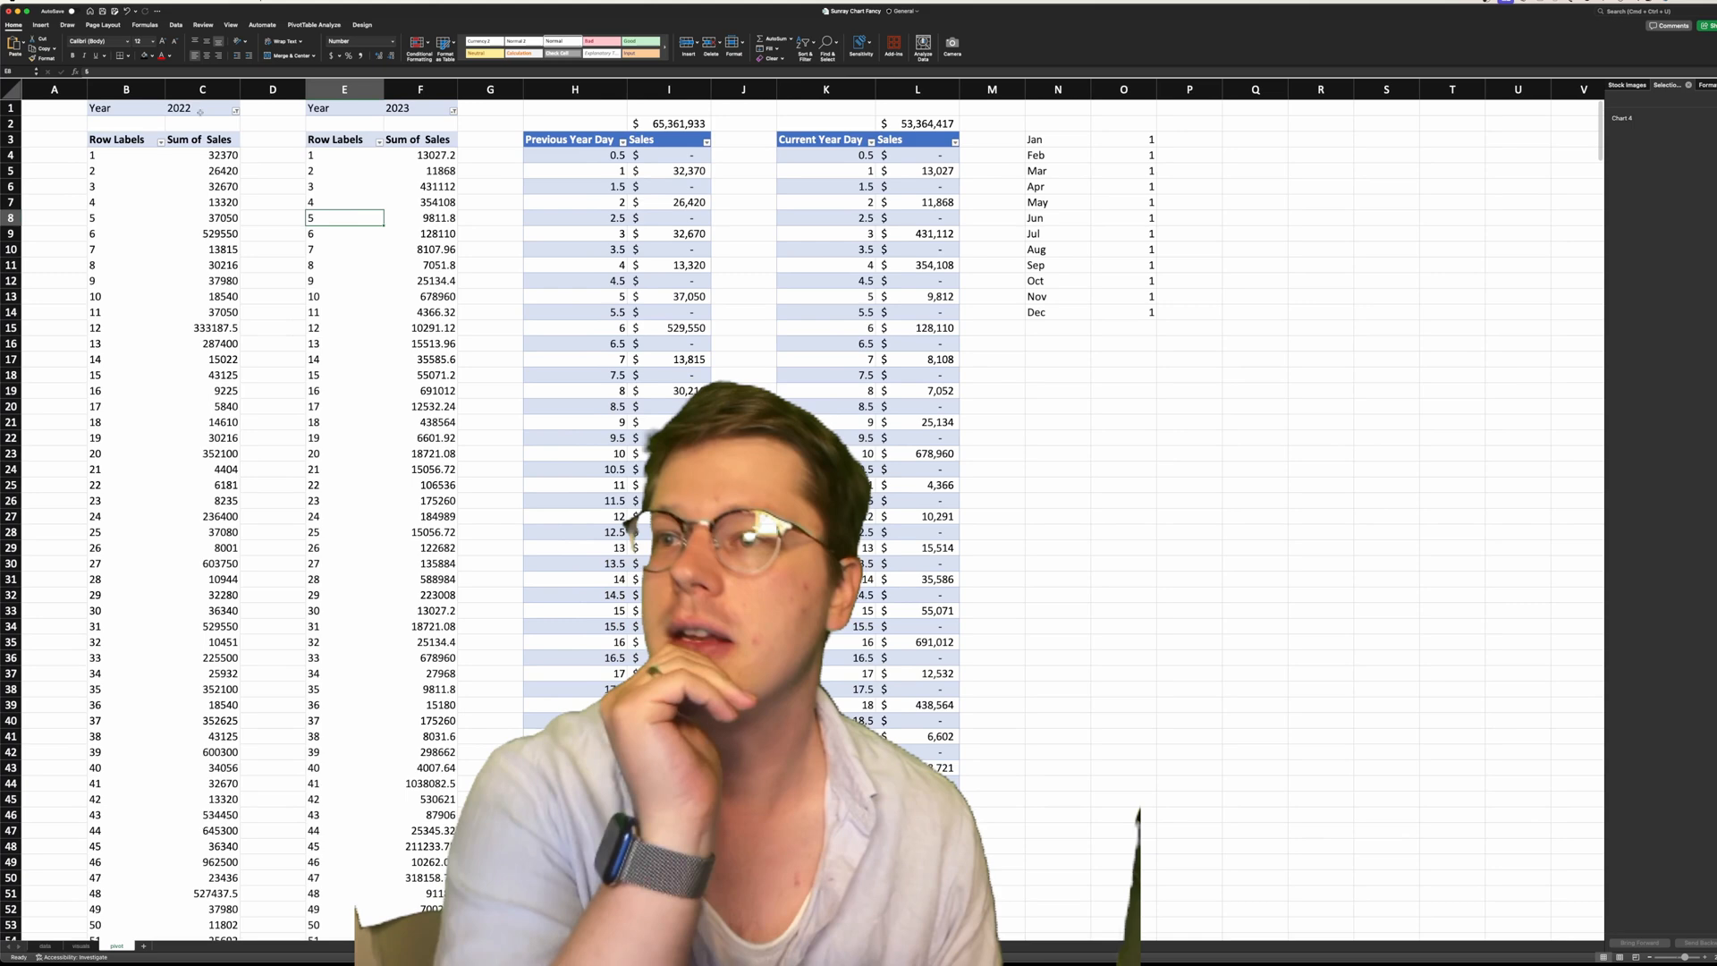
left_click(419, 233)
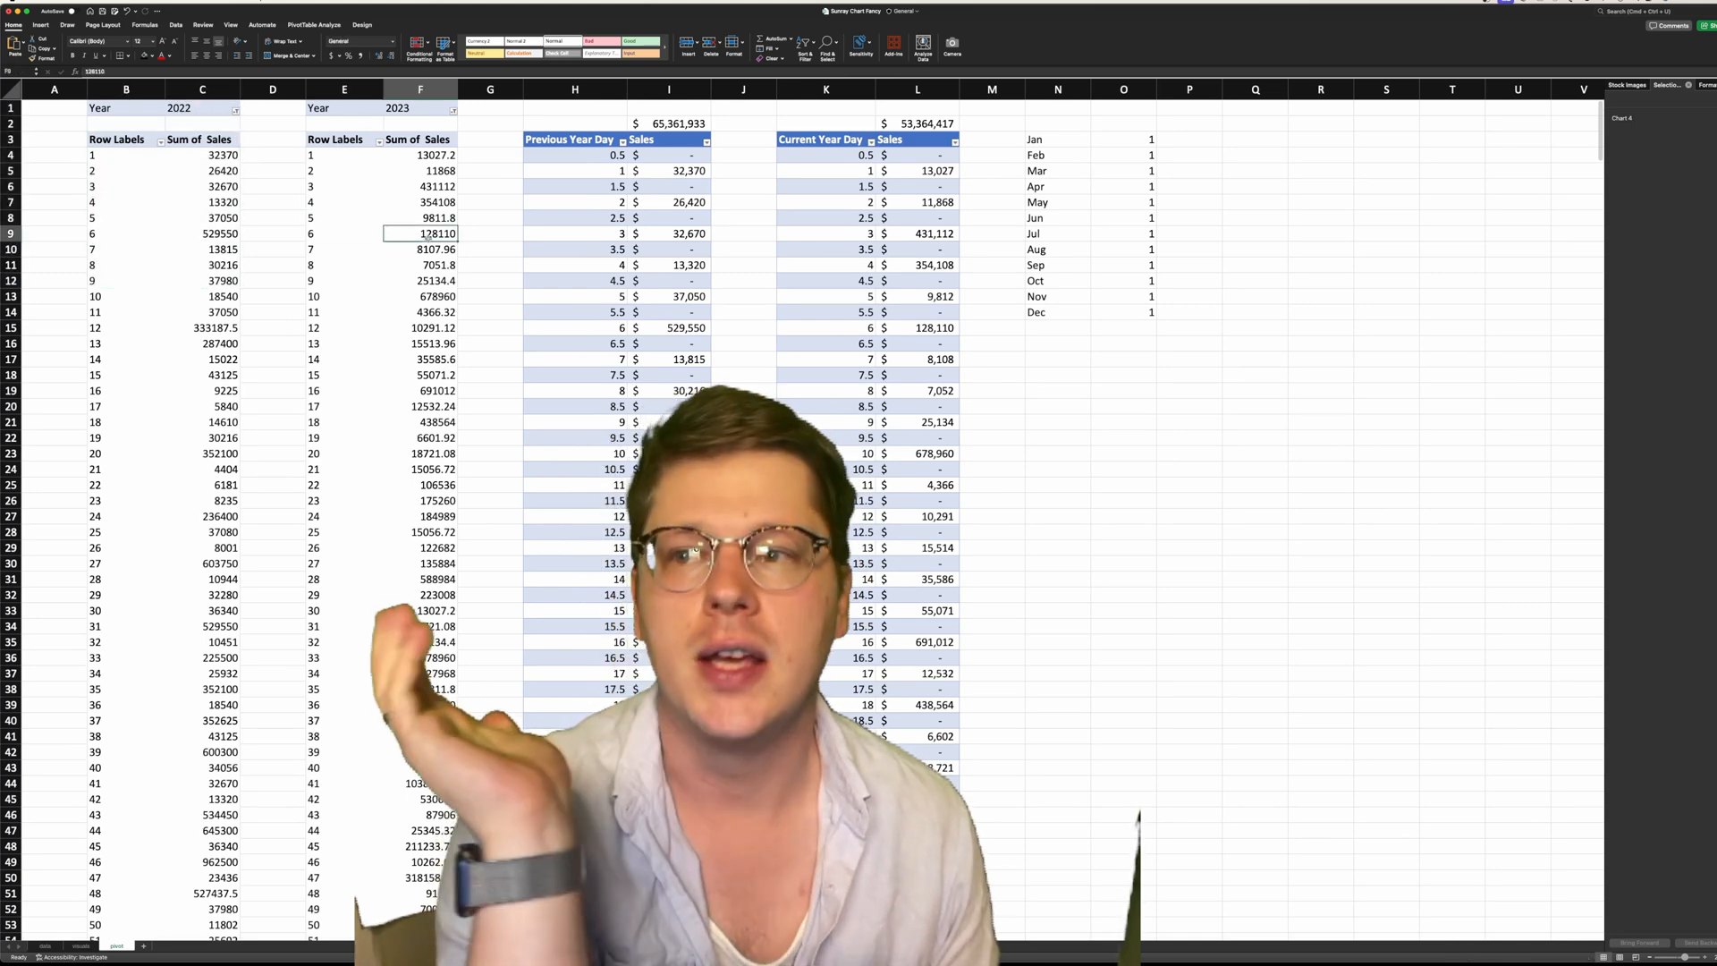
left_click(344, 155)
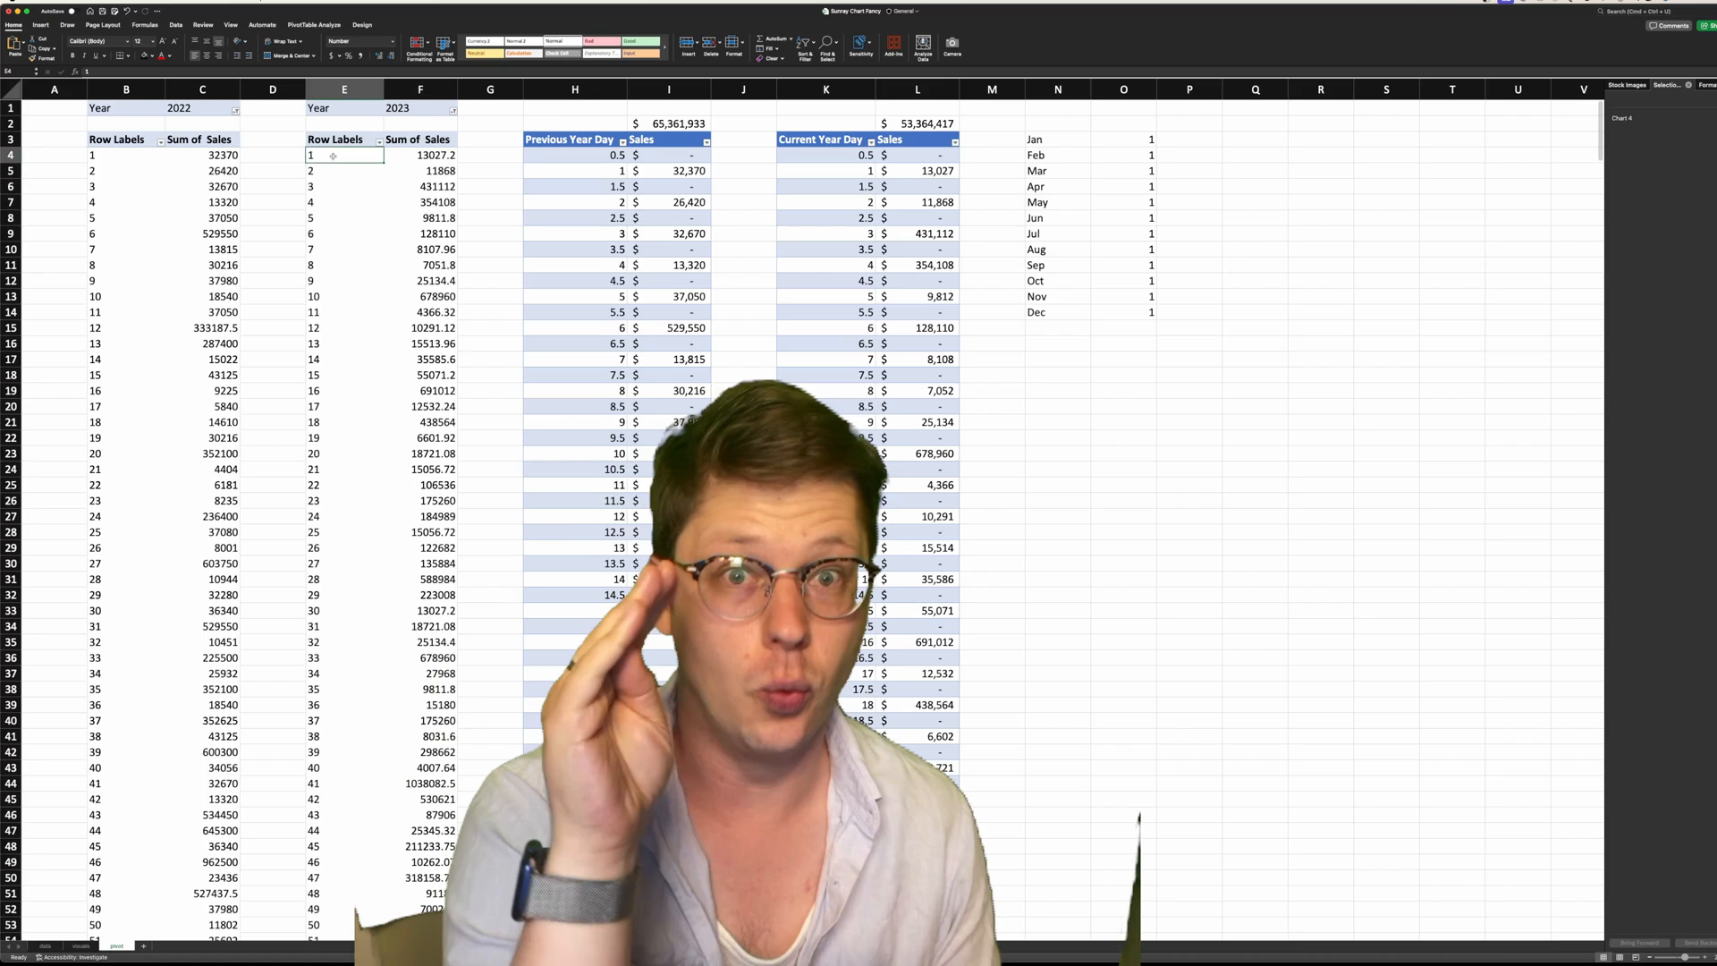
scroll("down", 3)
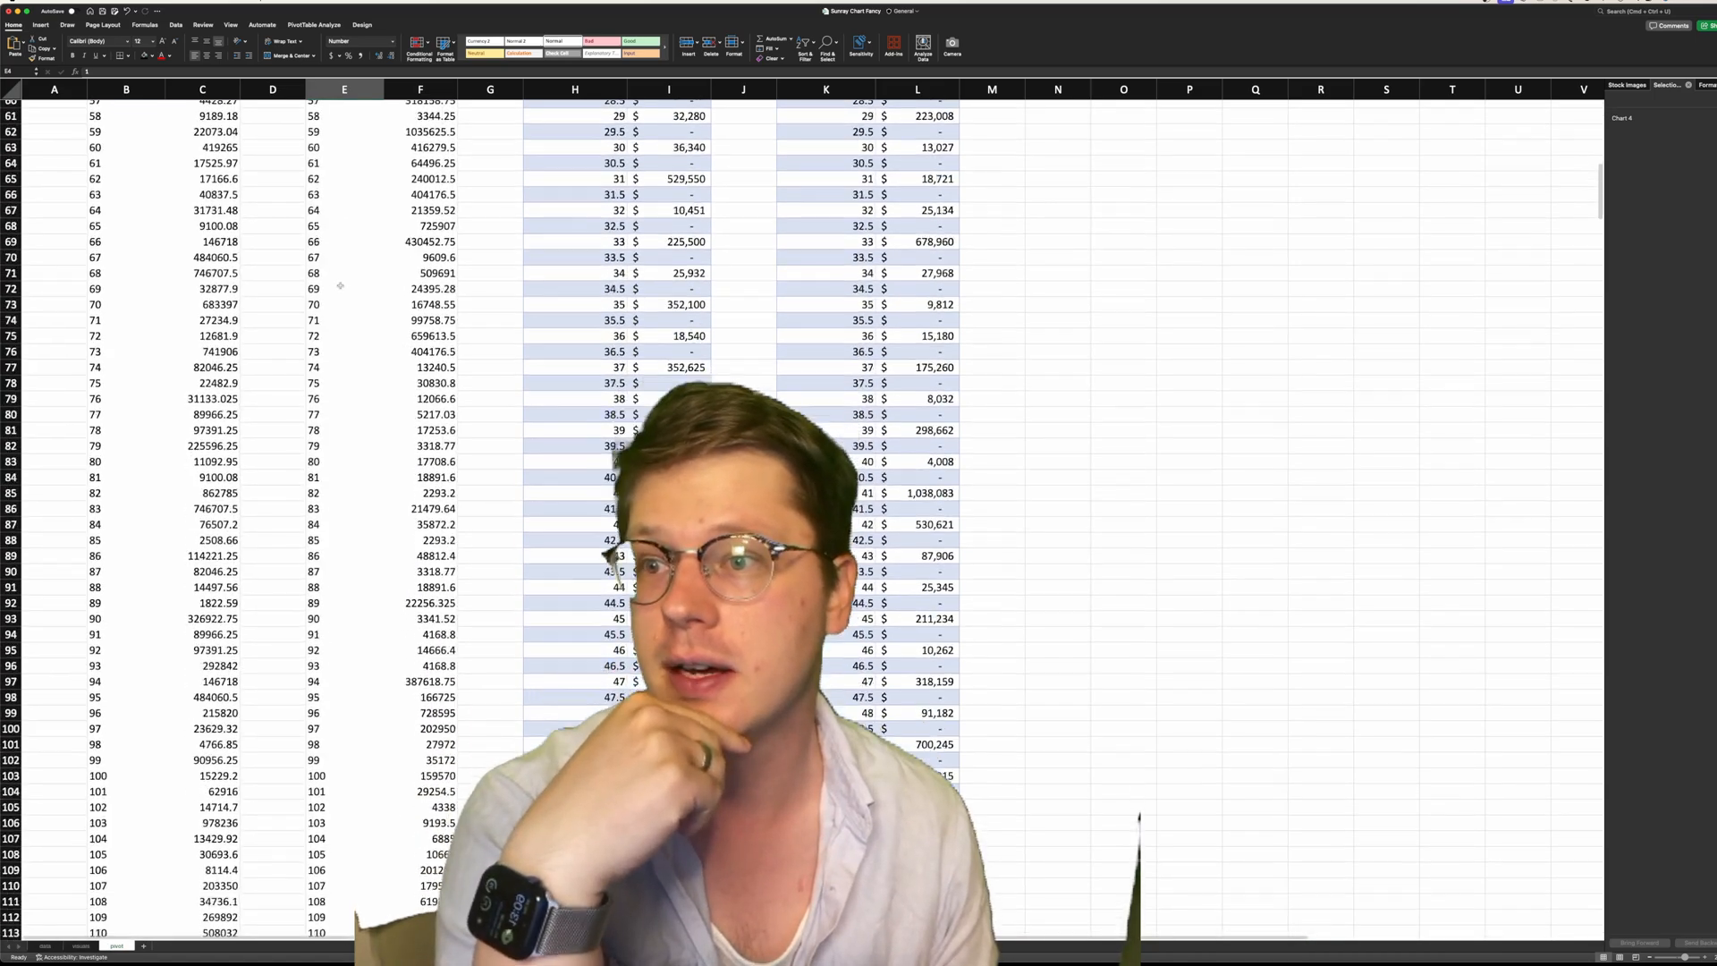
scroll("down", 3)
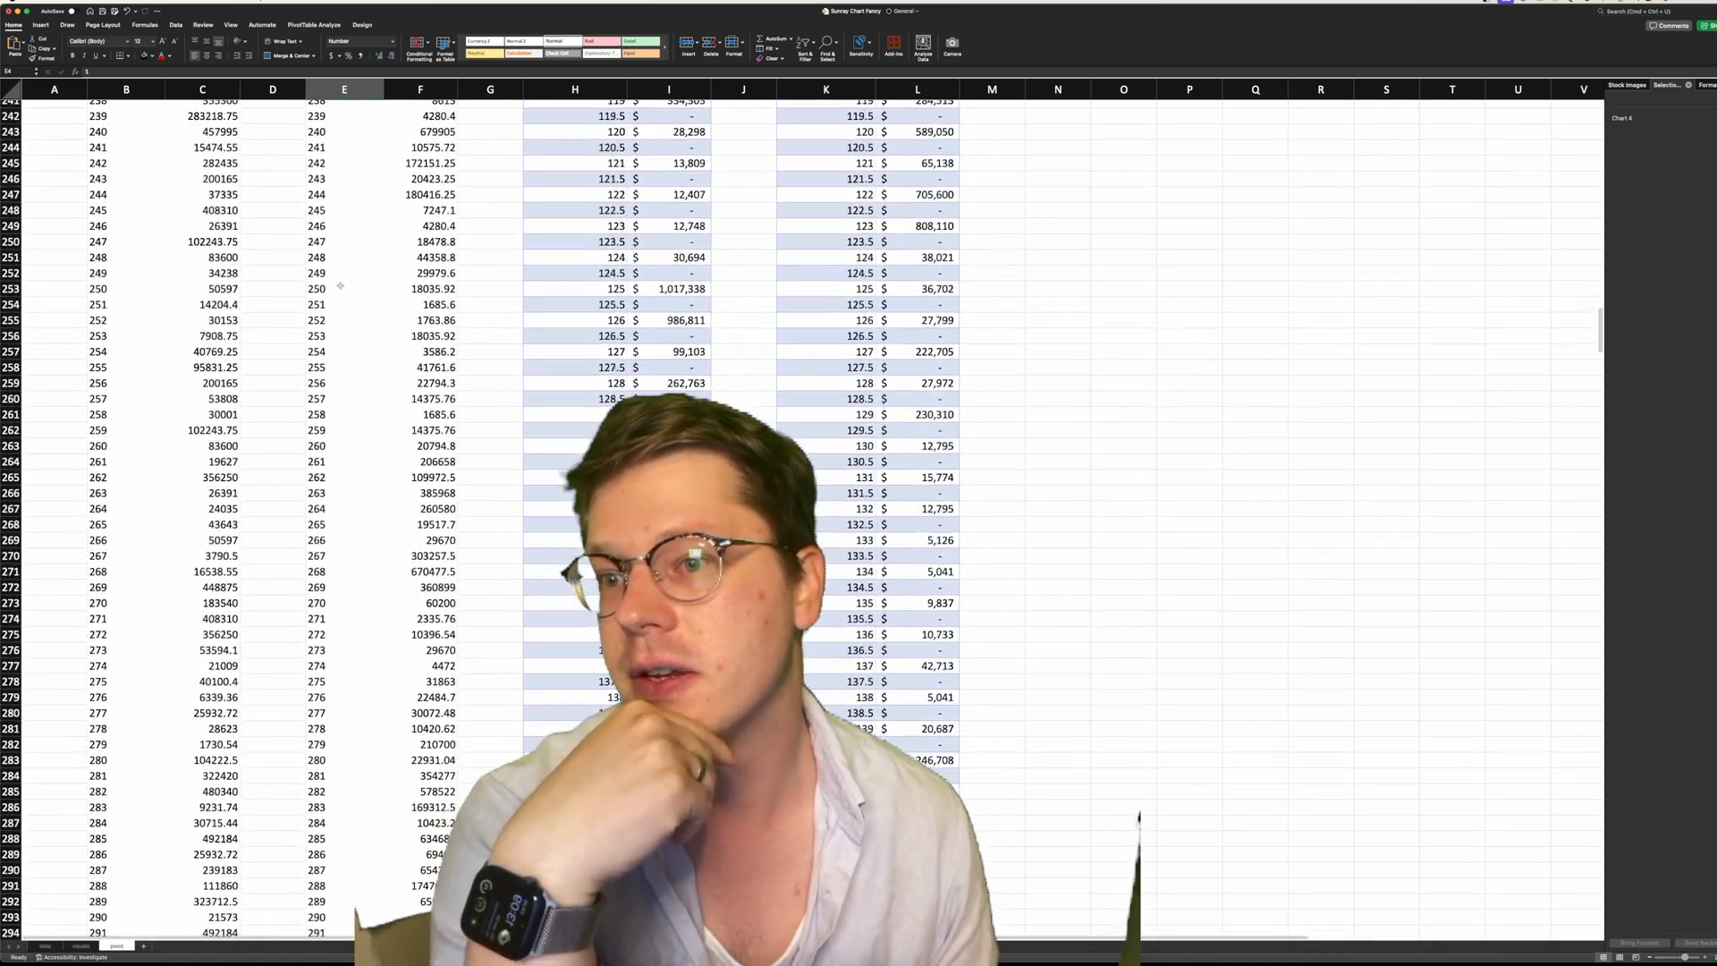
scroll("down", 3)
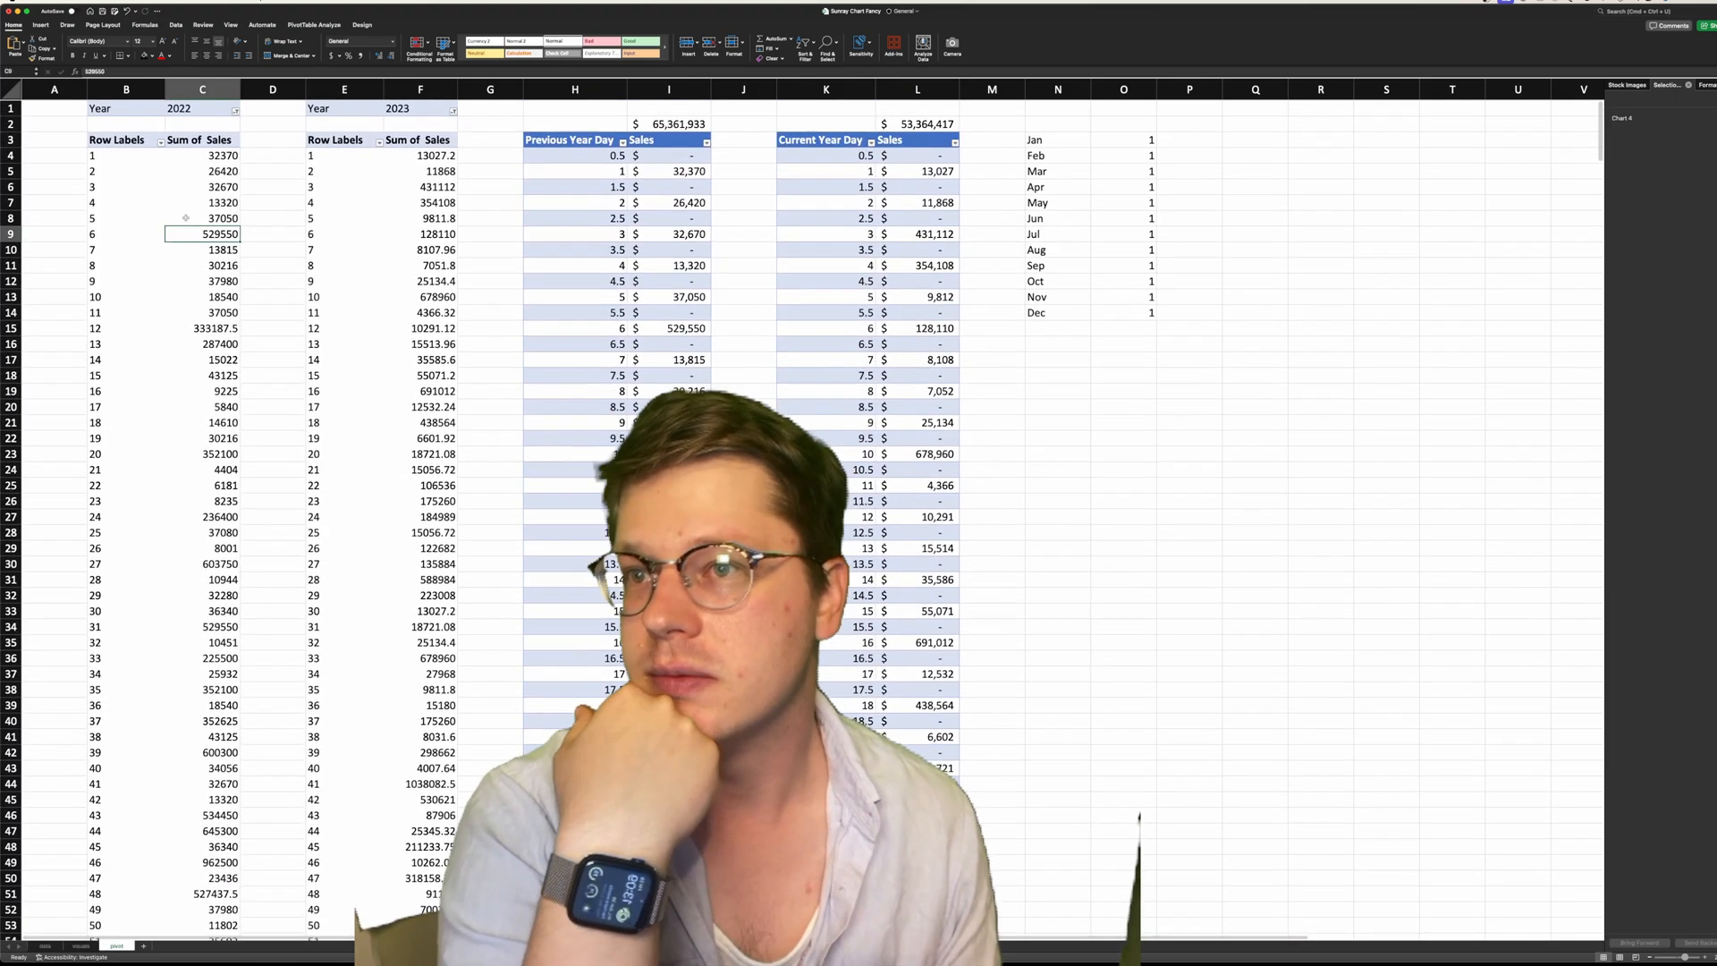
left_click(420, 216)
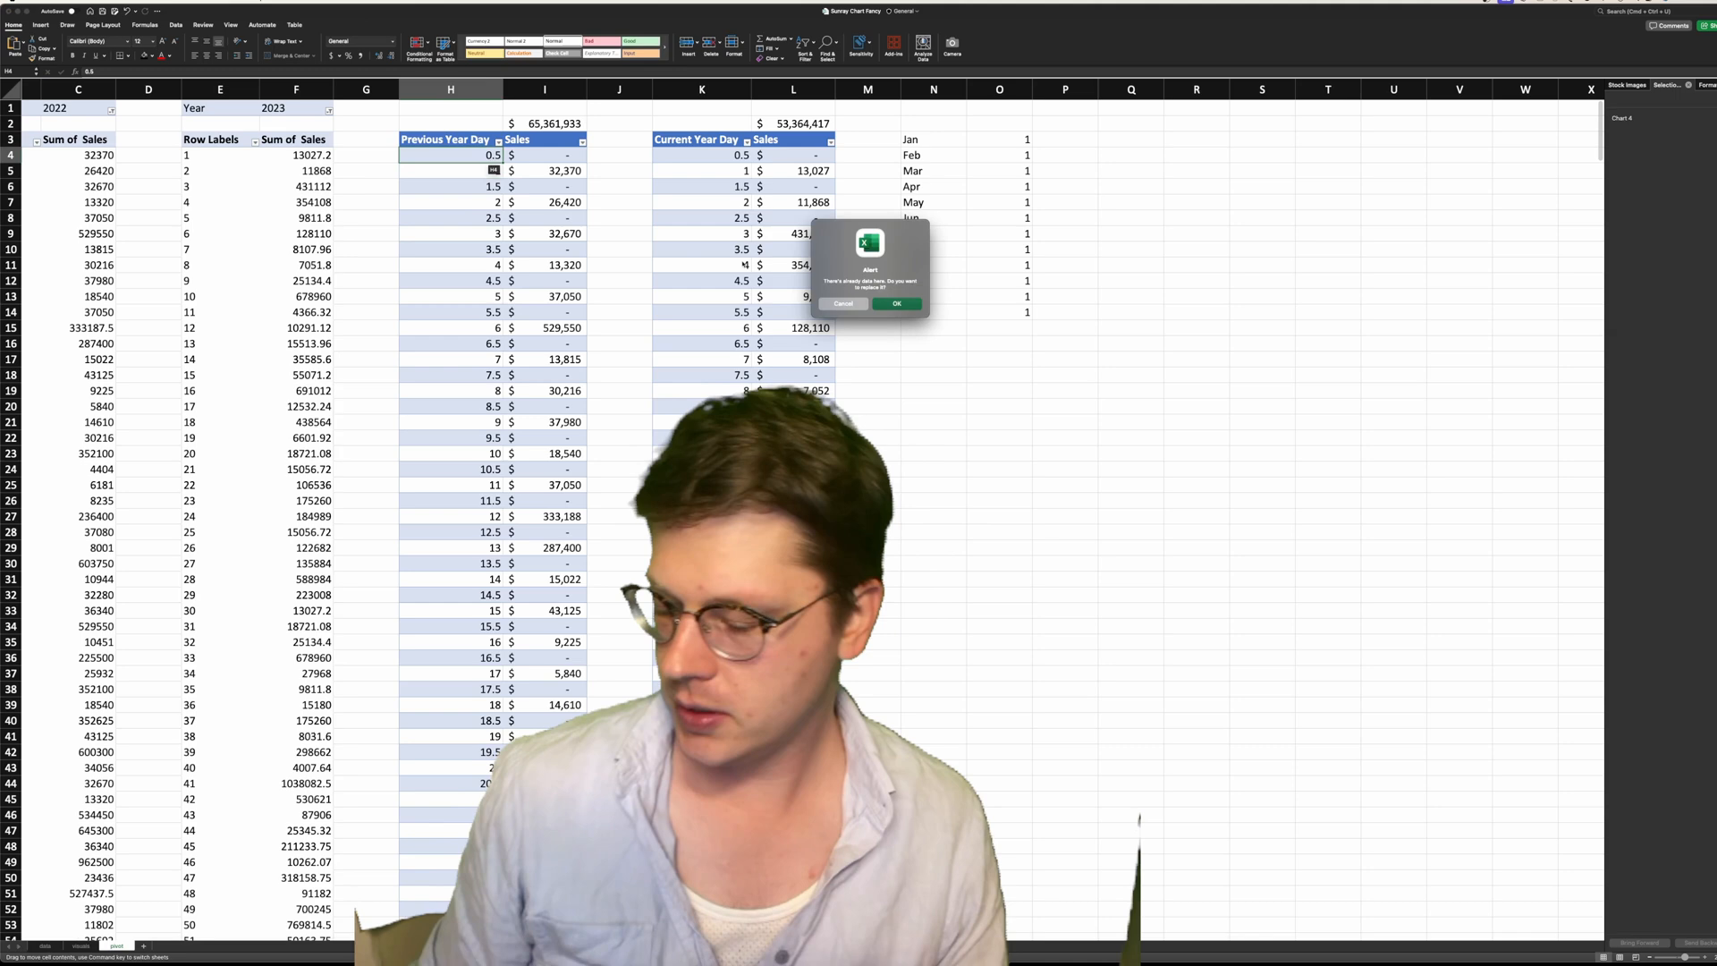
Cancel the replace-data alert and select the Previous Year Day and Sales columns
left_click(896, 303)
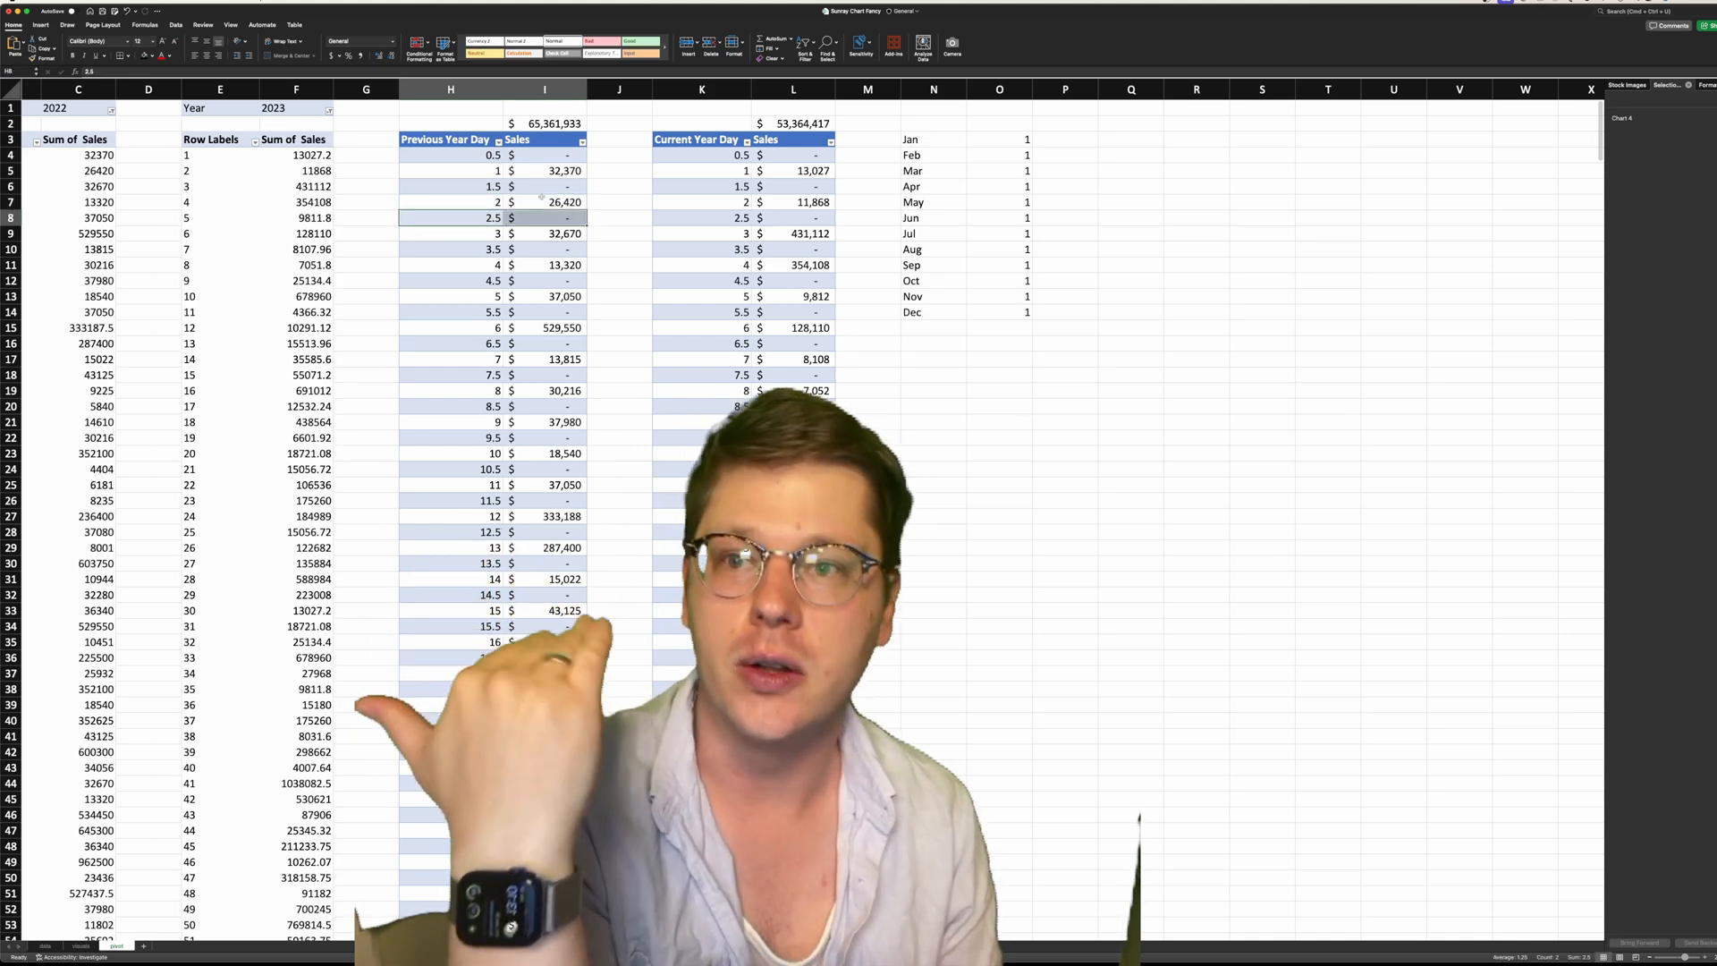
left_click(702, 122)
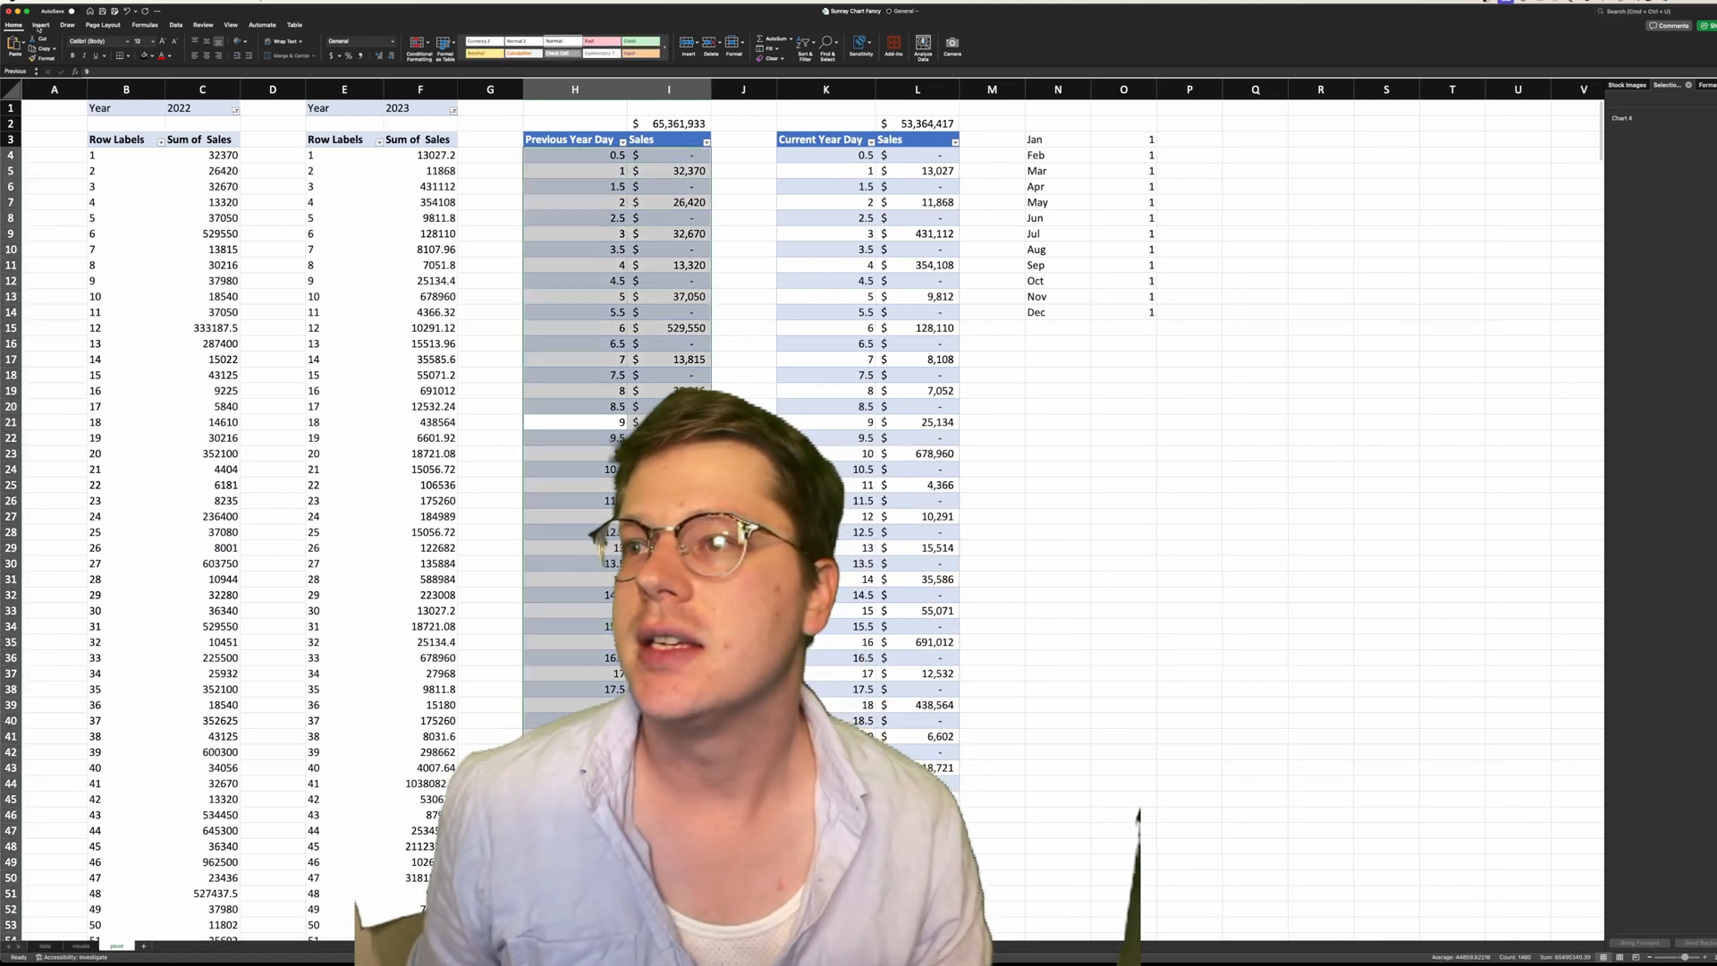
Insert a Radar chart from the selected daily sales data
left_click(38, 24)
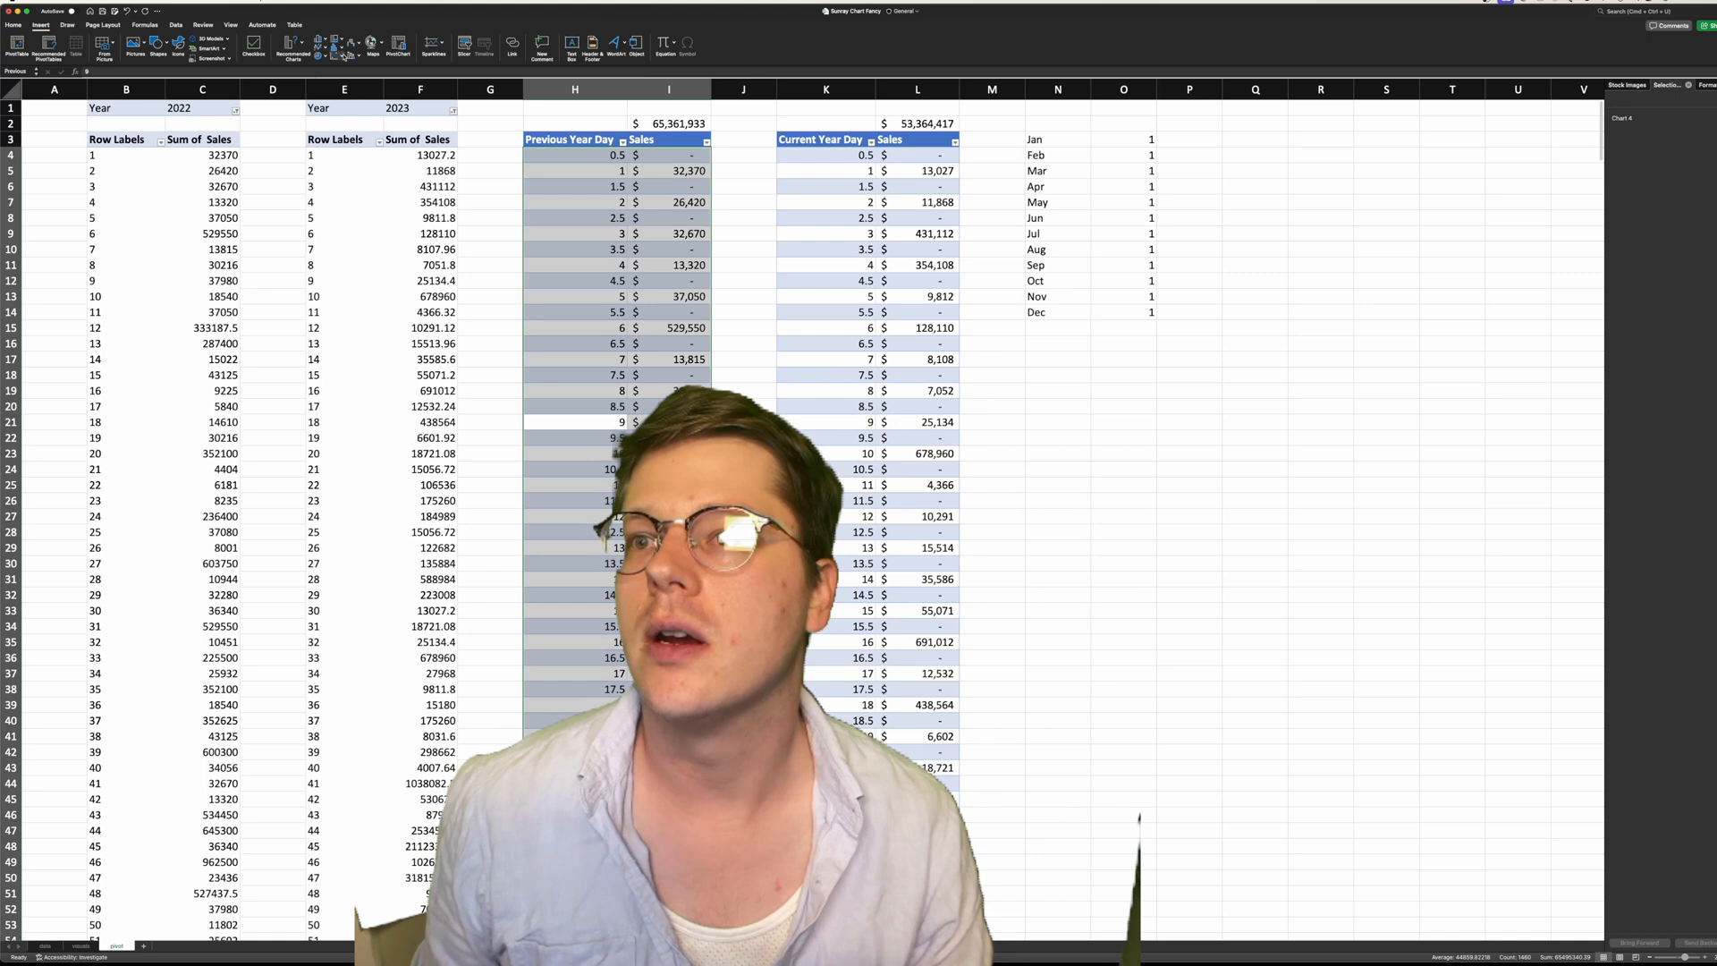
left_click(343, 48)
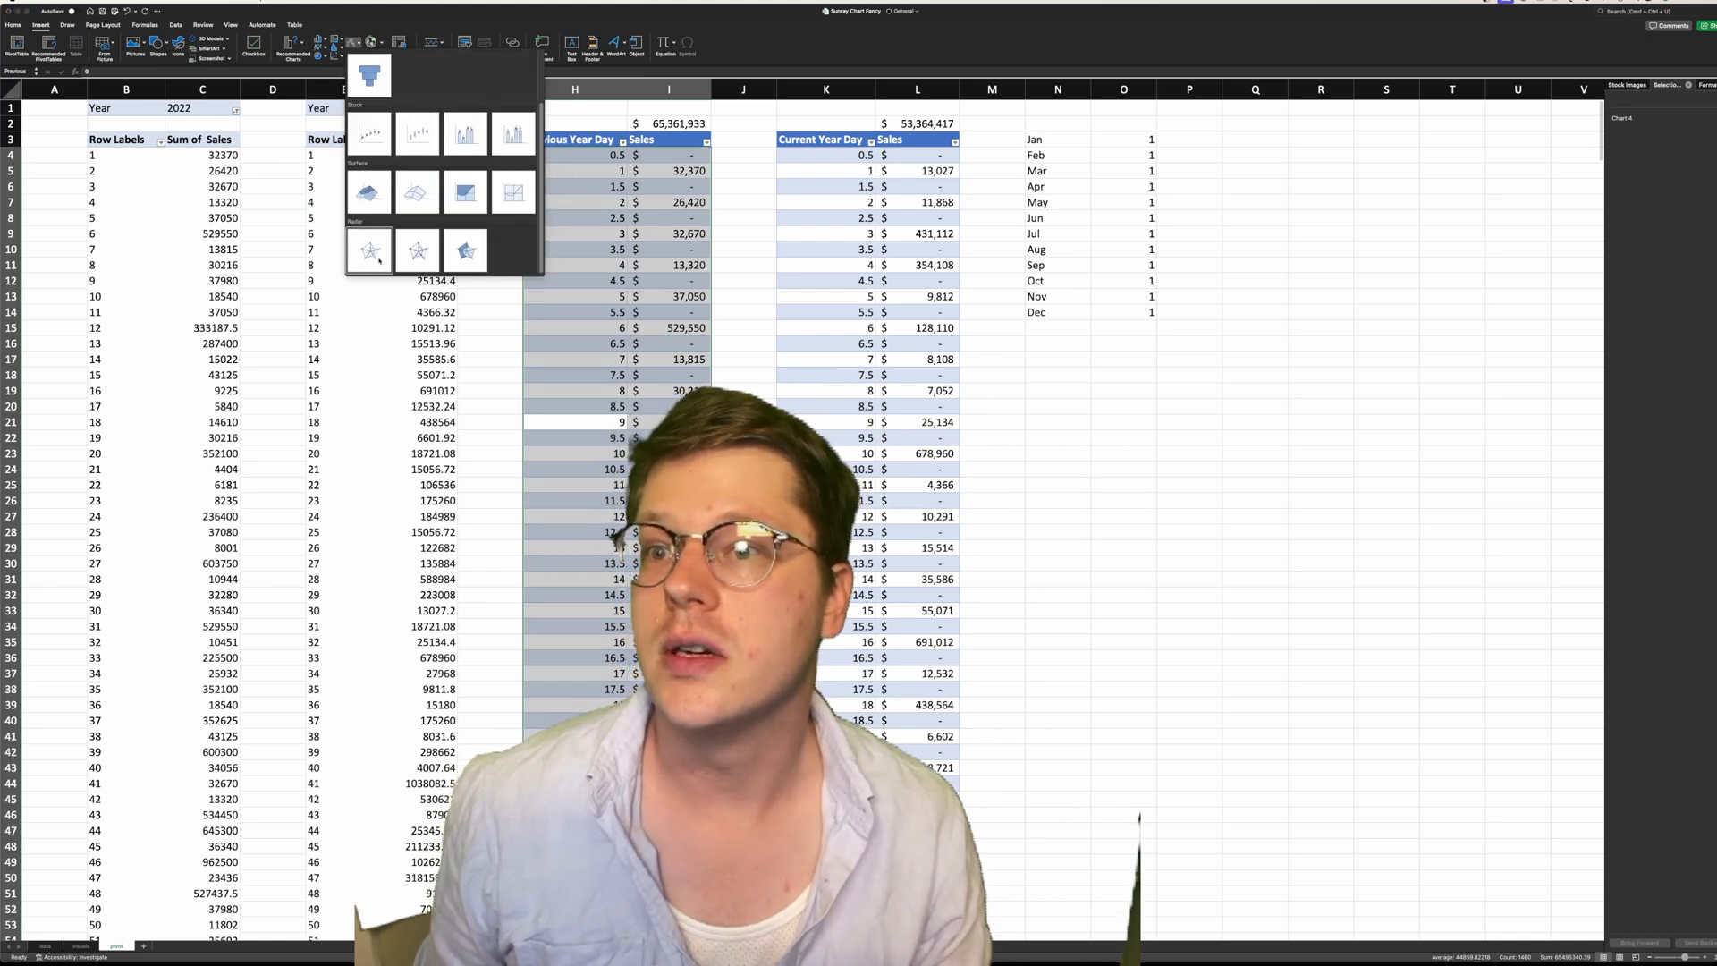
left_click(369, 249)
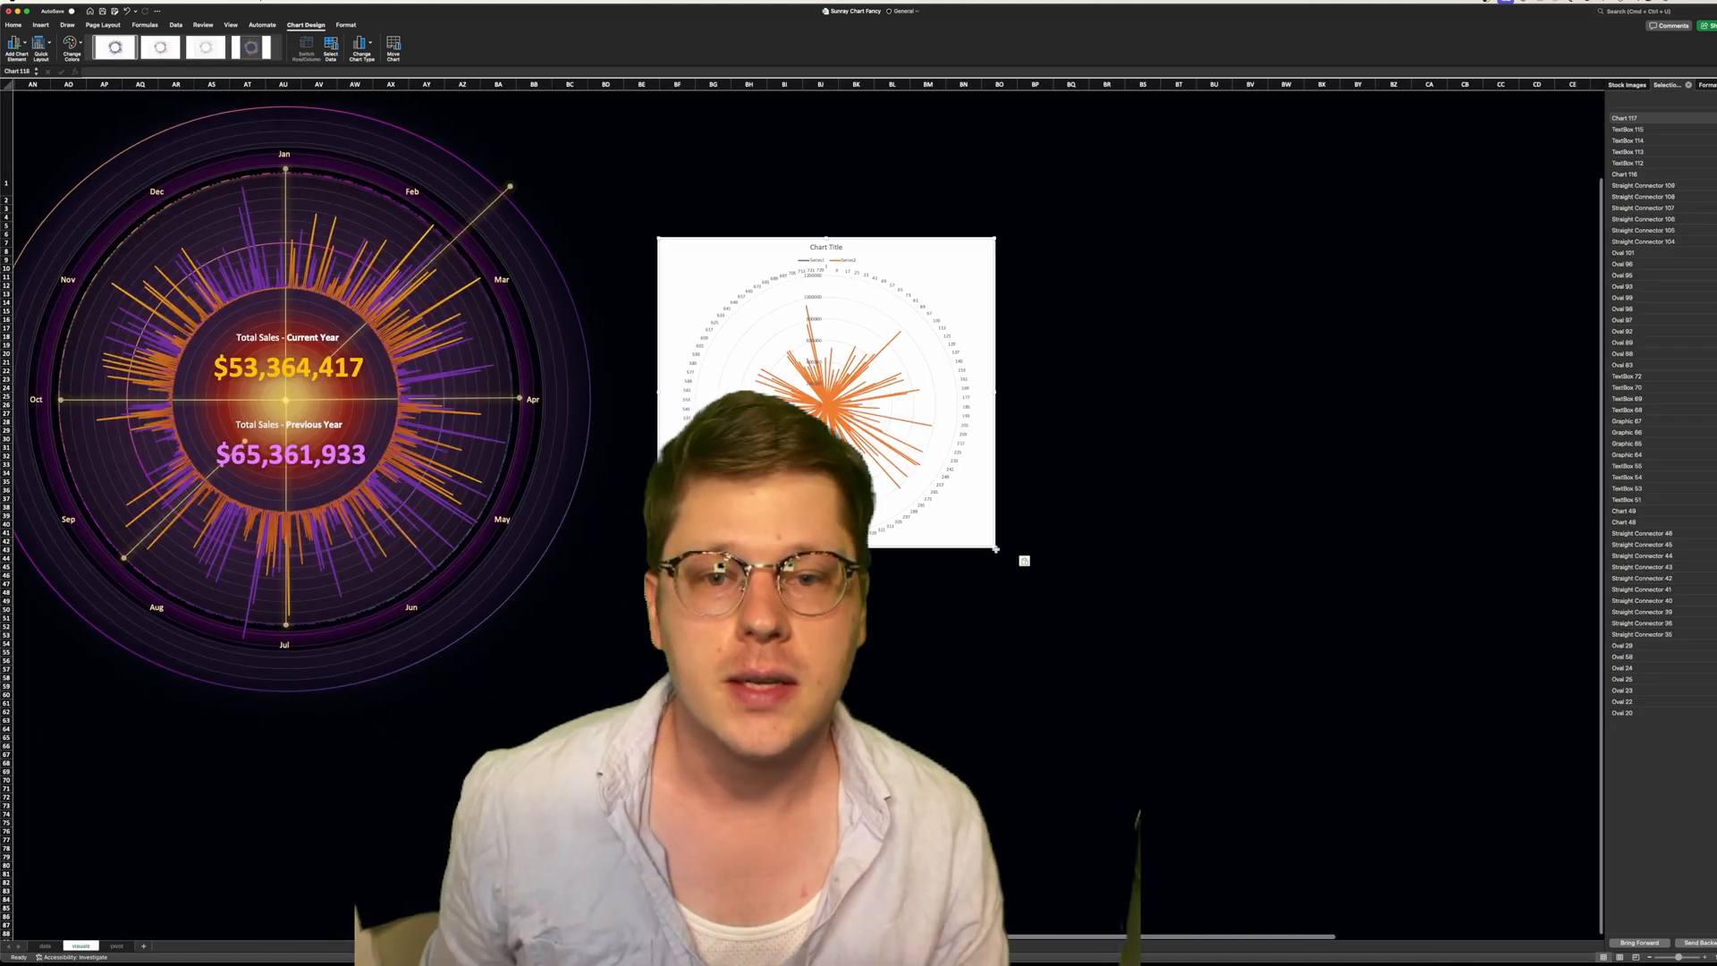
Enlarge the new radar chart and expand its Format Axis settings
left_click_drag(995, 547, 1084, 623)
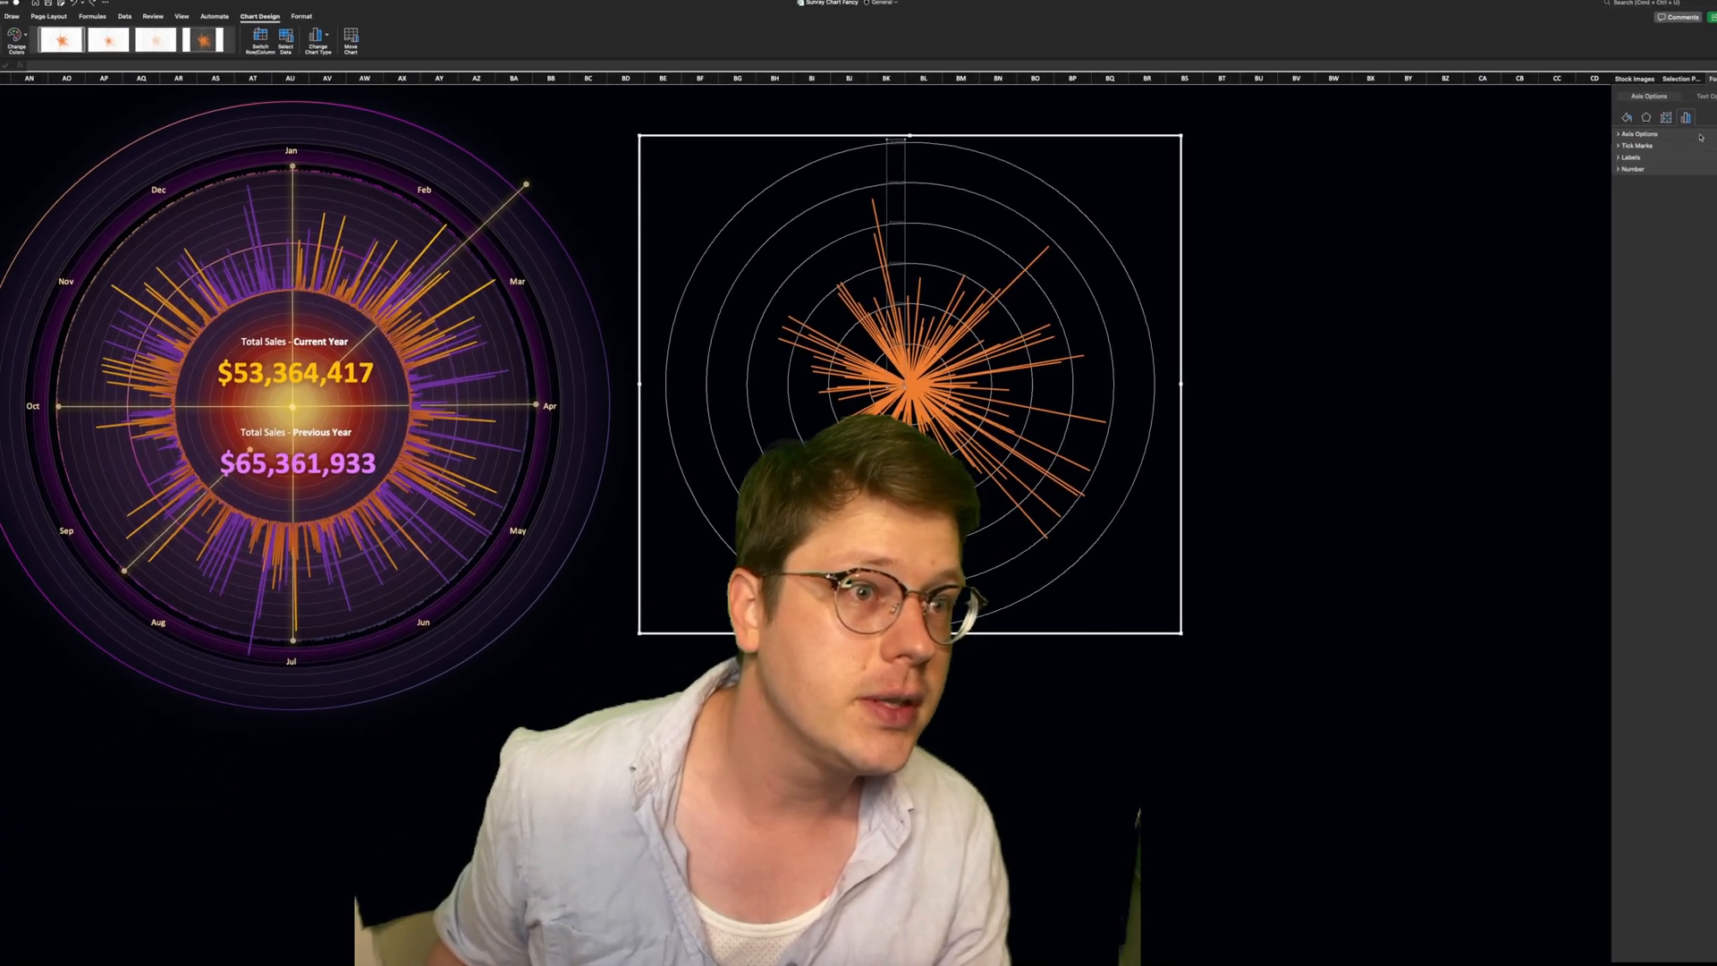
left_click(1640, 133)
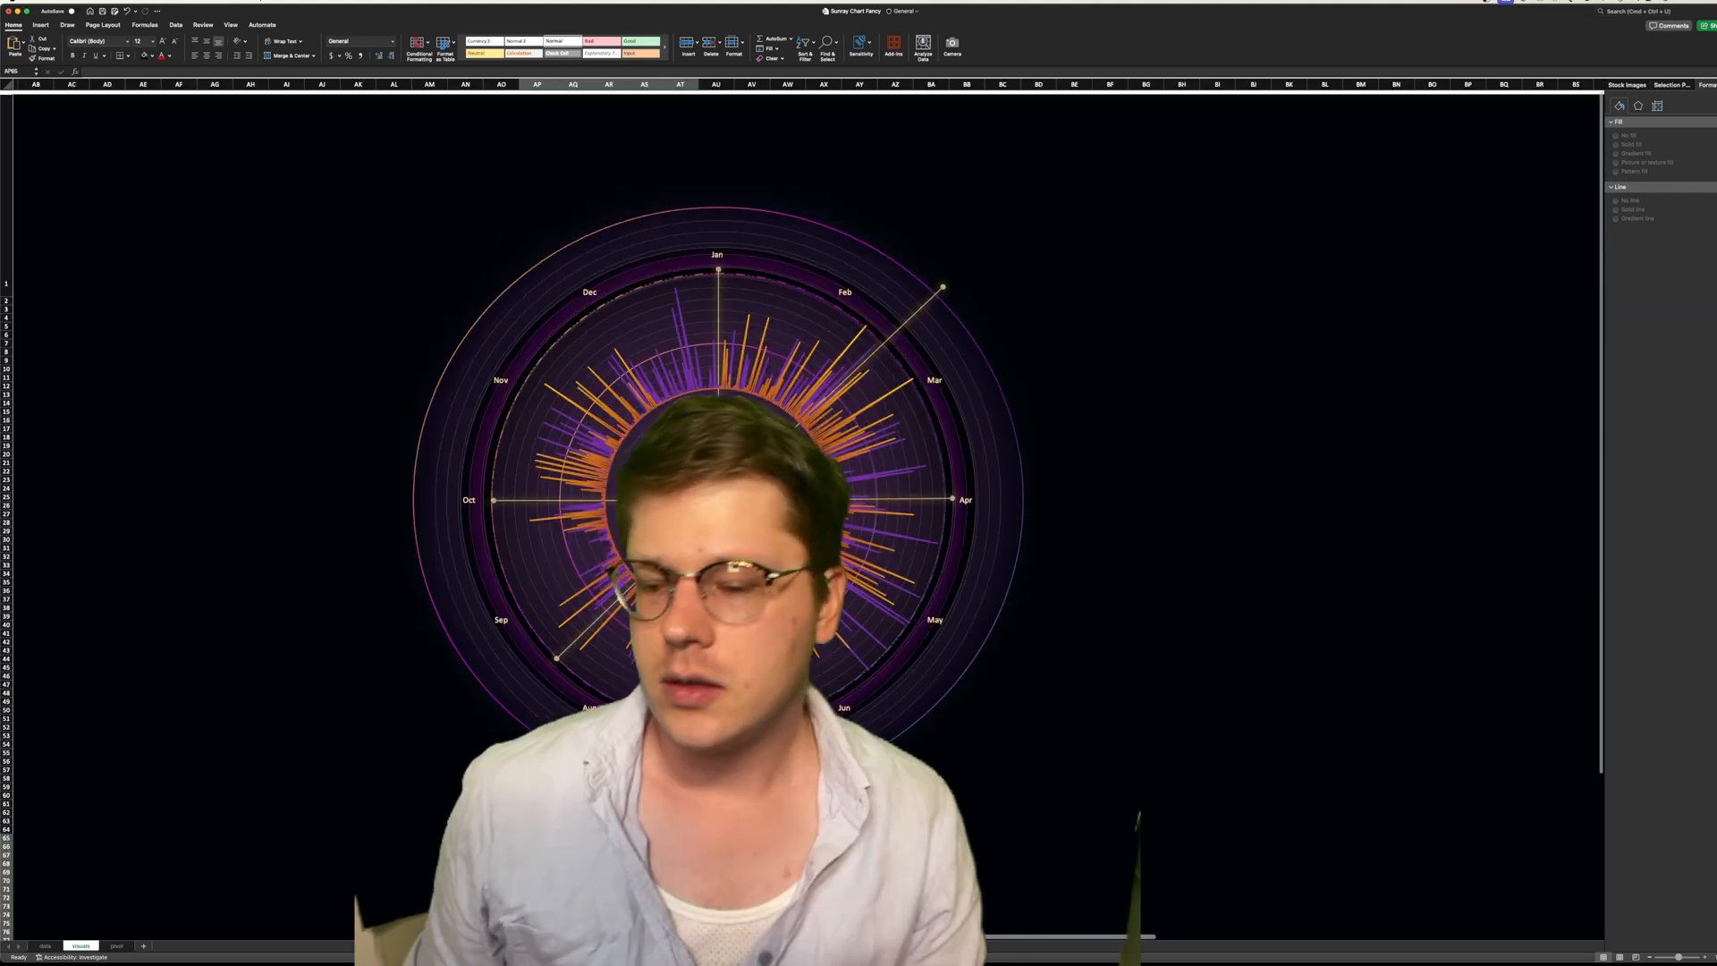
Scroll below the sunray chart and go to the Insert ribbon for adding icons
scroll("down", 3)
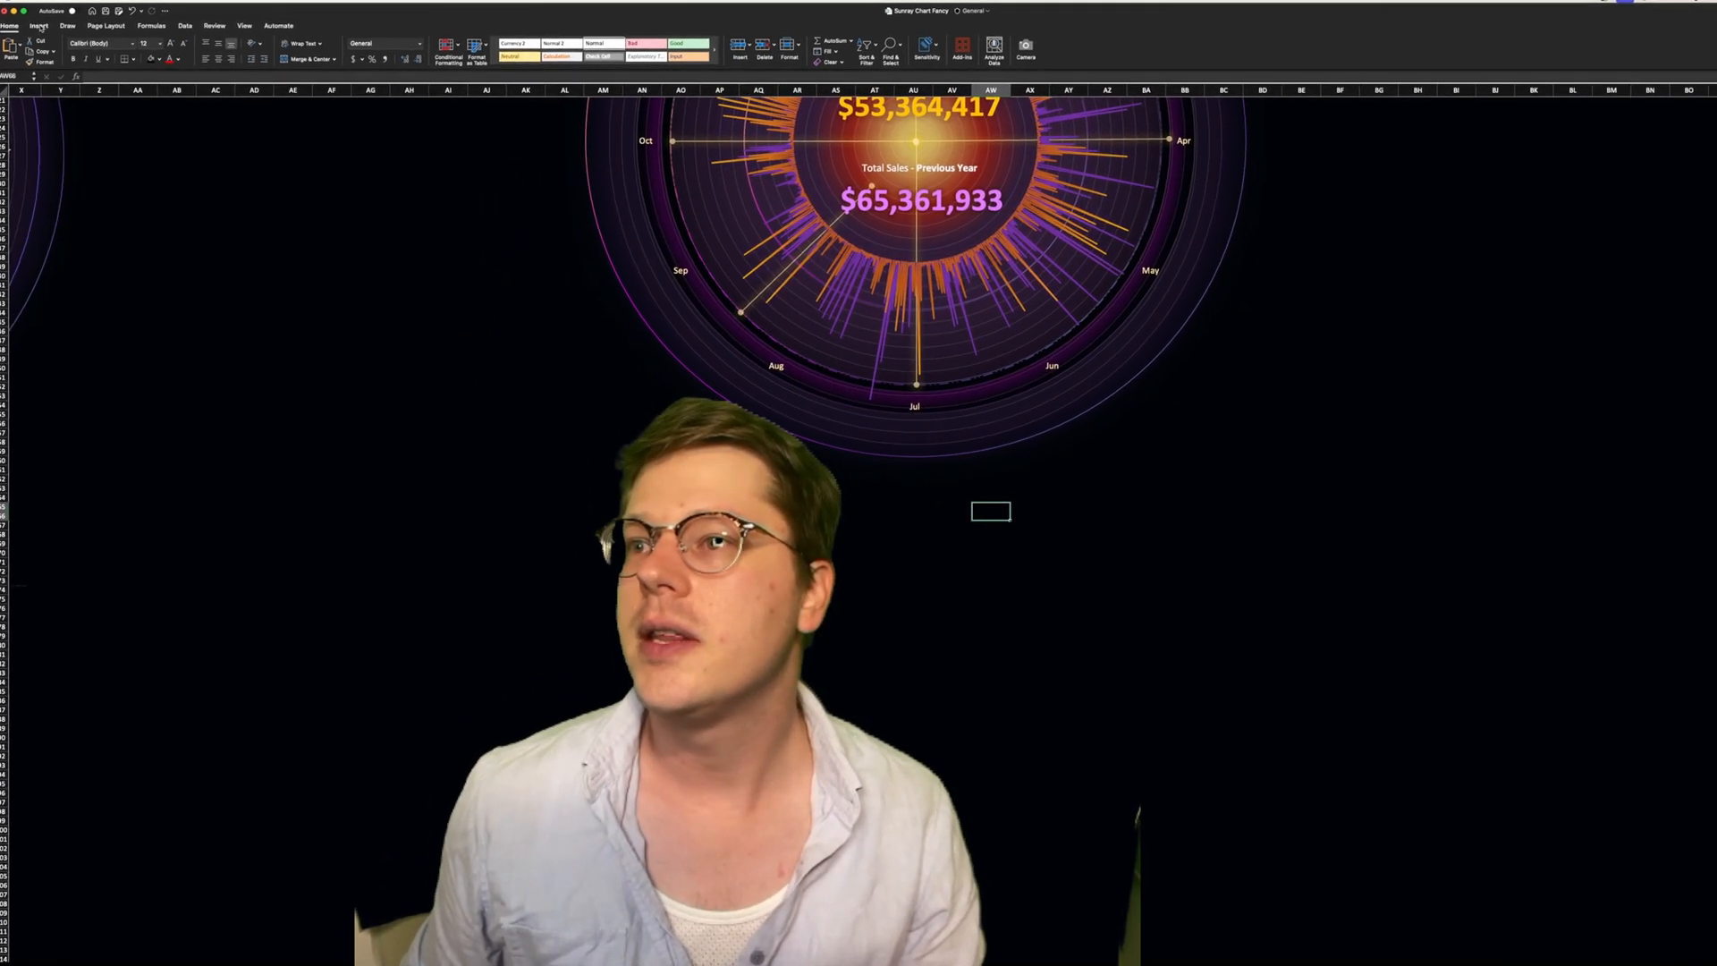
left_click(39, 25)
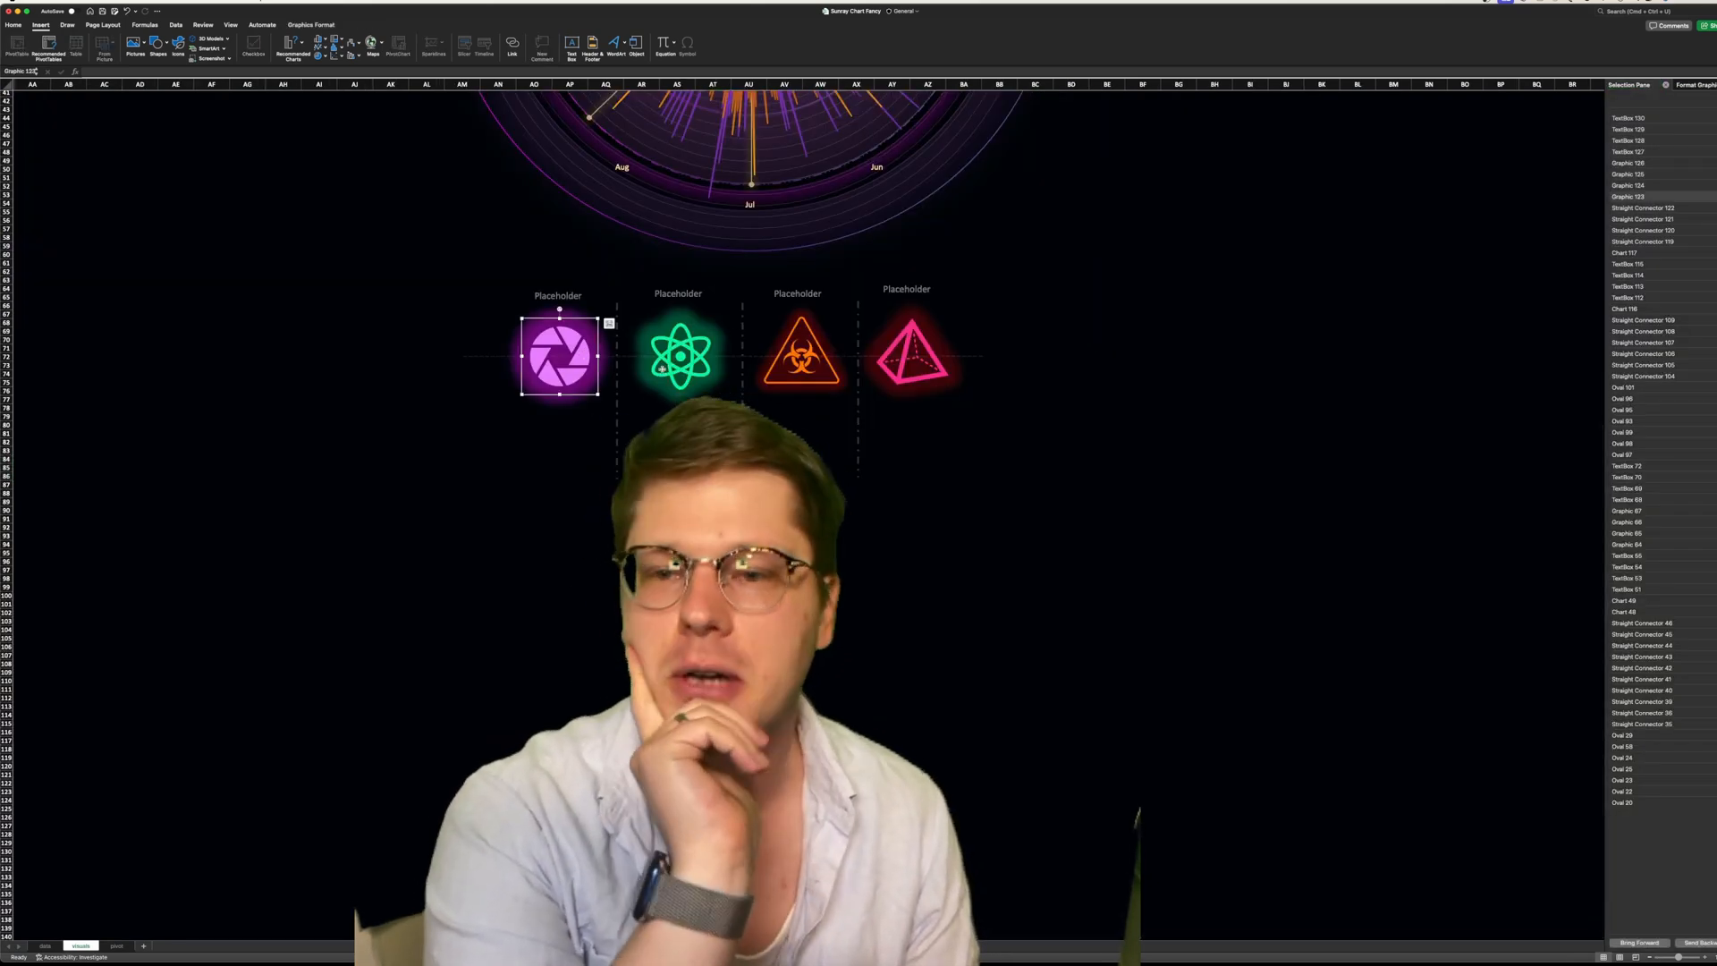
Review the glow size on the purple aperture icon, then select the faint line behind the icons
left_click(679, 353)
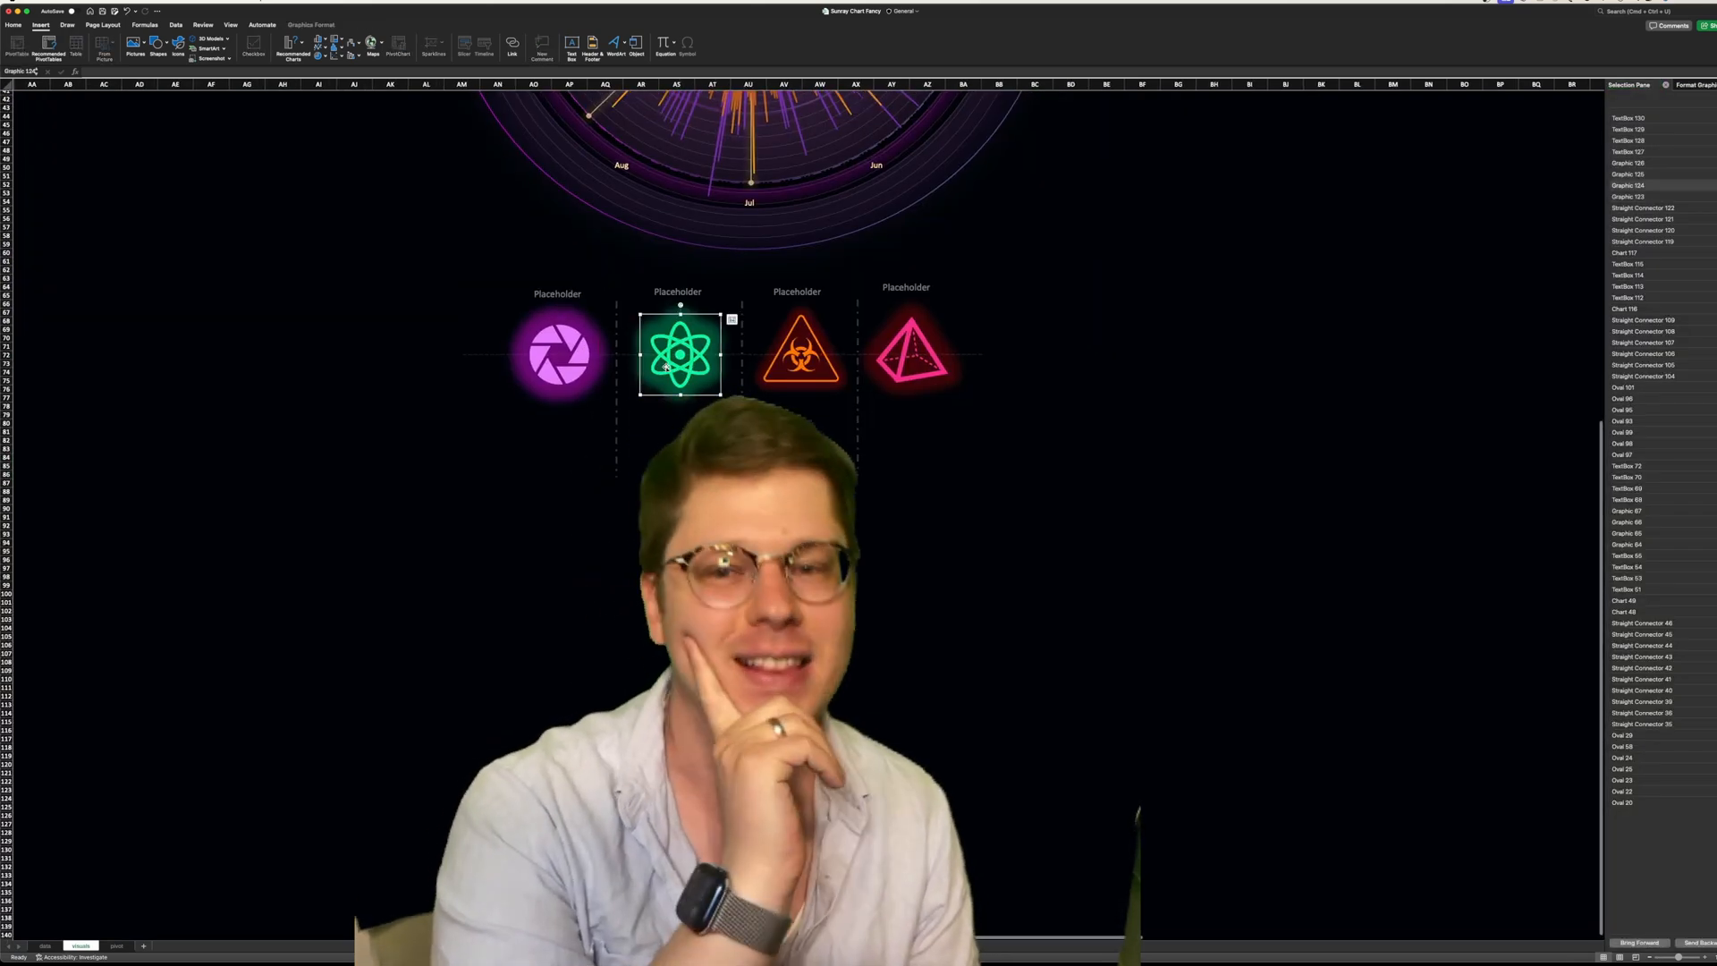
left_click(558, 352)
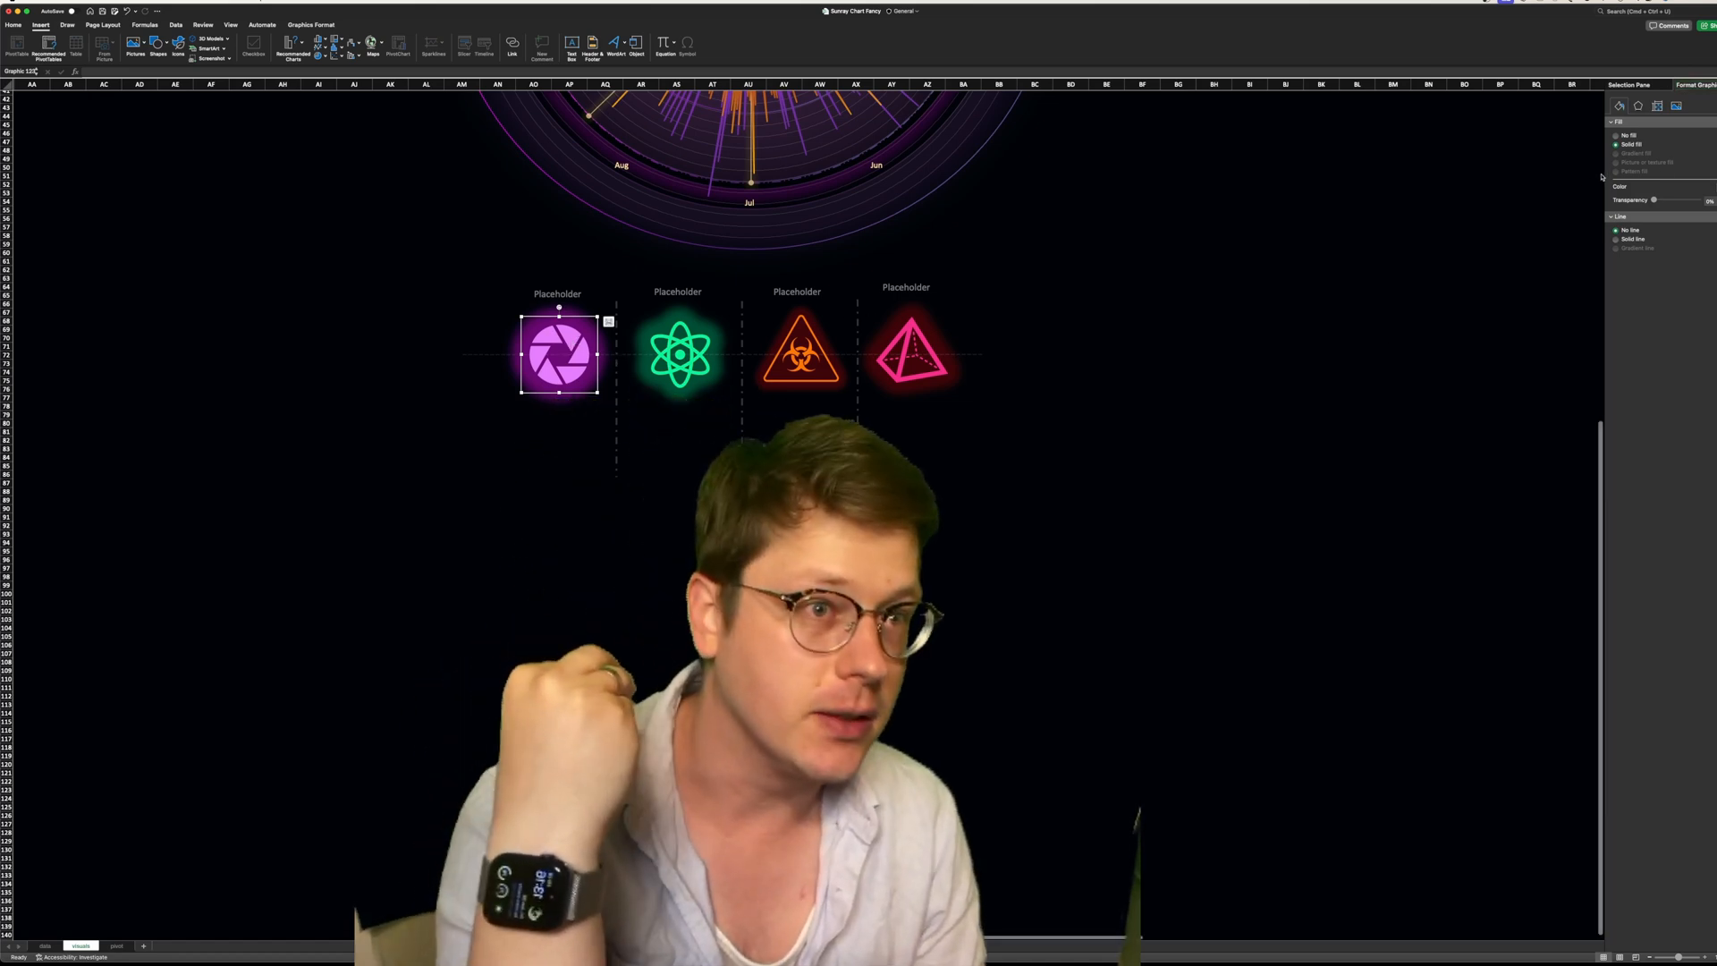
left_click(1708, 200)
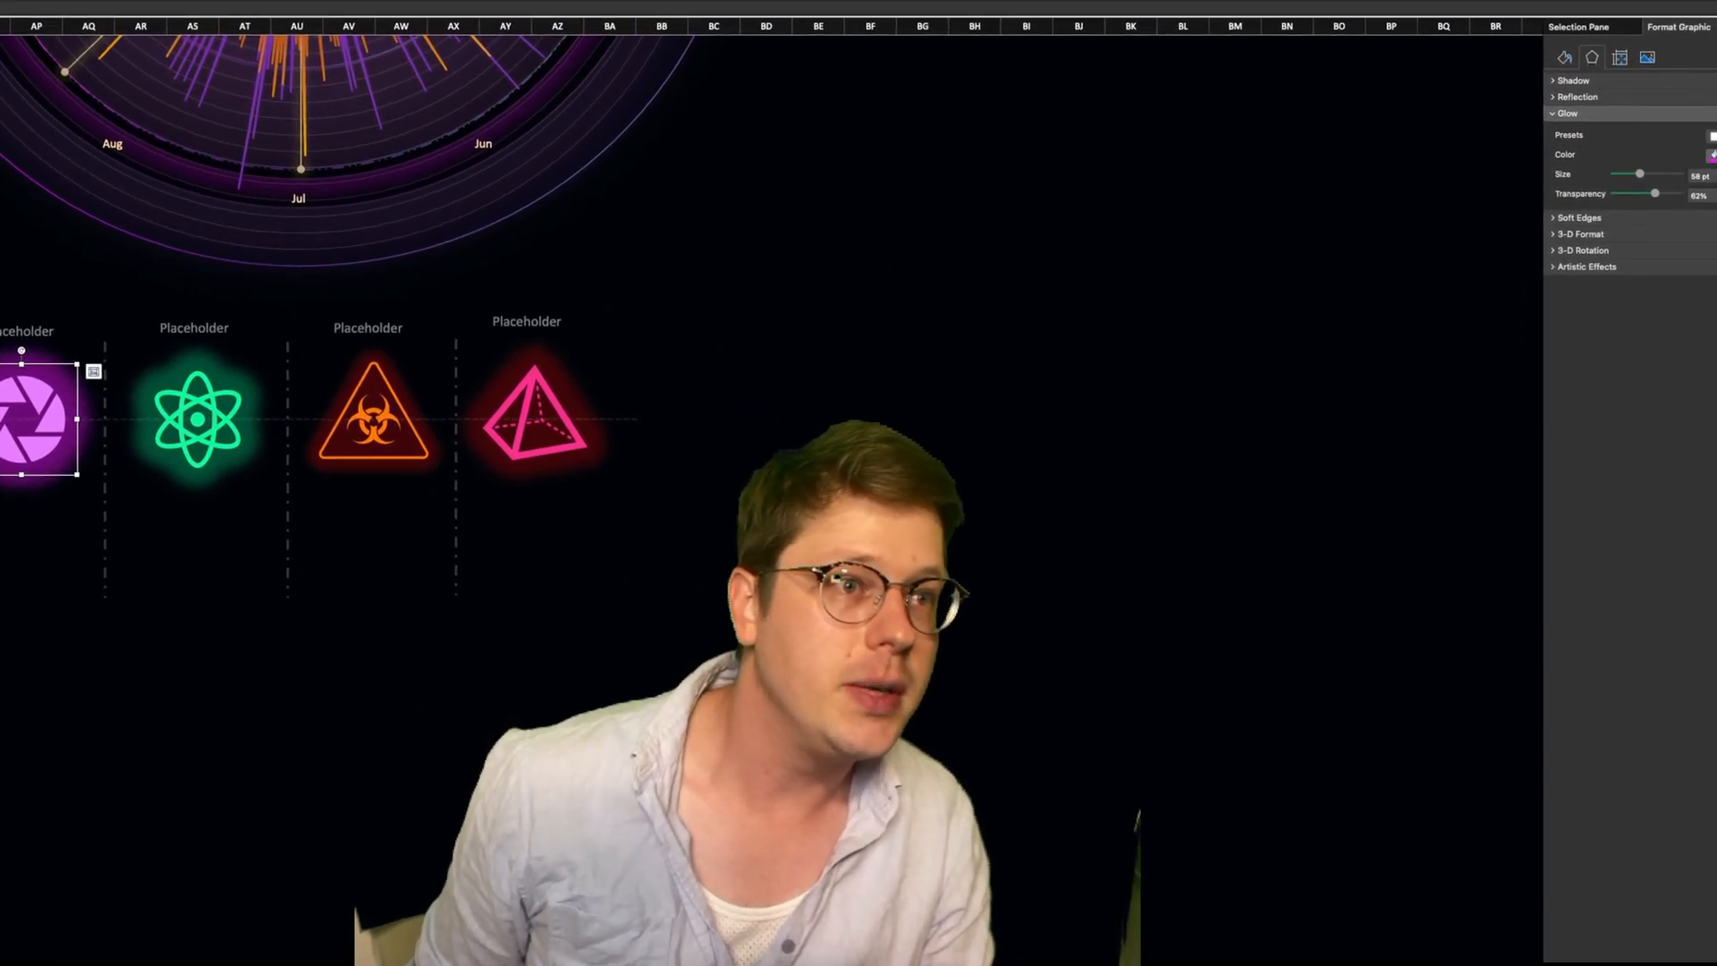
left_click(1703, 153)
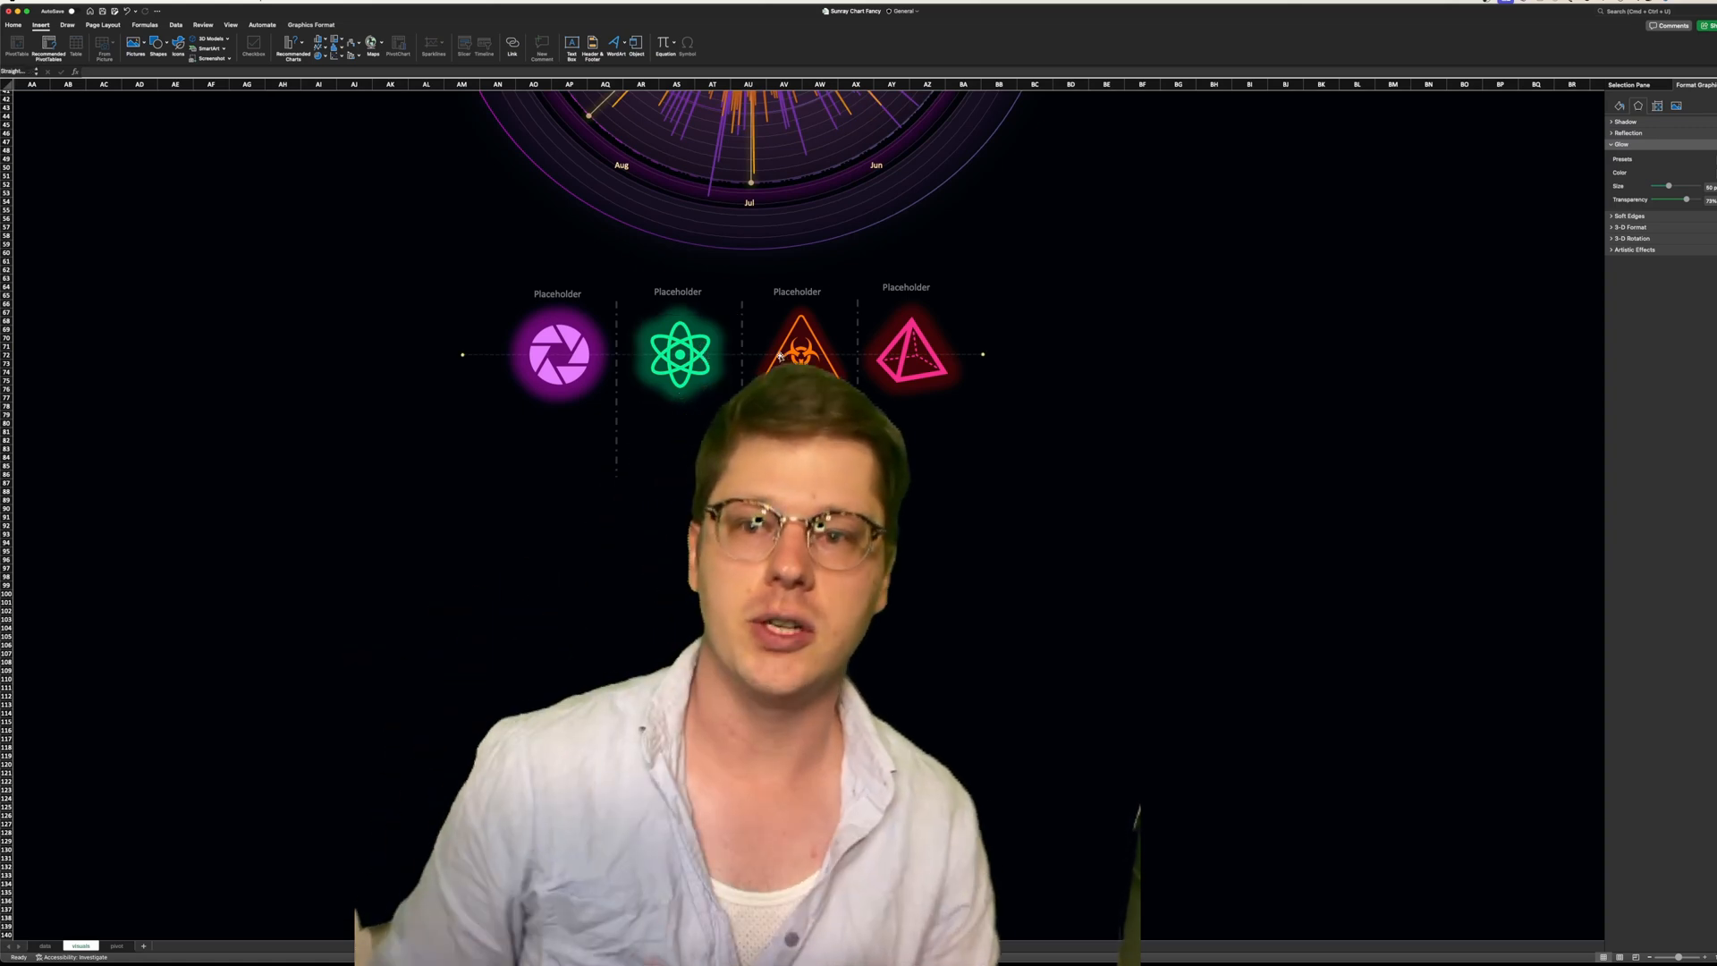
left_click(679, 353)
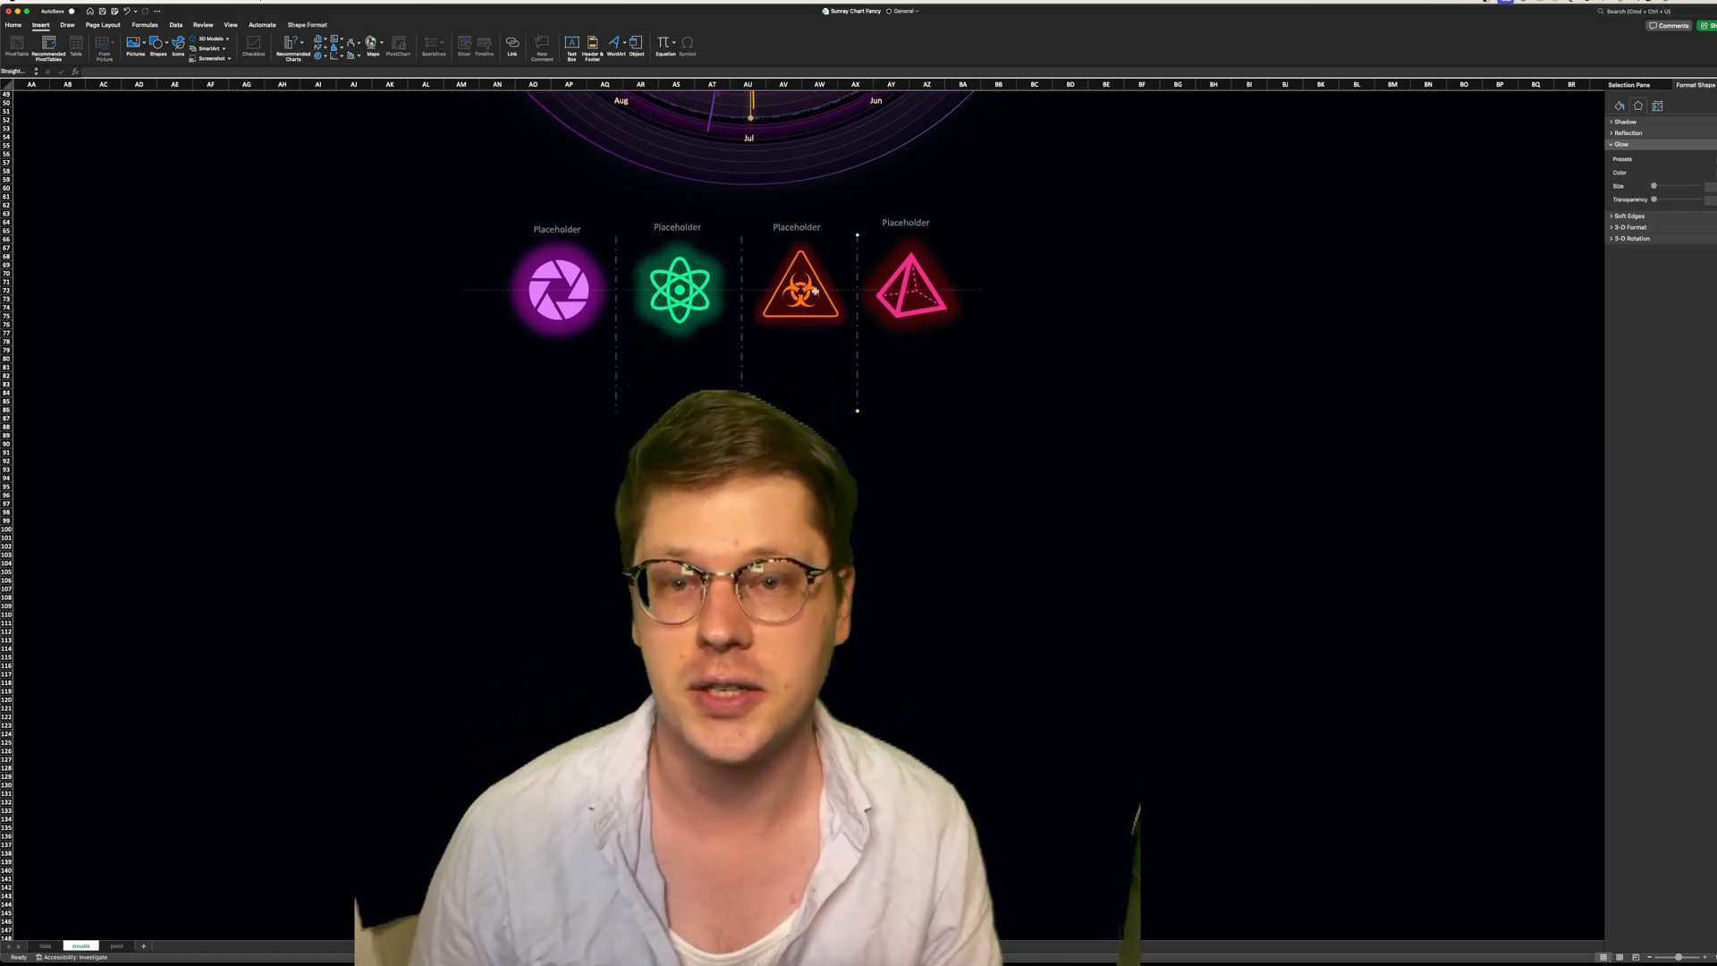
left_click(796, 226)
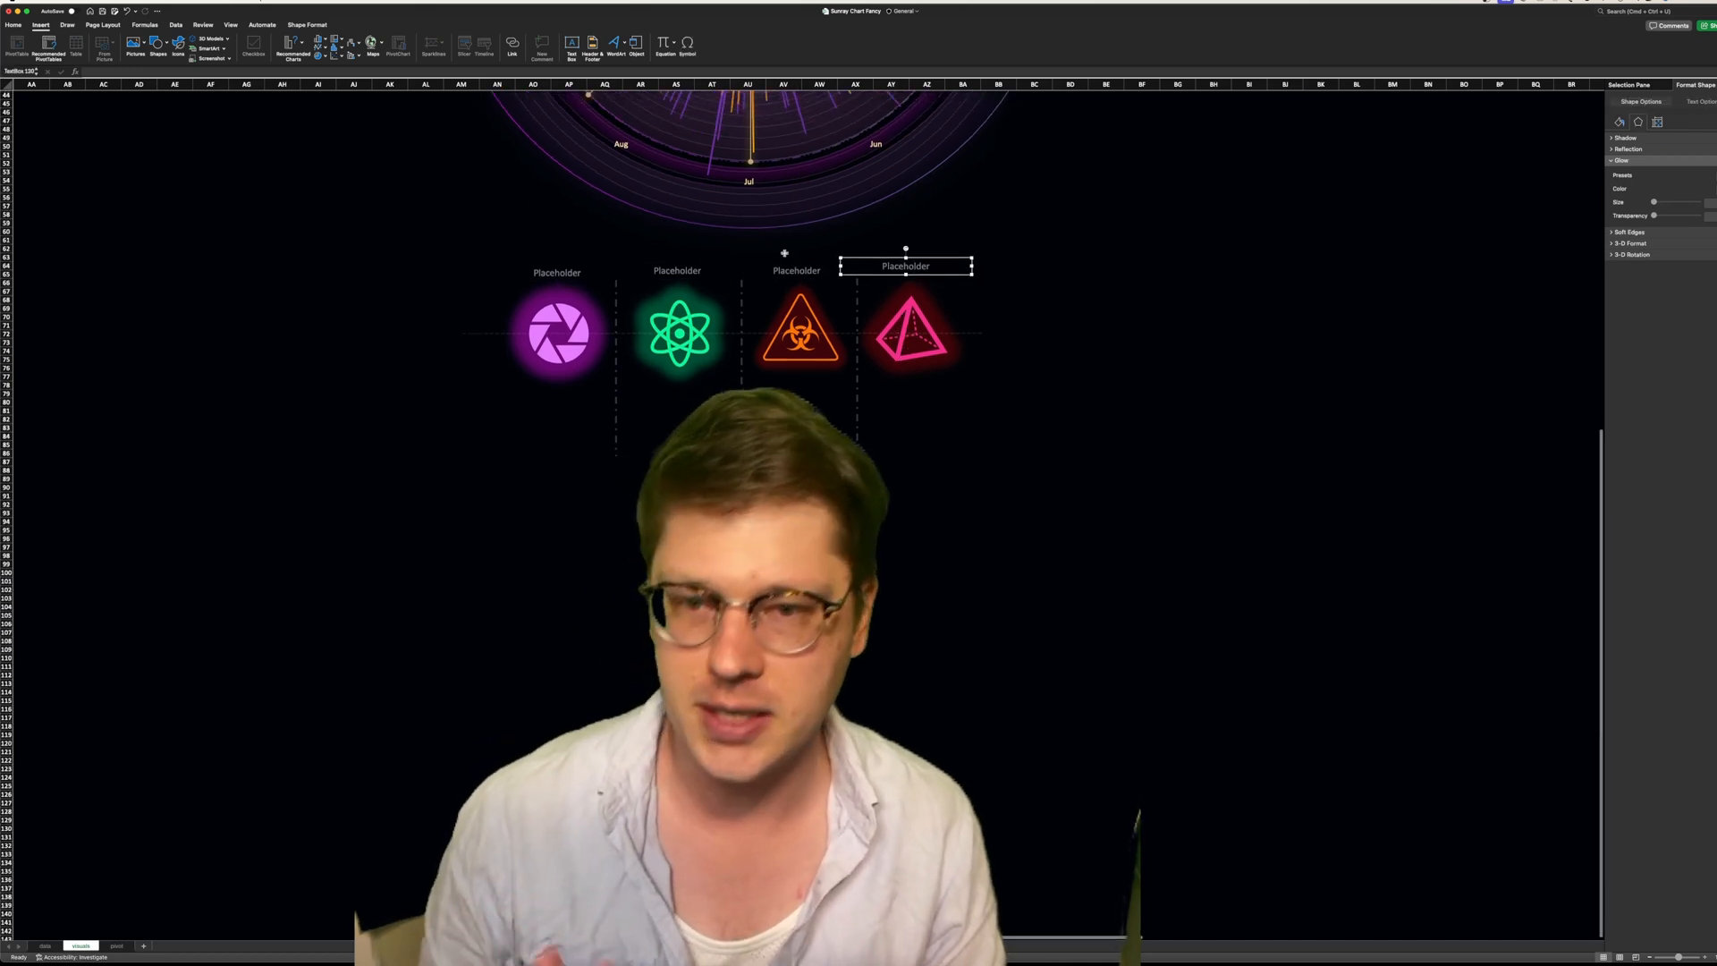
left_click(678, 332)
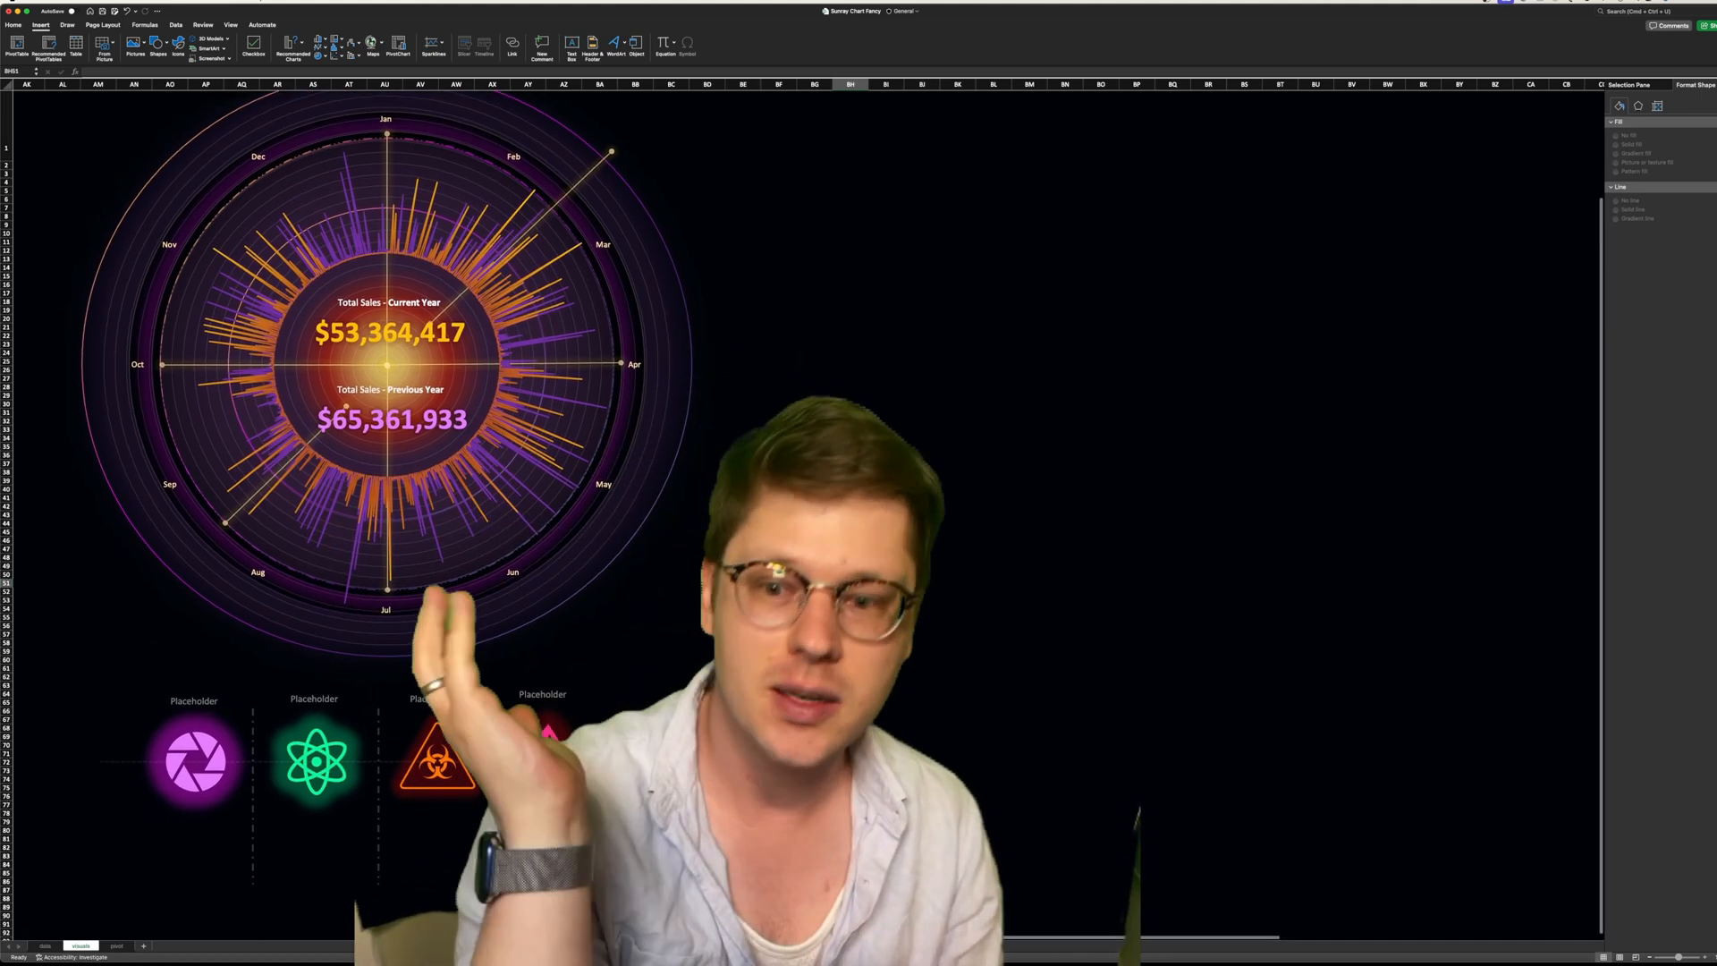
Scroll to the sunray chart and show the orange series' gradient line formatting
scroll("down", 3)
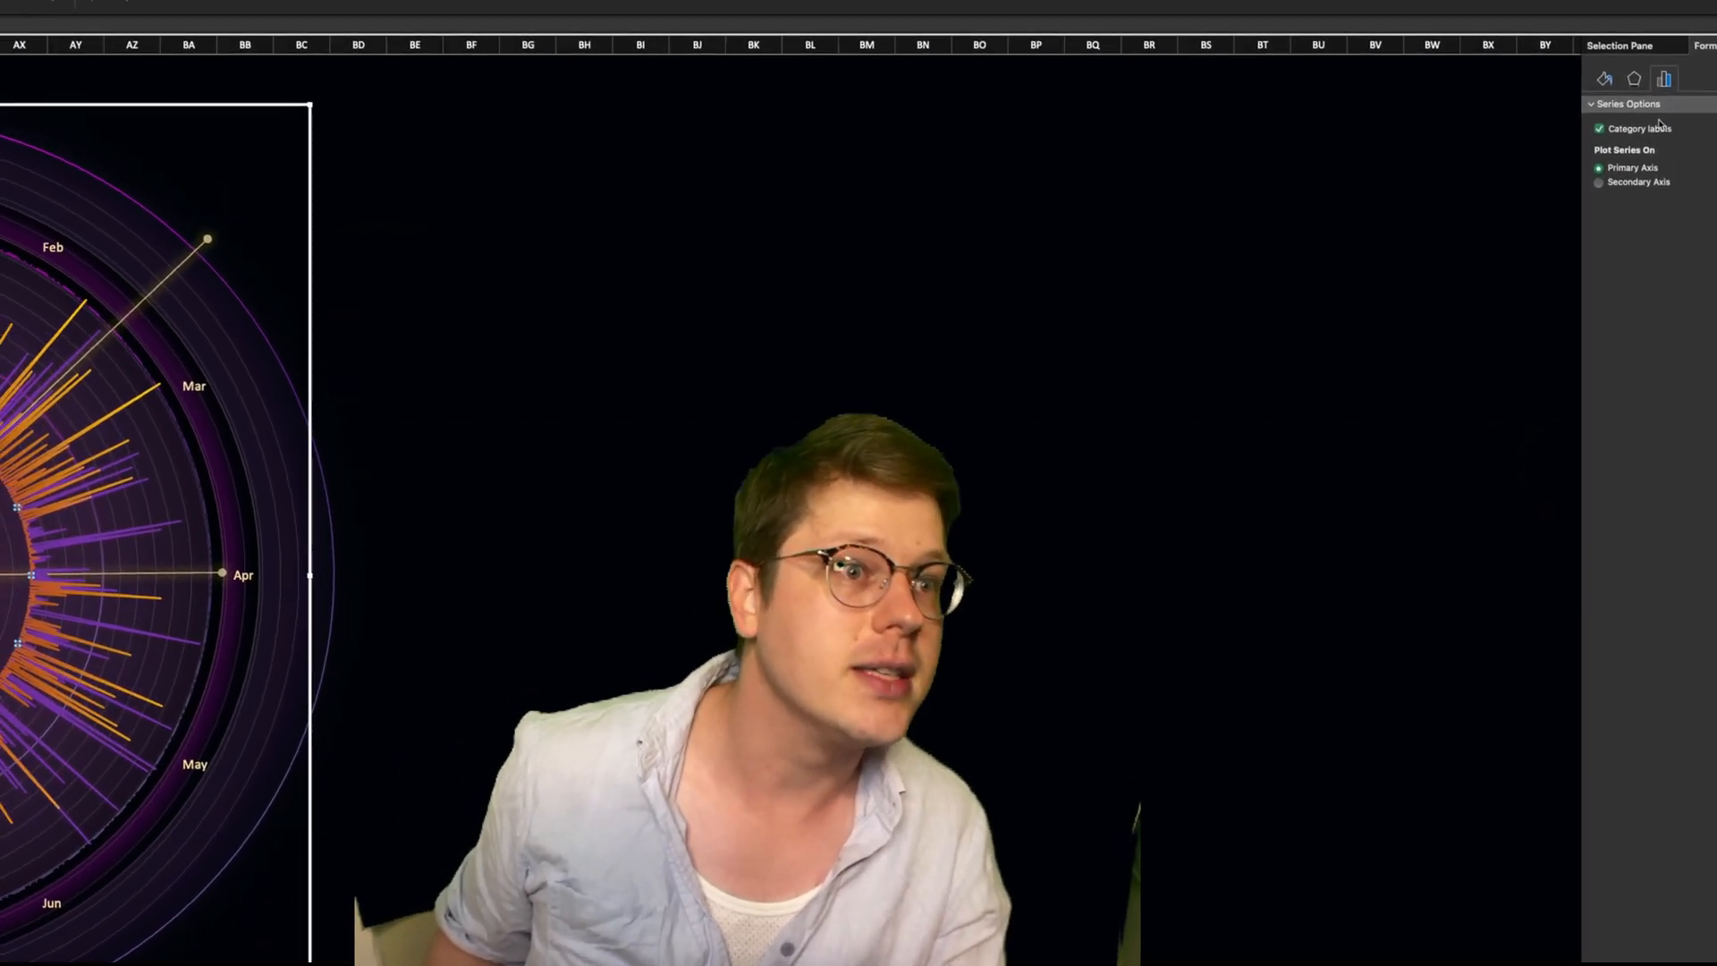
left_click(1604, 78)
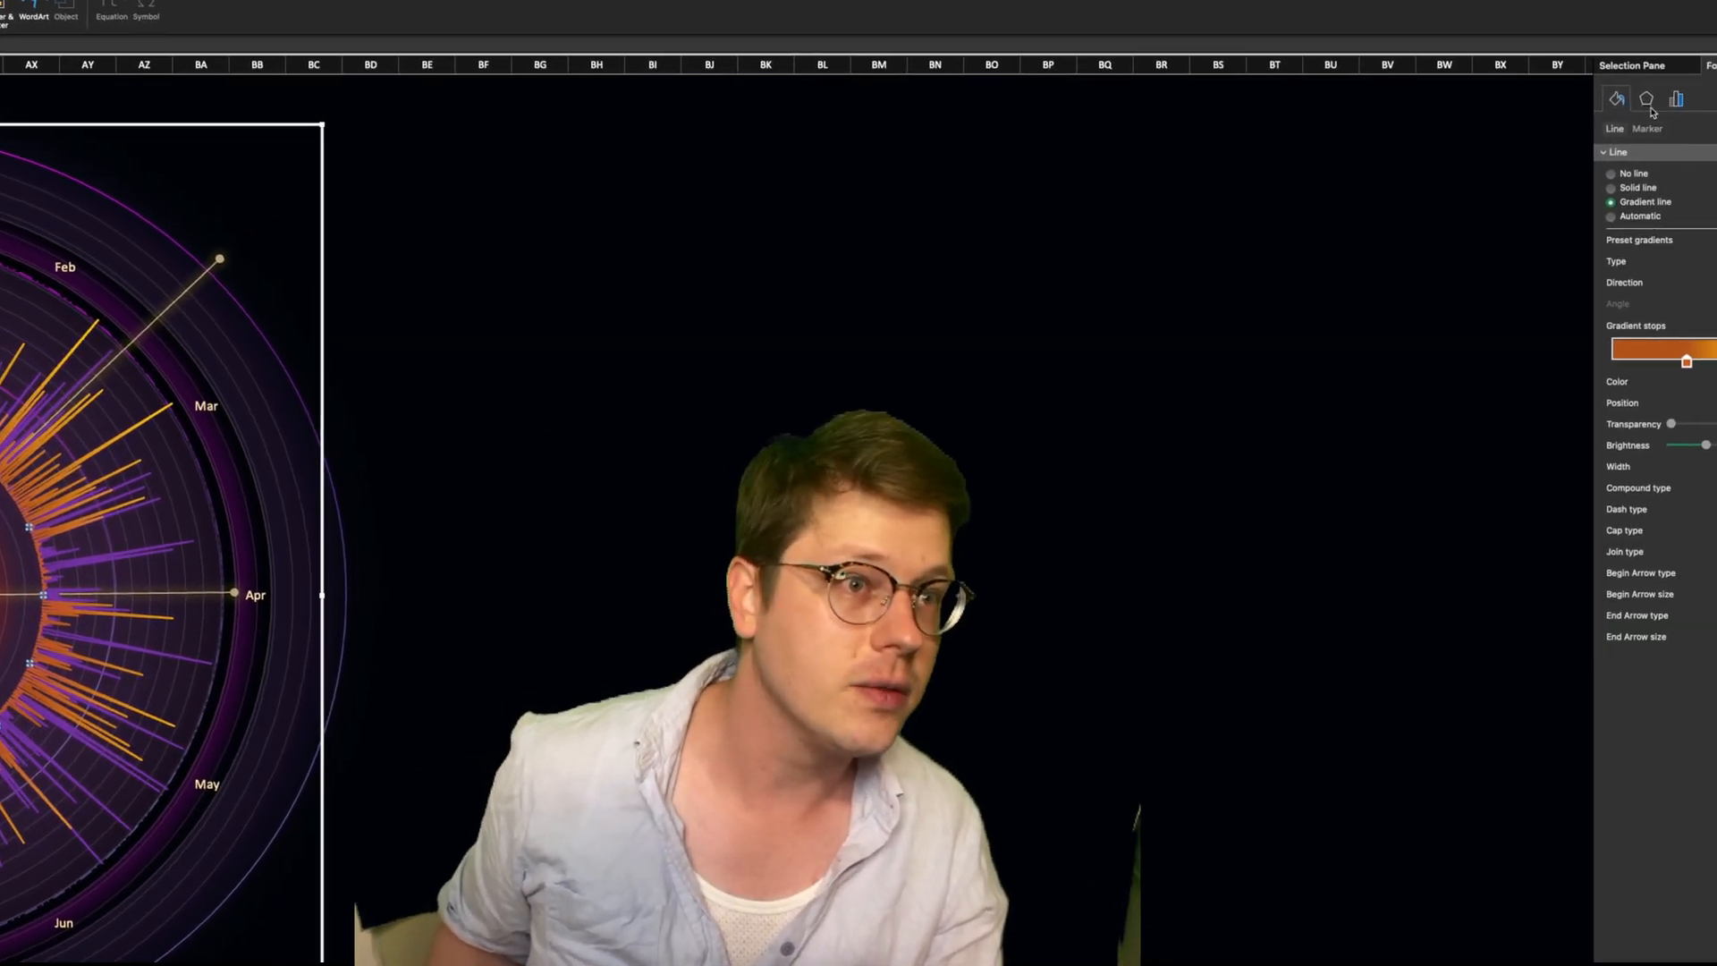